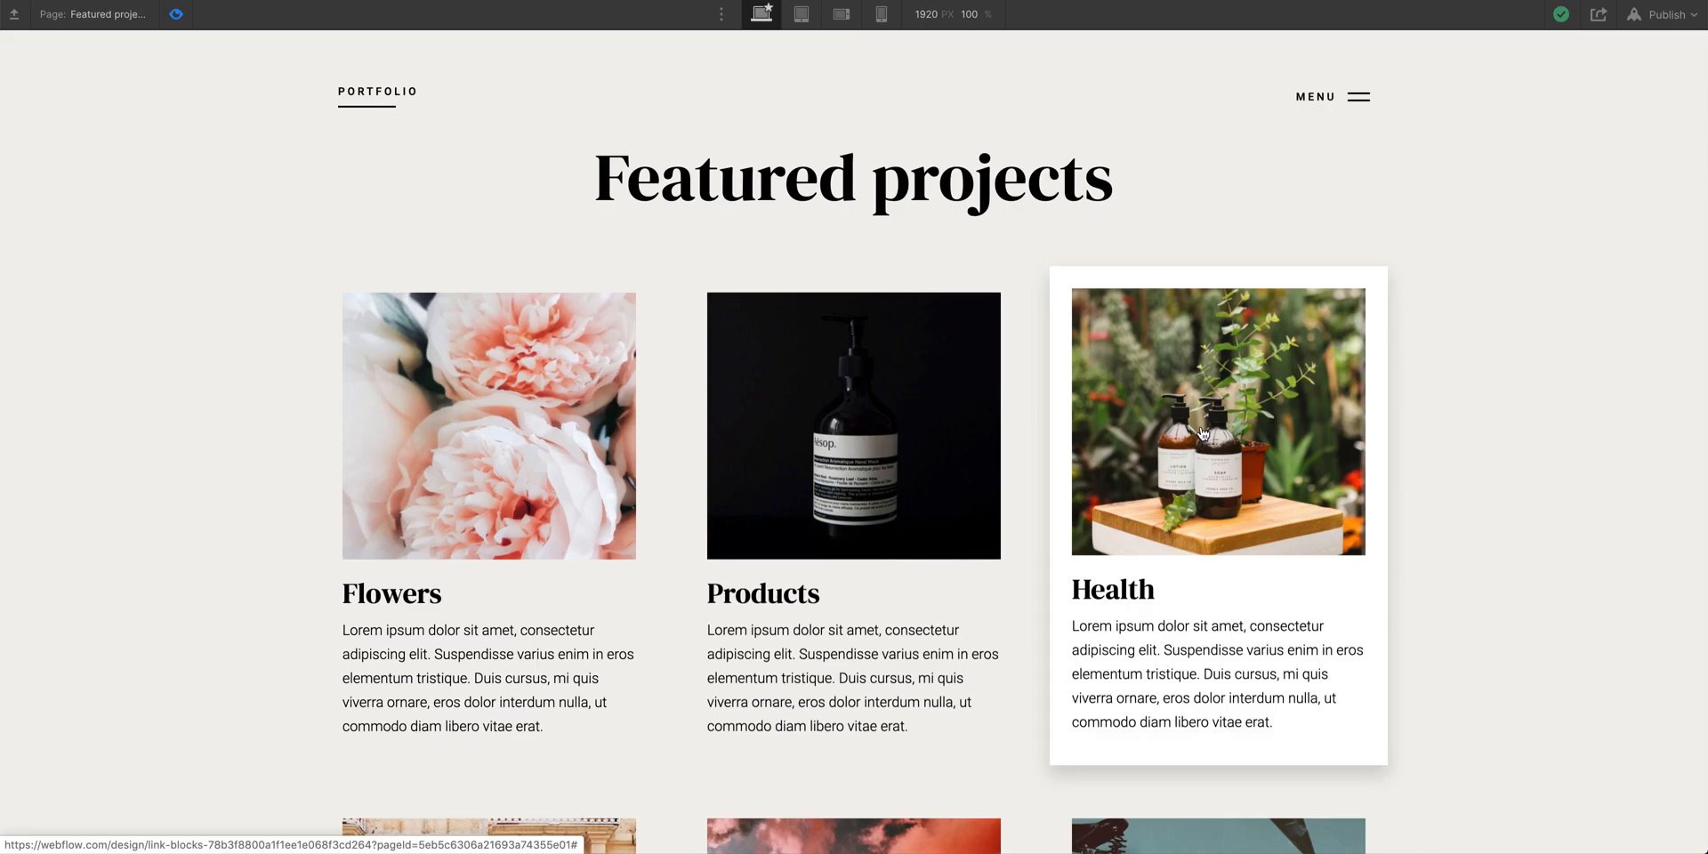
# Exit preview and bring up the Featured projects page with its empty project grid
pyautogui.click(486, 425)
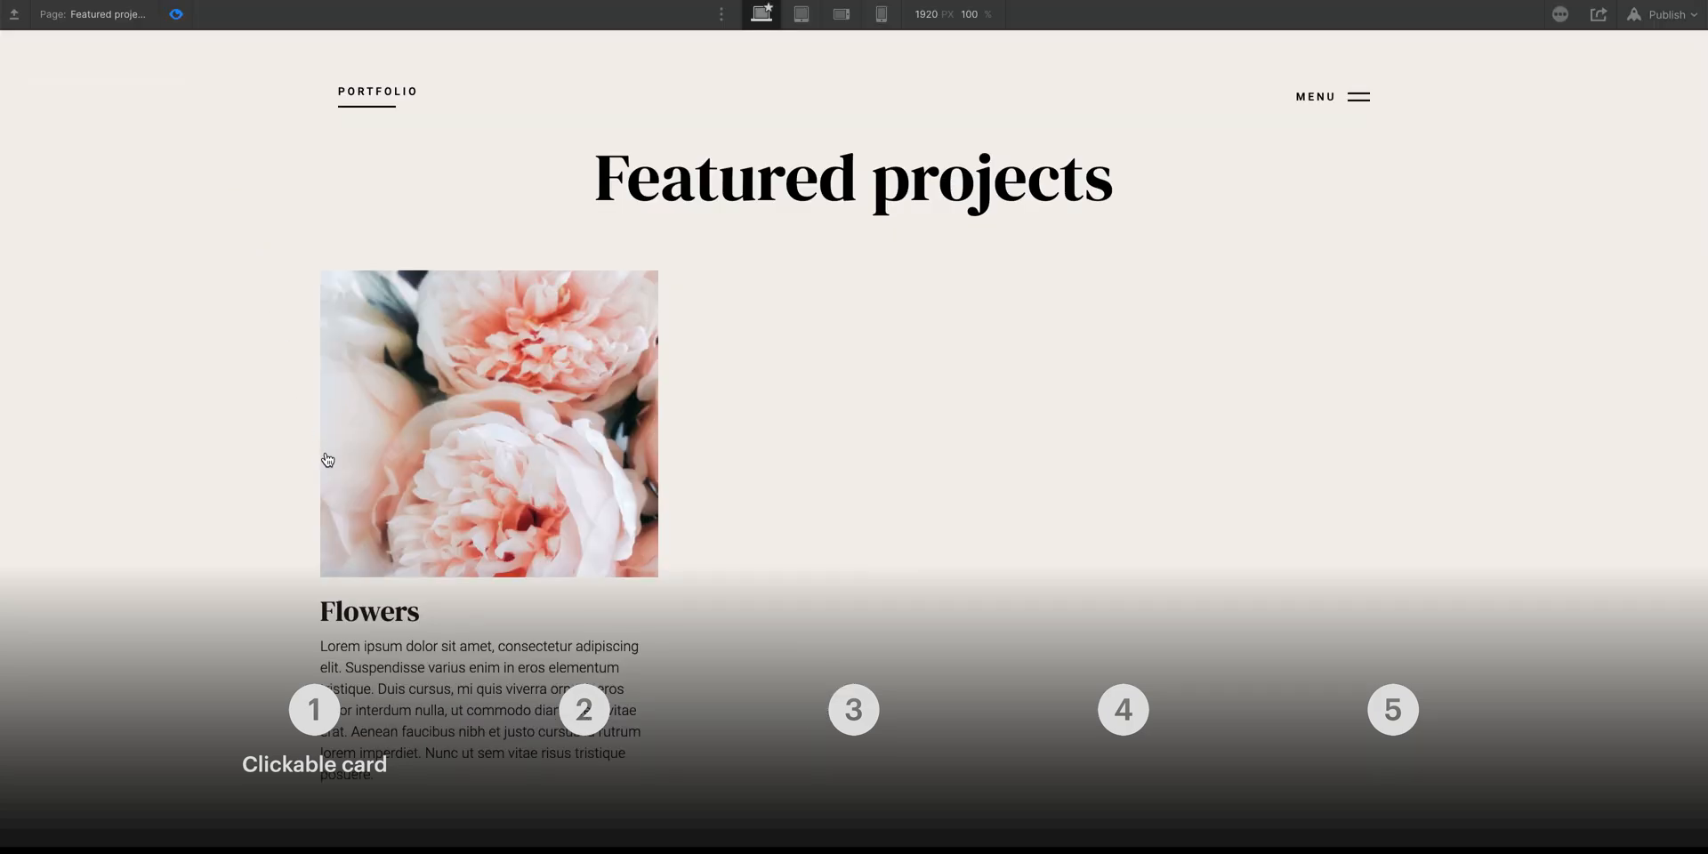
pyautogui.click(488, 423)
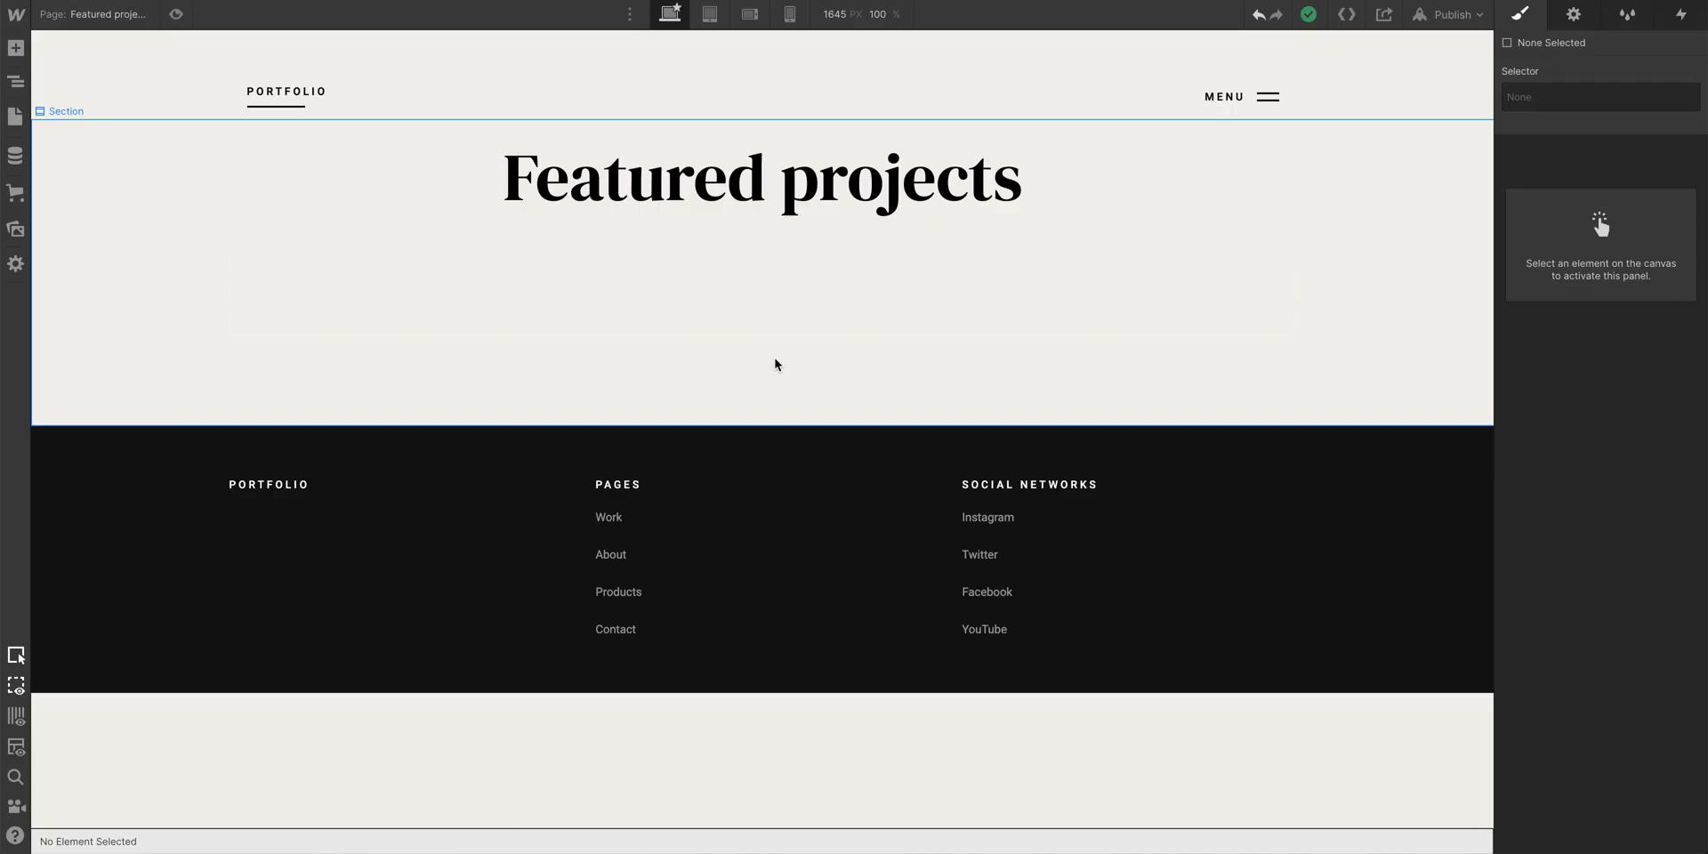
# Add a link block to the project grid's first cell and give it the class Card
pyautogui.click(518, 302)
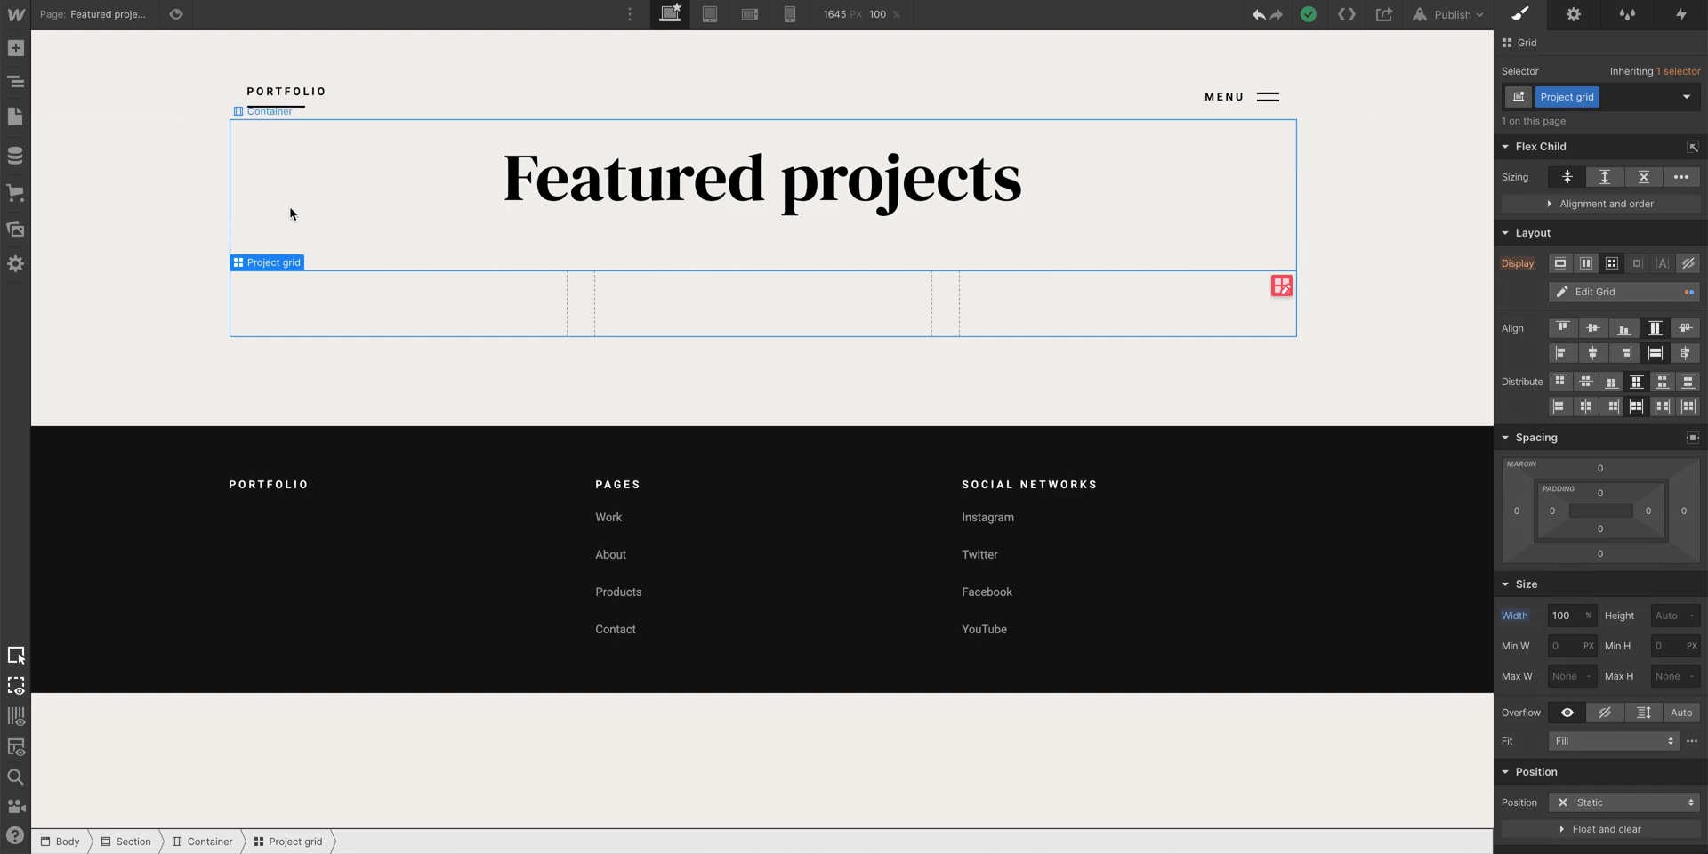
pyautogui.click(16, 49)
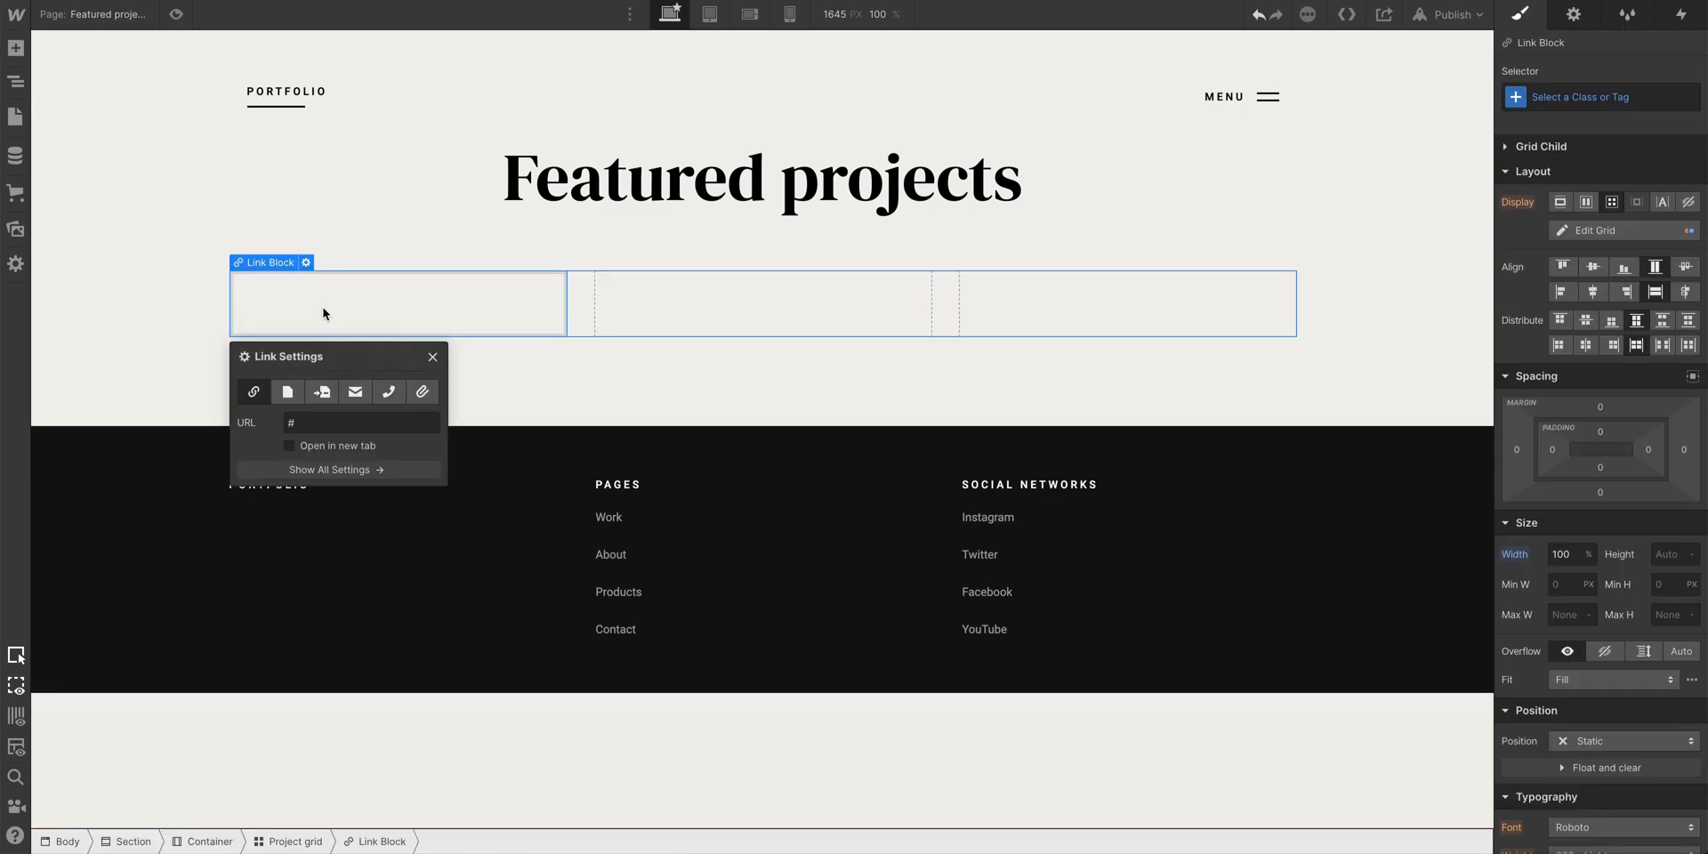
pyautogui.click(432, 356)
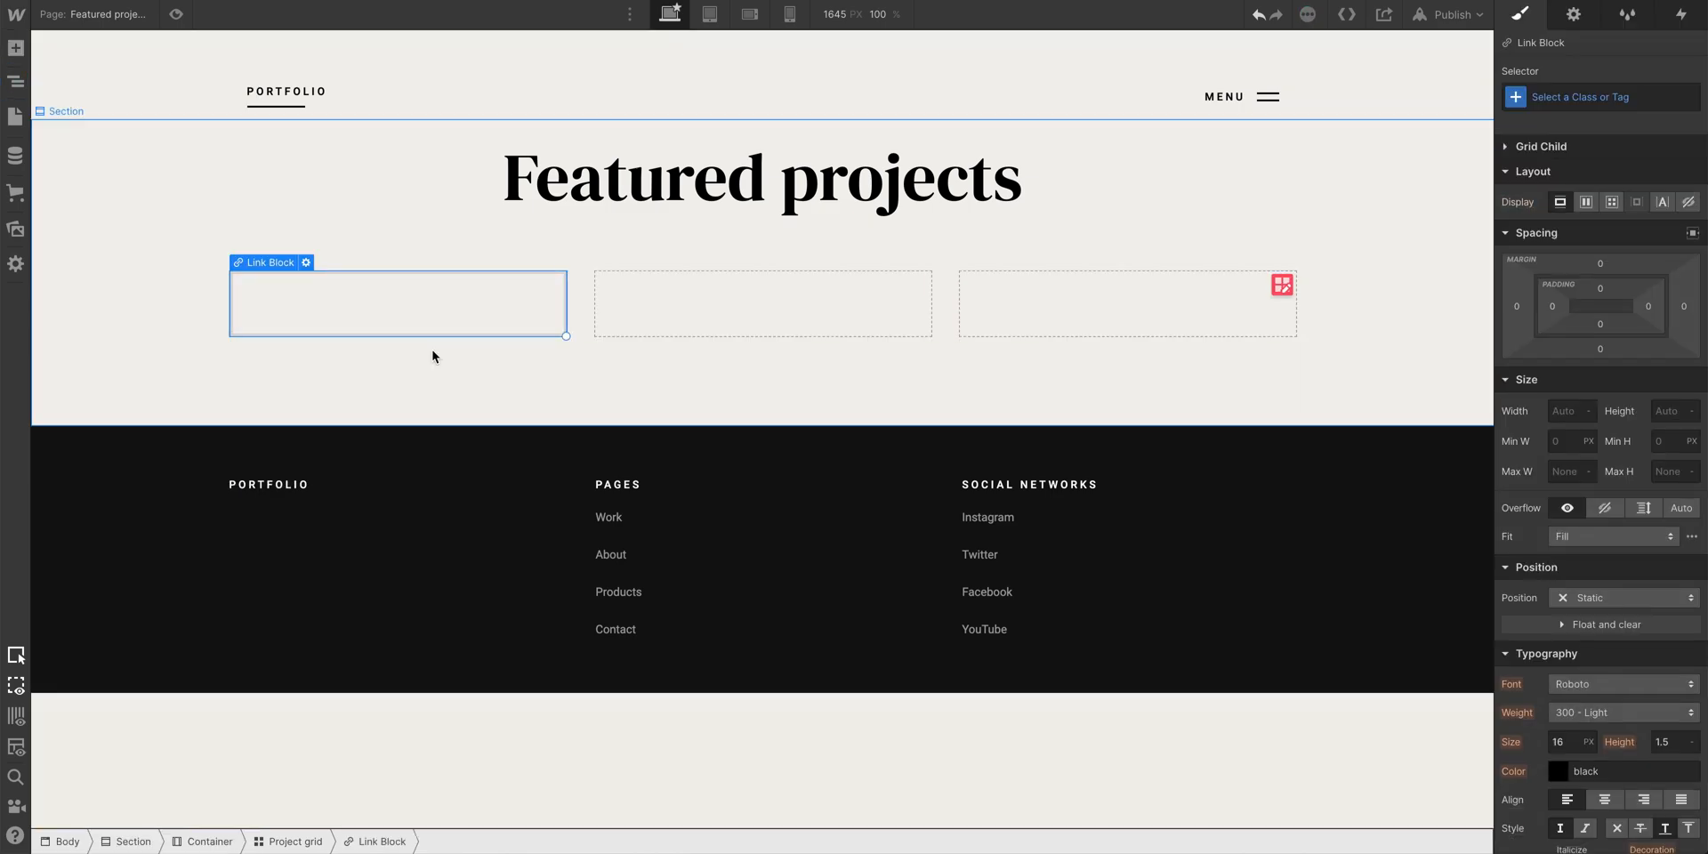
pyautogui.click(1591, 96)
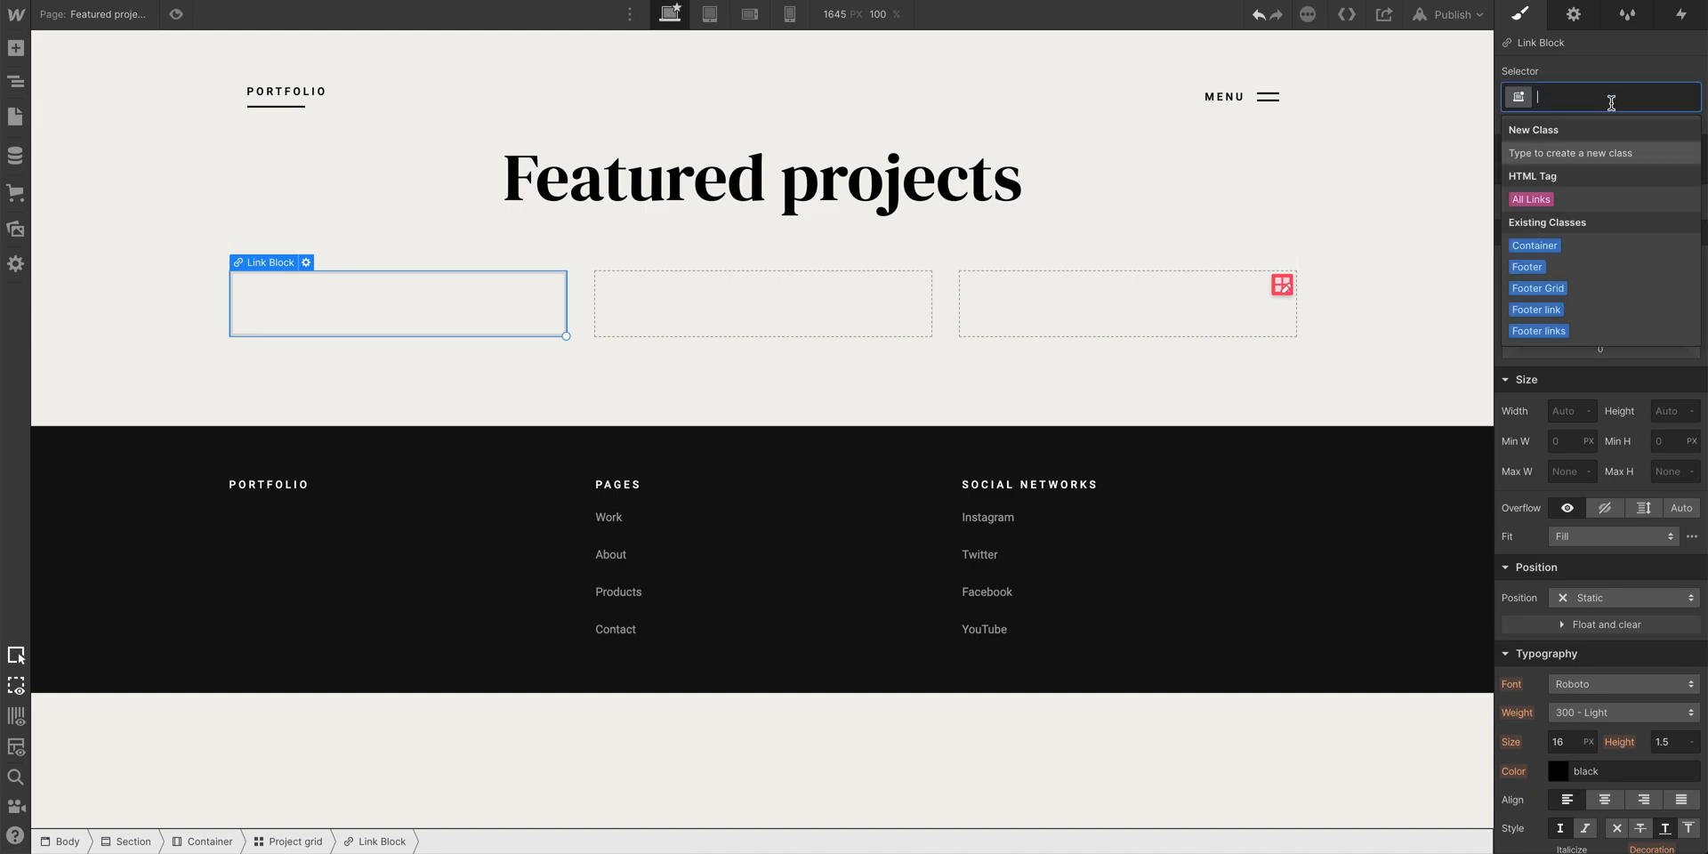
pyautogui.write('Card')
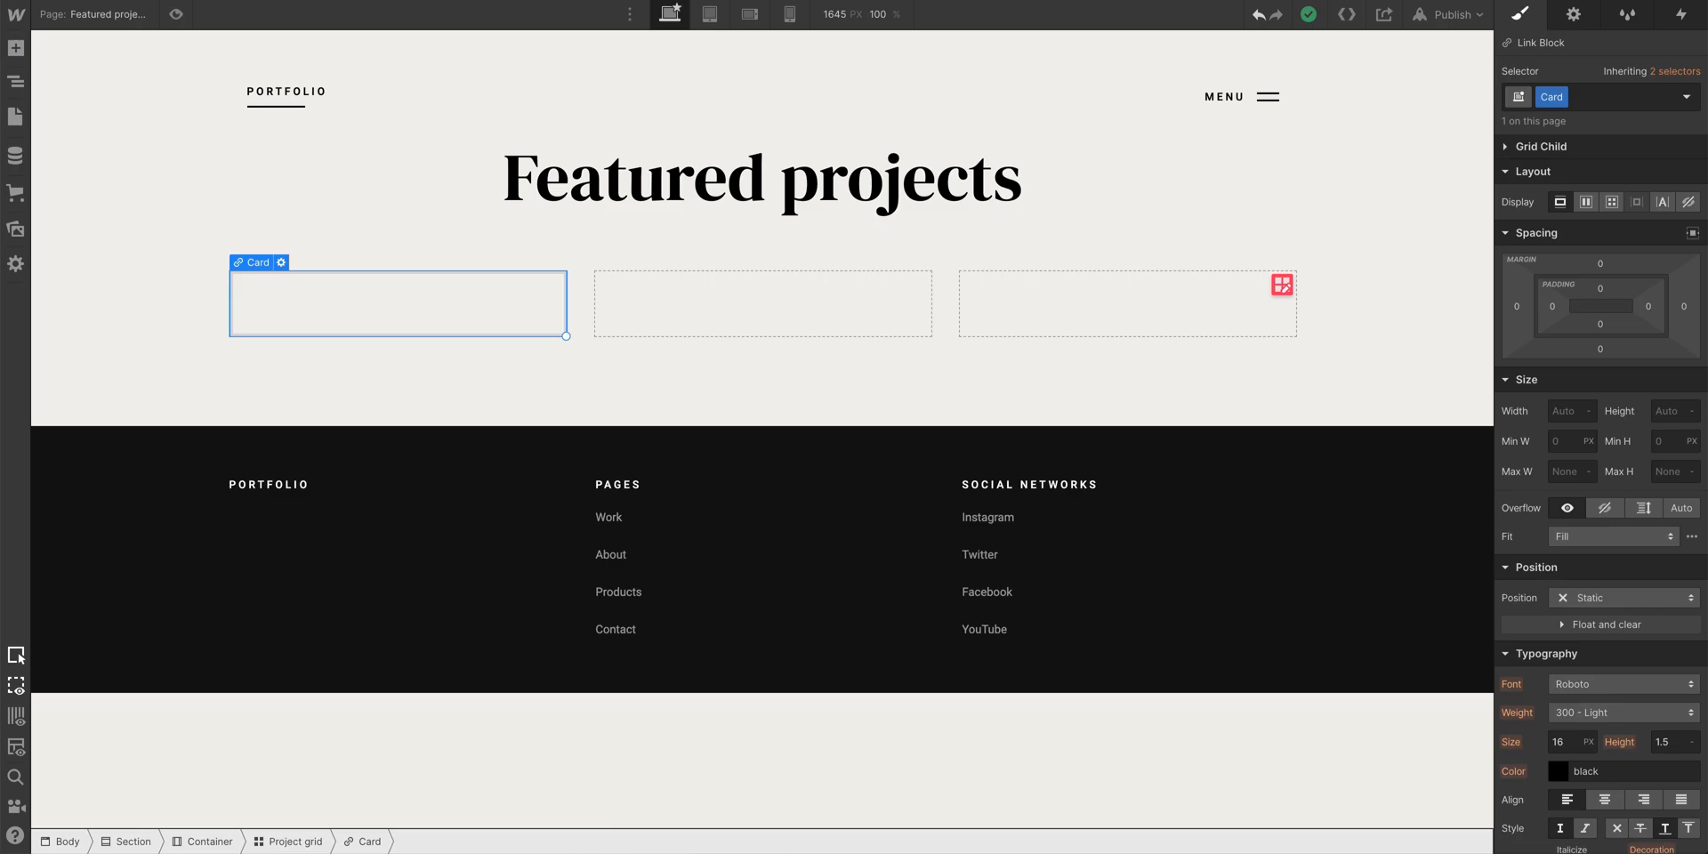
pyautogui.moveTo(63, 233)
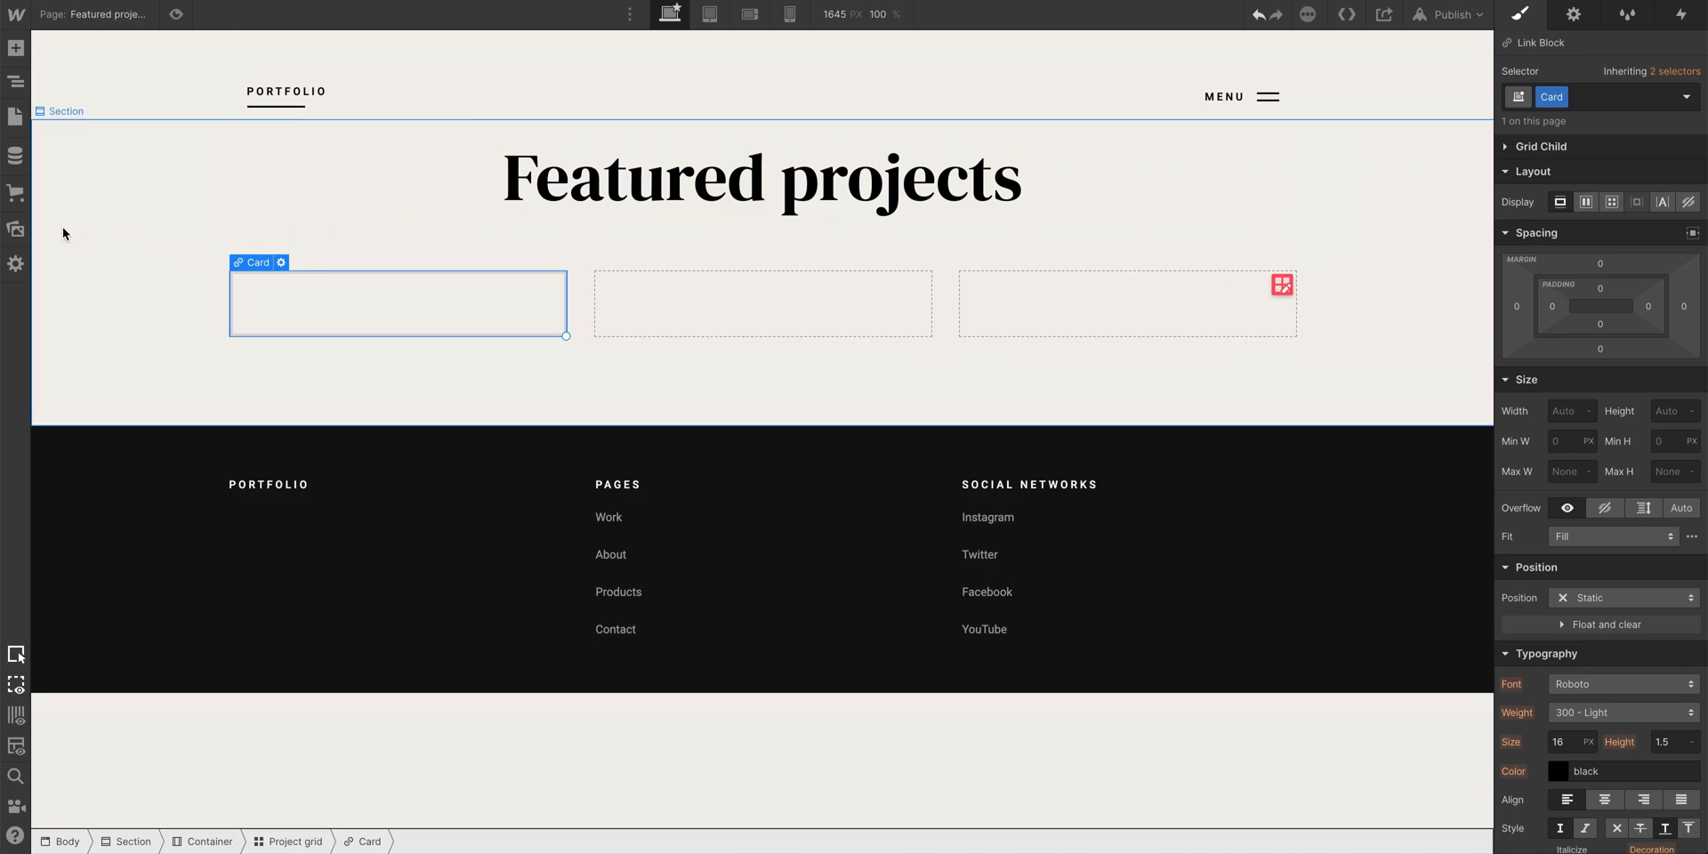
# Put the flower image, a 'Flowers' heading and a lorem ipsum paragraph inside Card
pyautogui.click(16, 228)
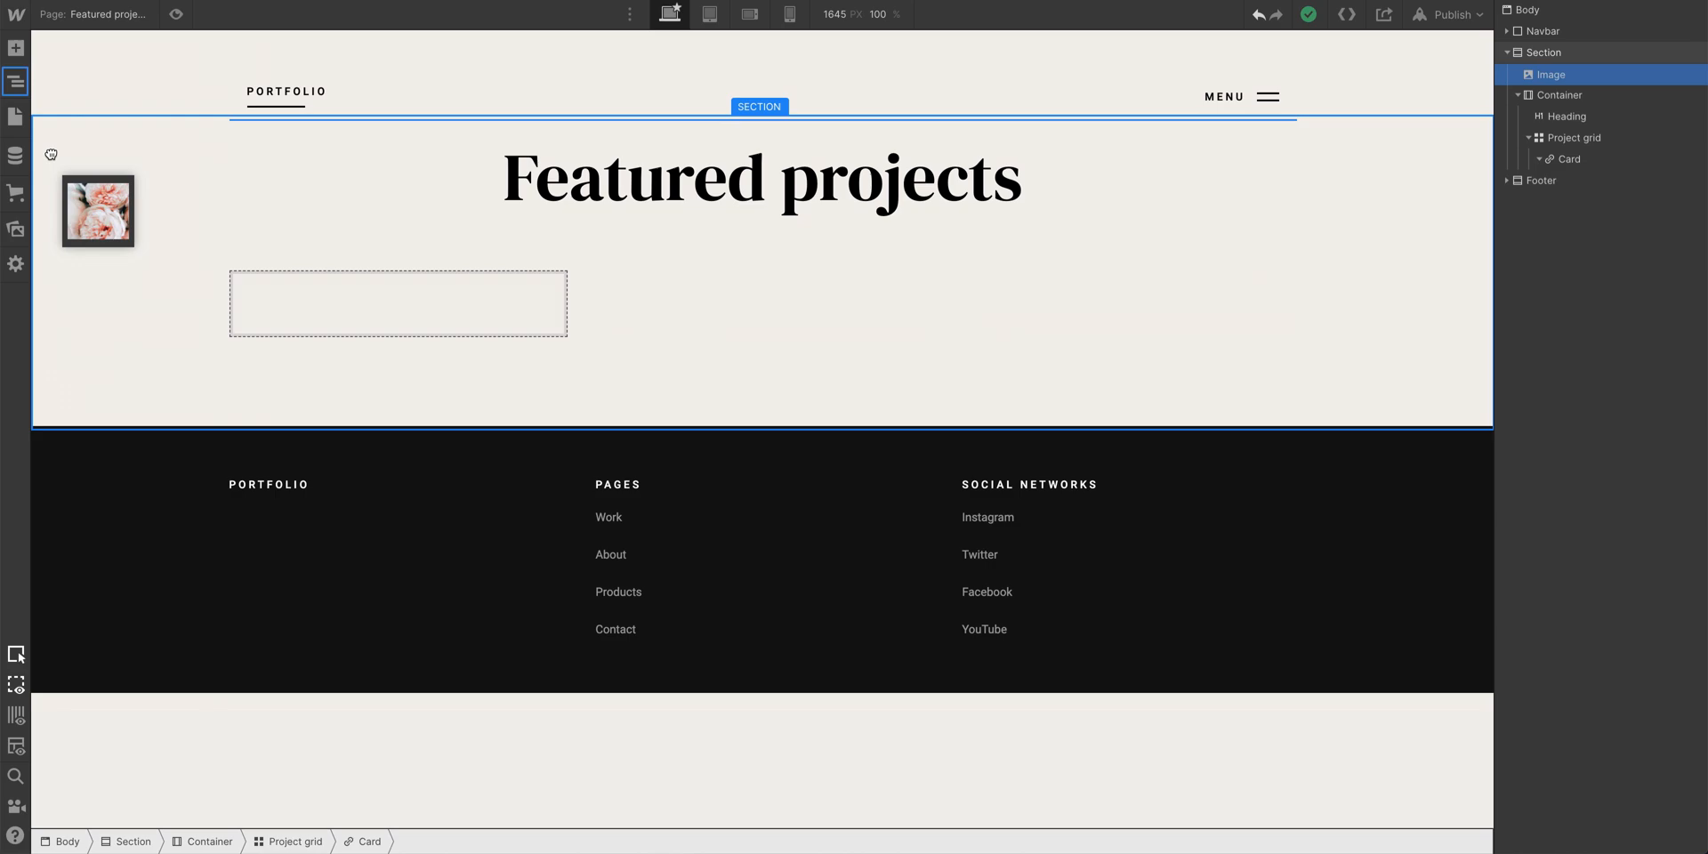
pyautogui.click(16, 81)
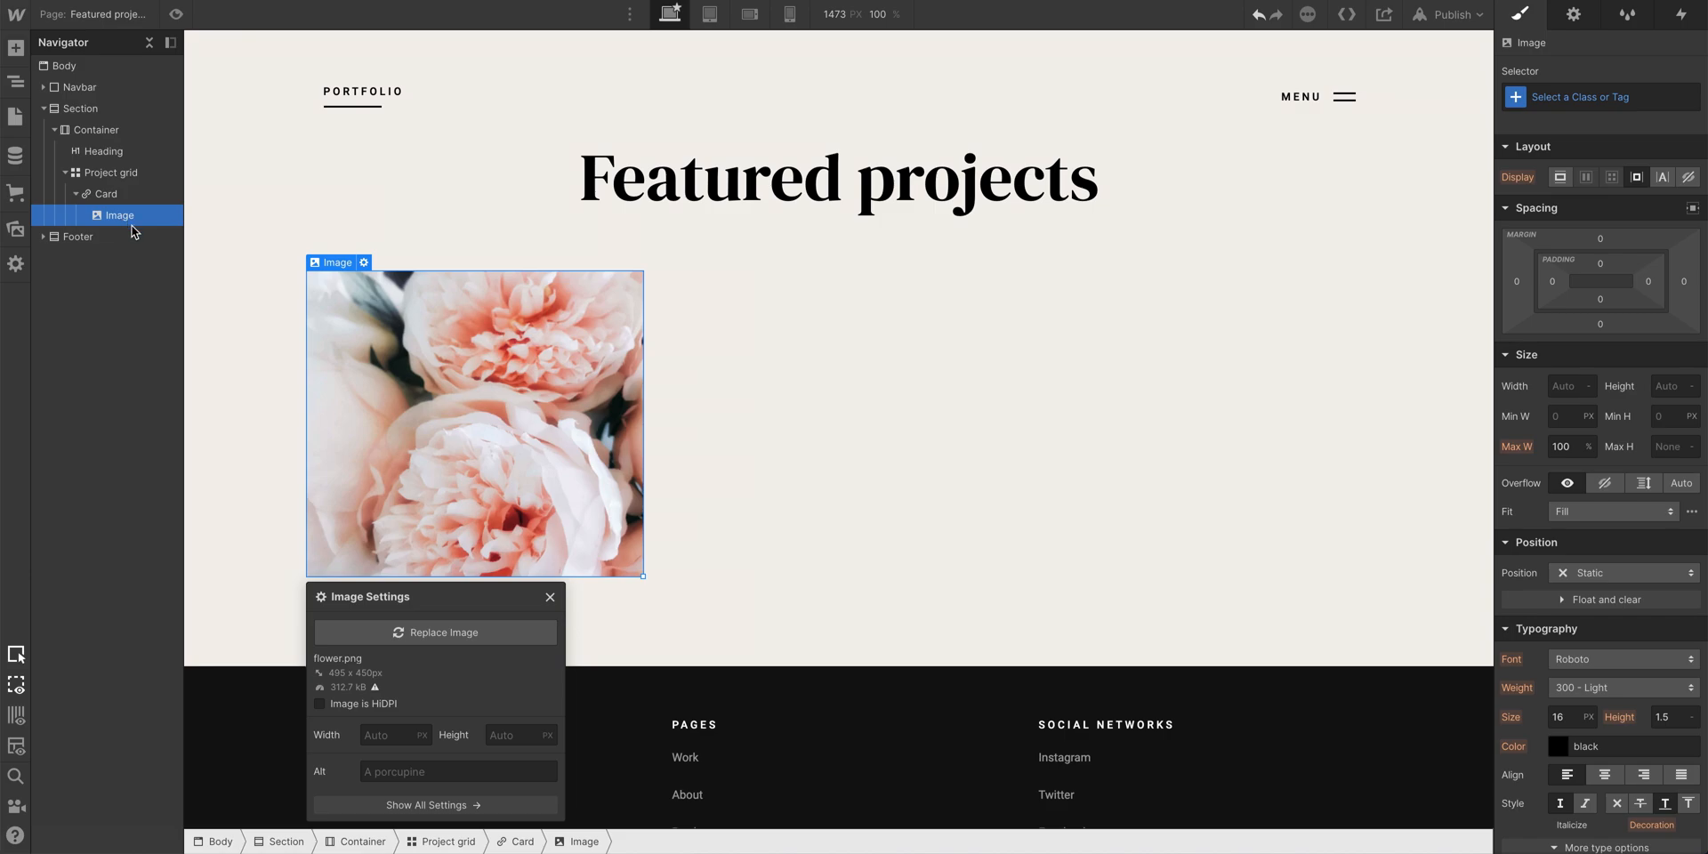
pyautogui.moveTo(325, 495)
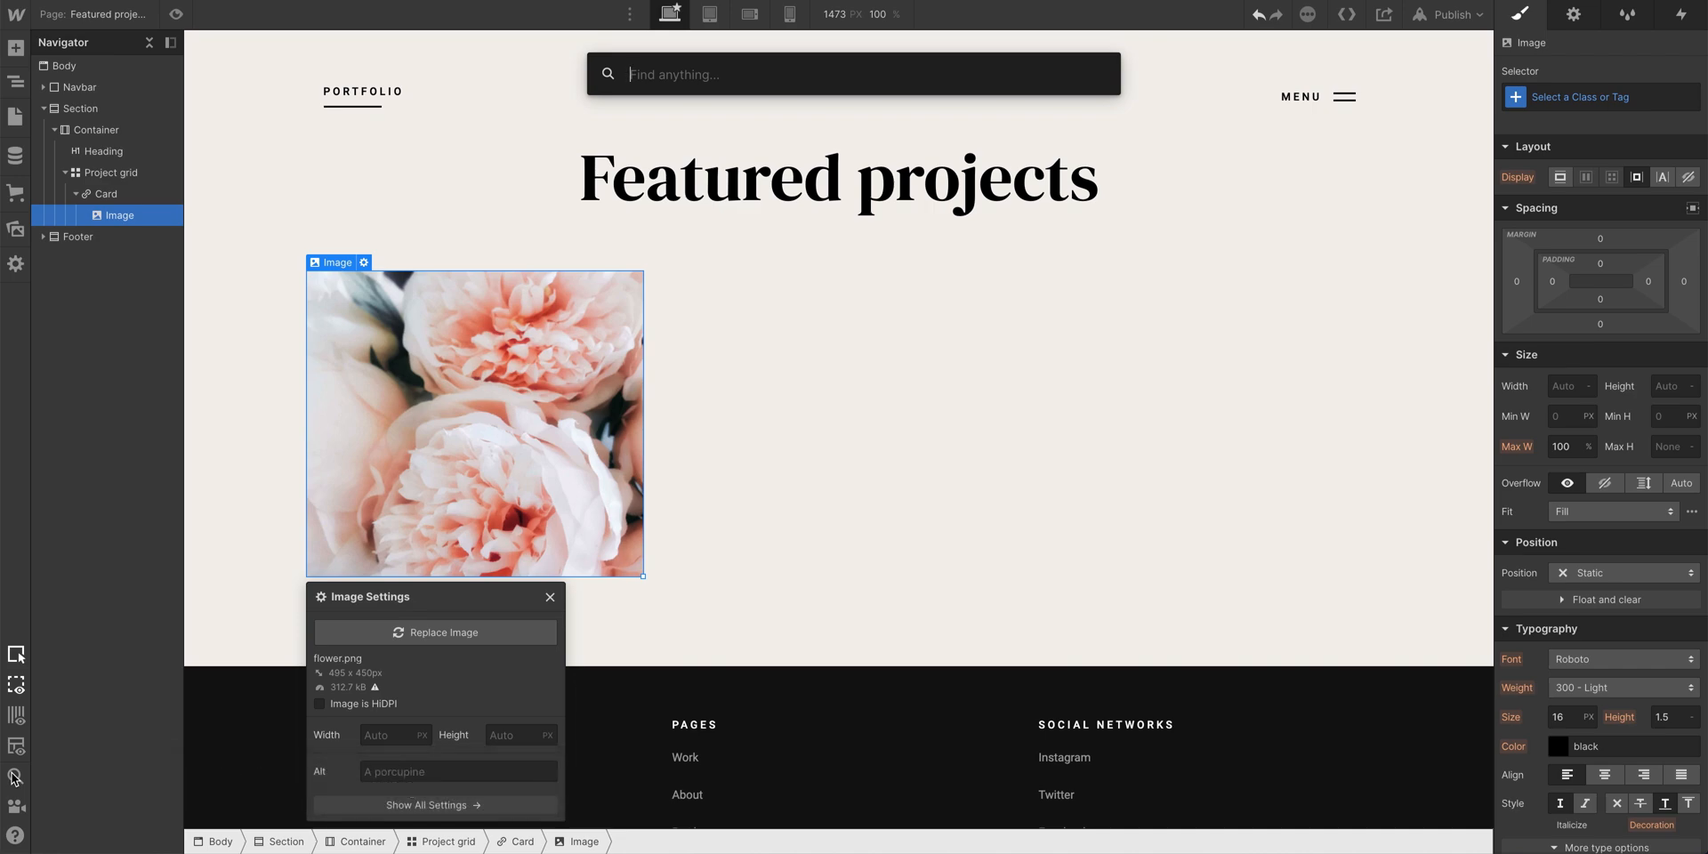
pyautogui.write('Heading')
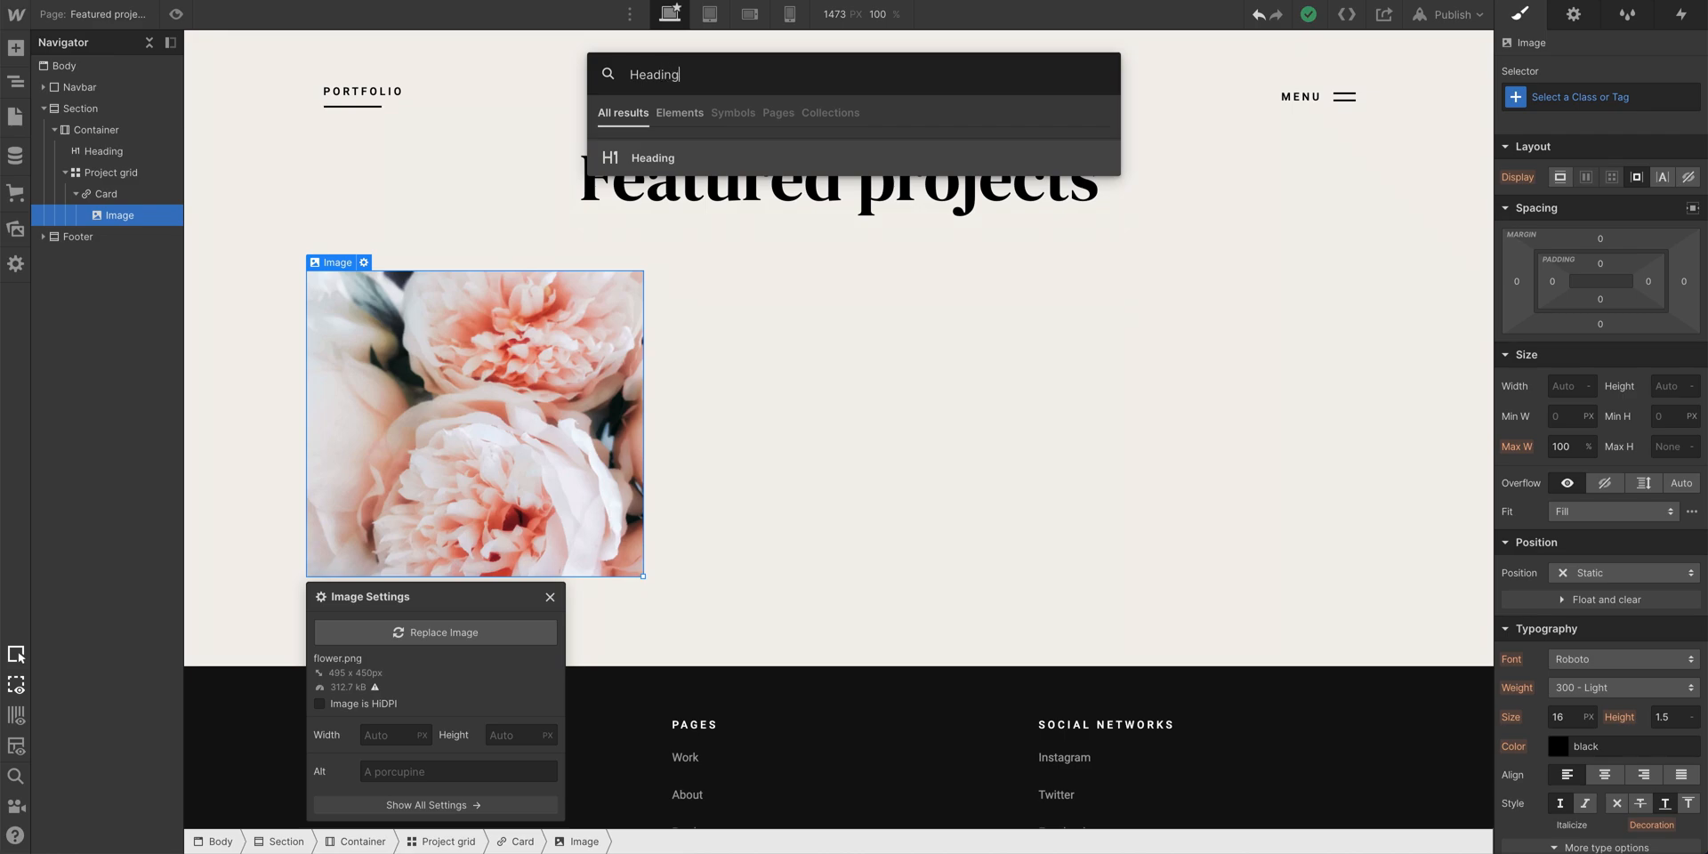
pyautogui.click(652, 158)
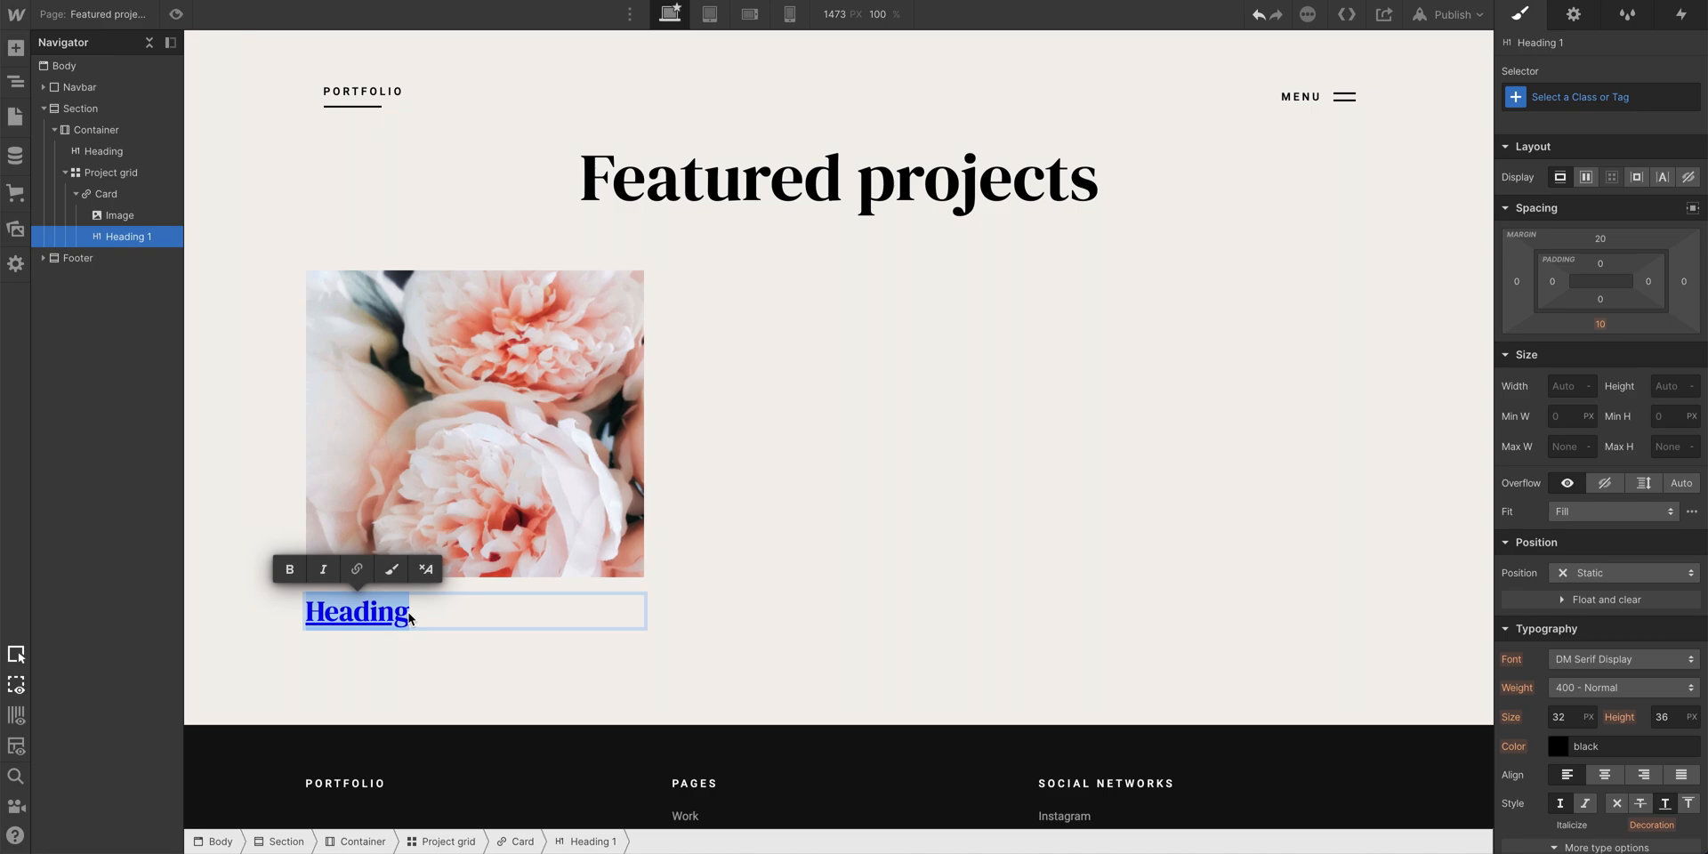
pyautogui.write('Flowers')
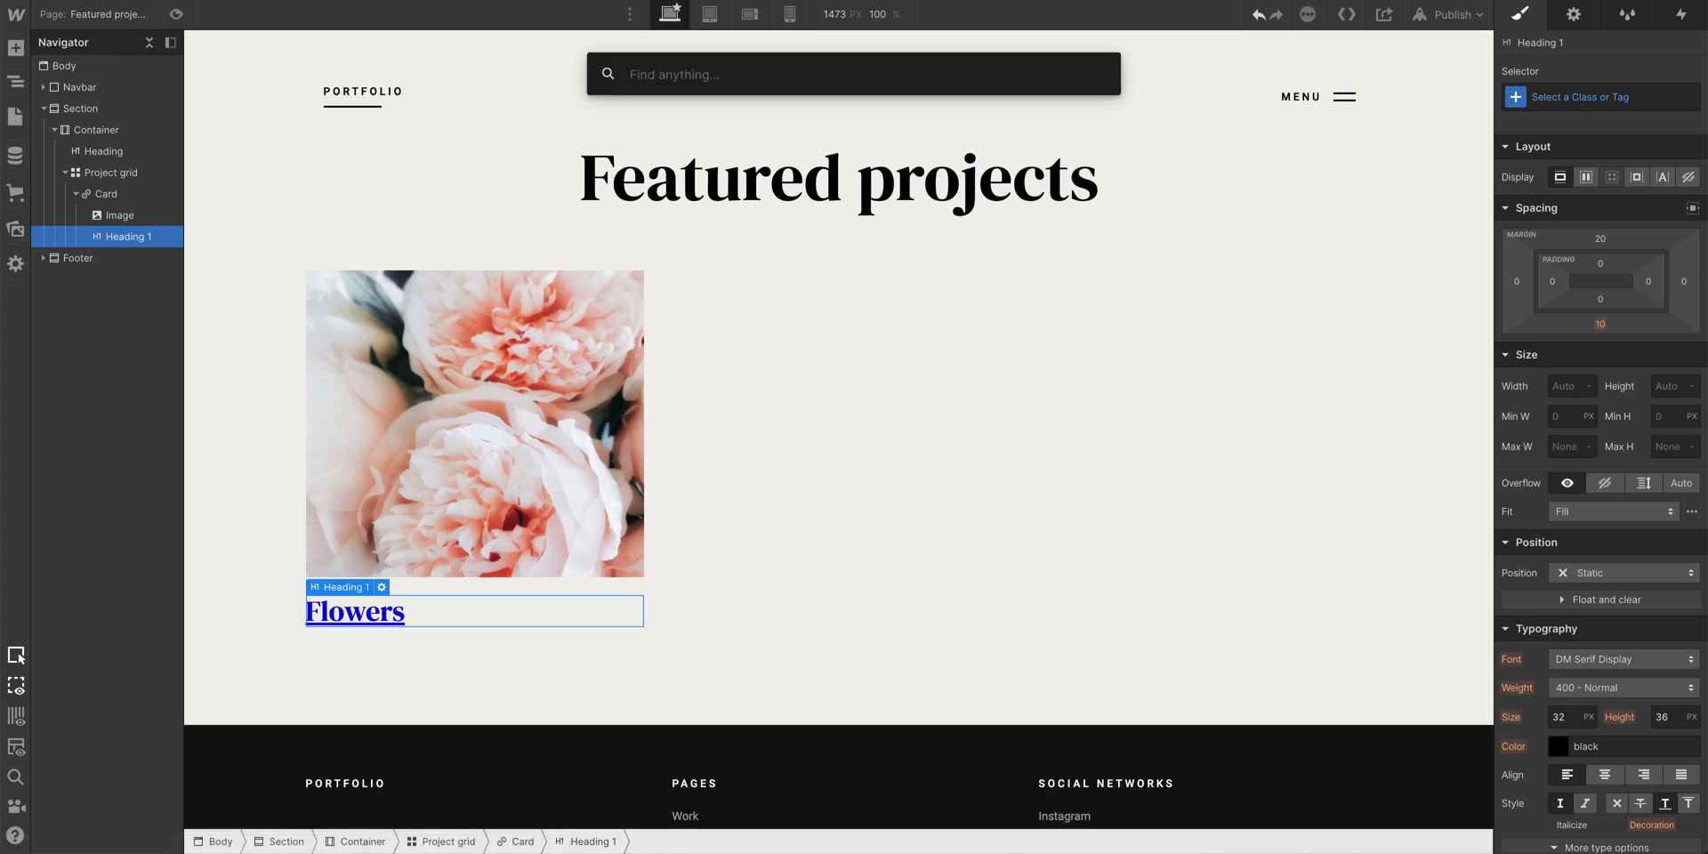
pyautogui.write('Par')
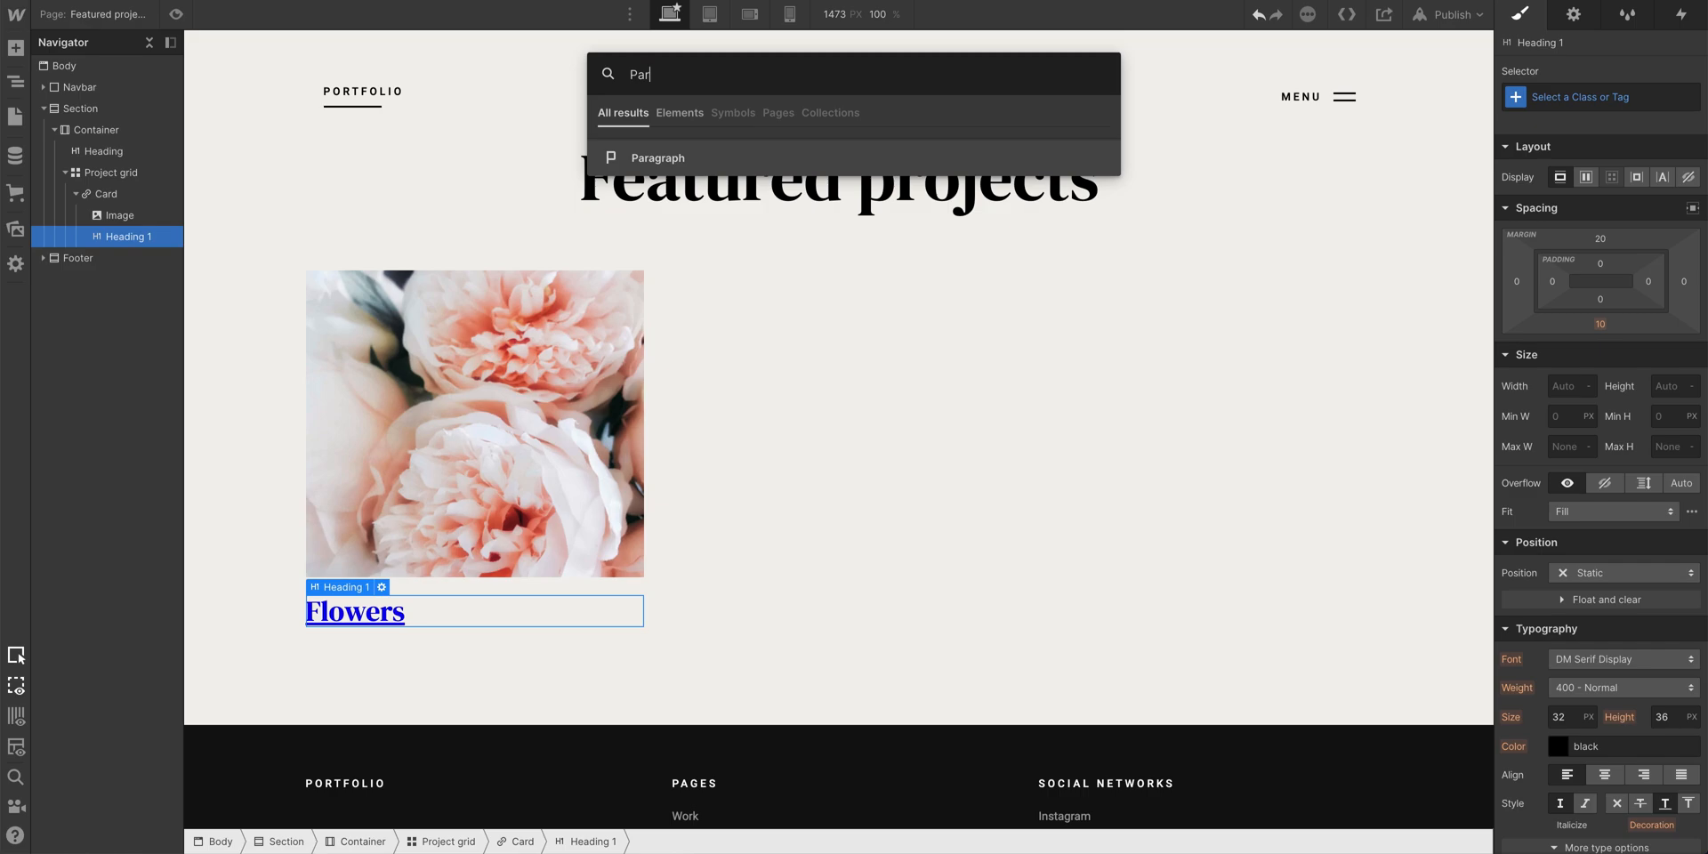
pyautogui.click(657, 158)
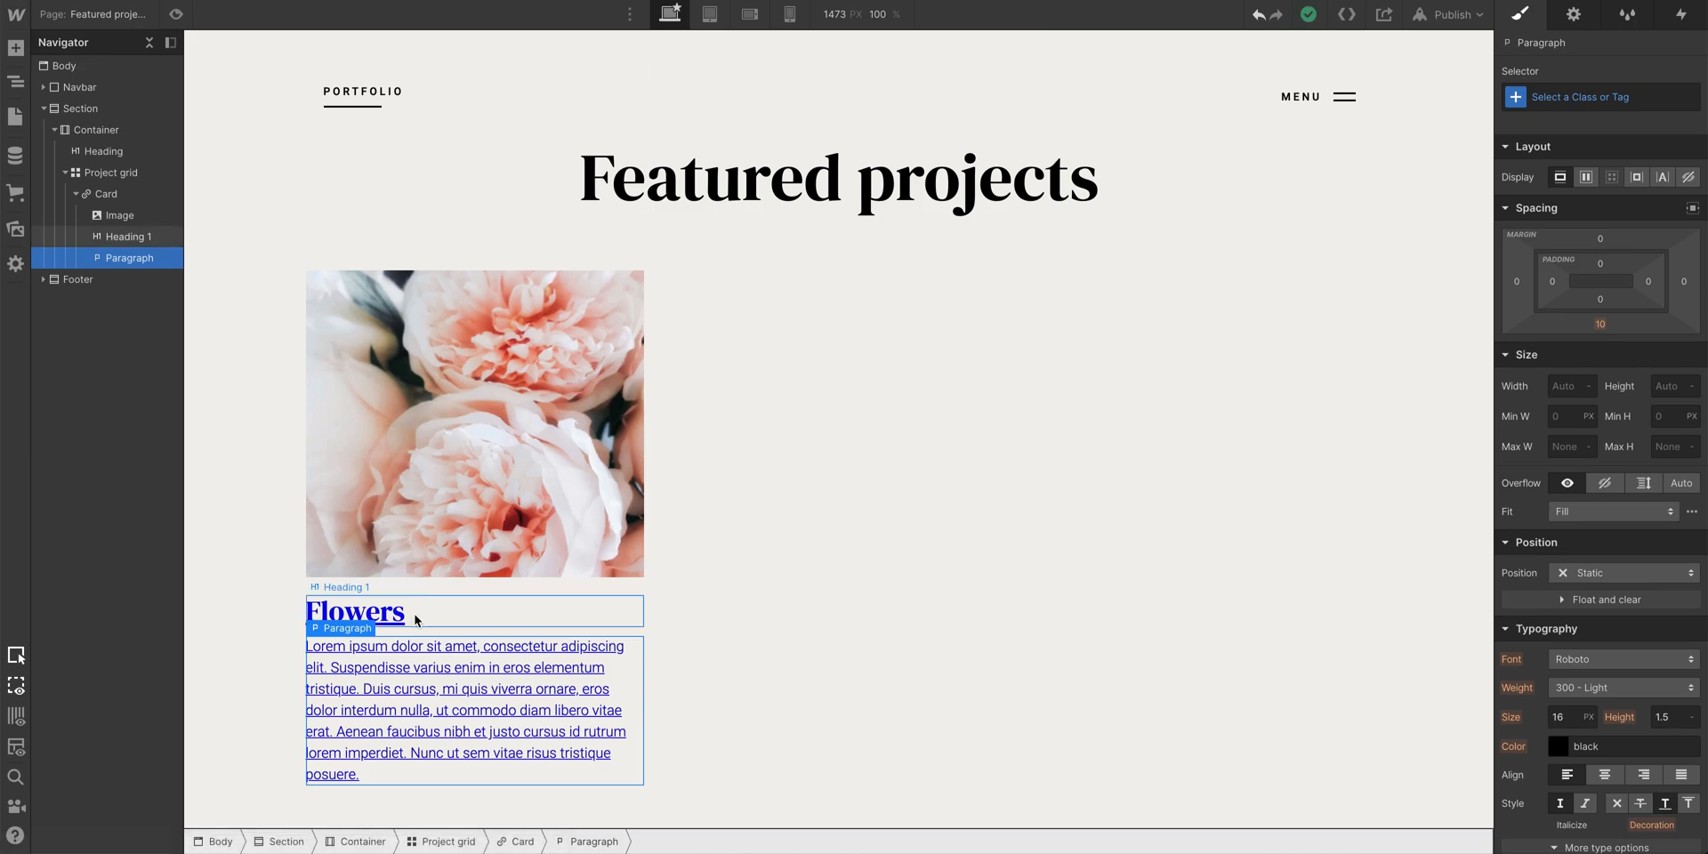
# Set the Card's text decoration to none and its text colour to #1b1b1b
pyautogui.click(105, 193)
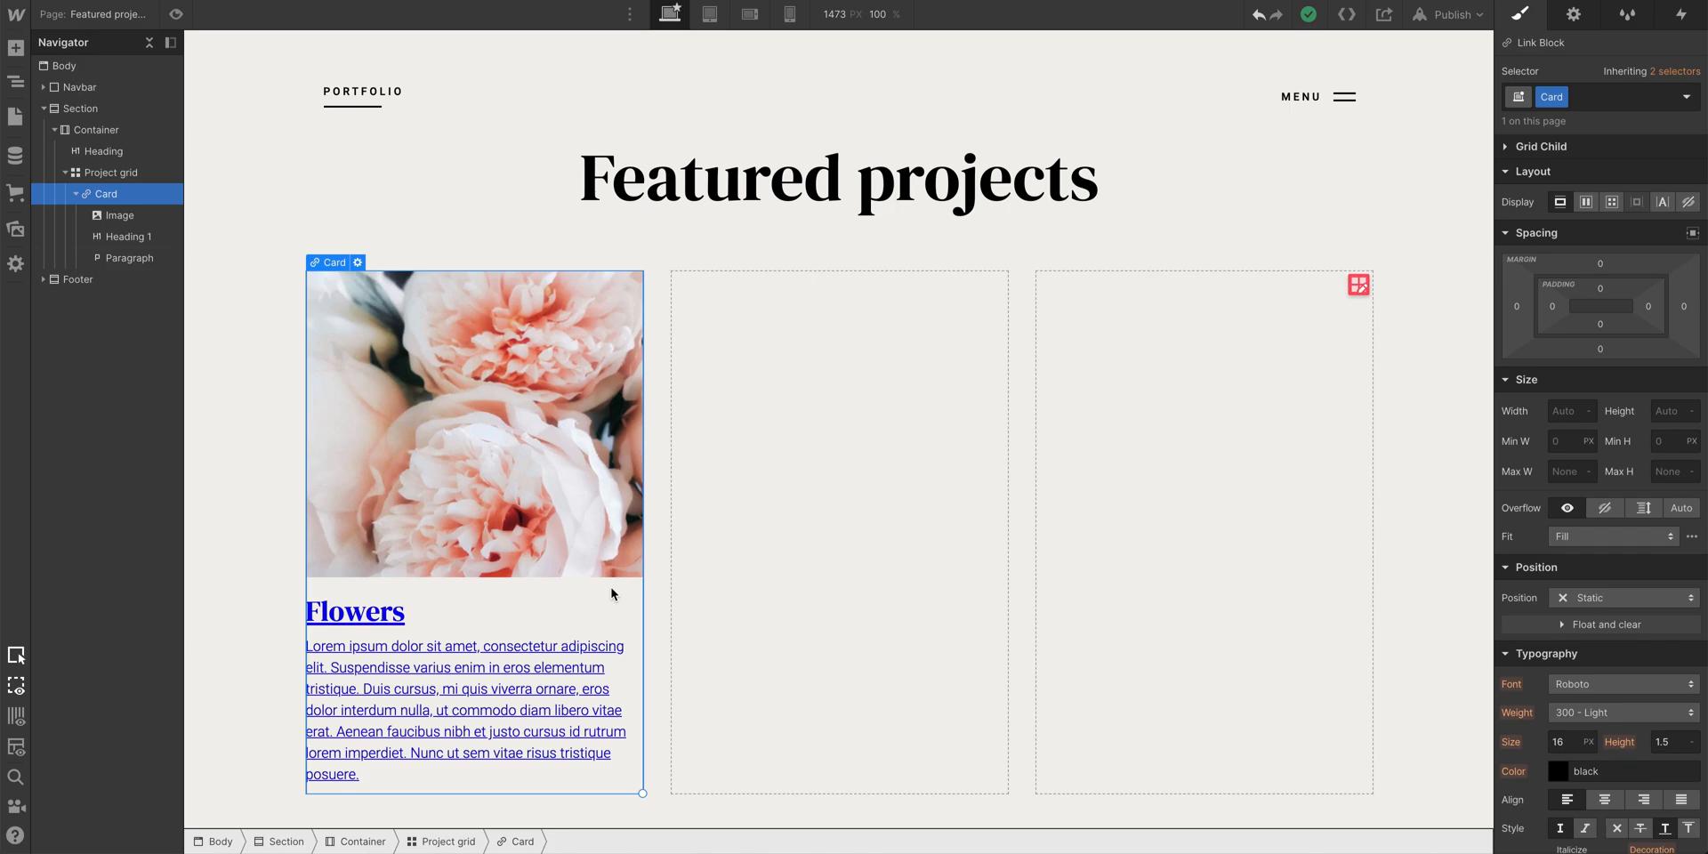
pyautogui.moveTo(1052, 592)
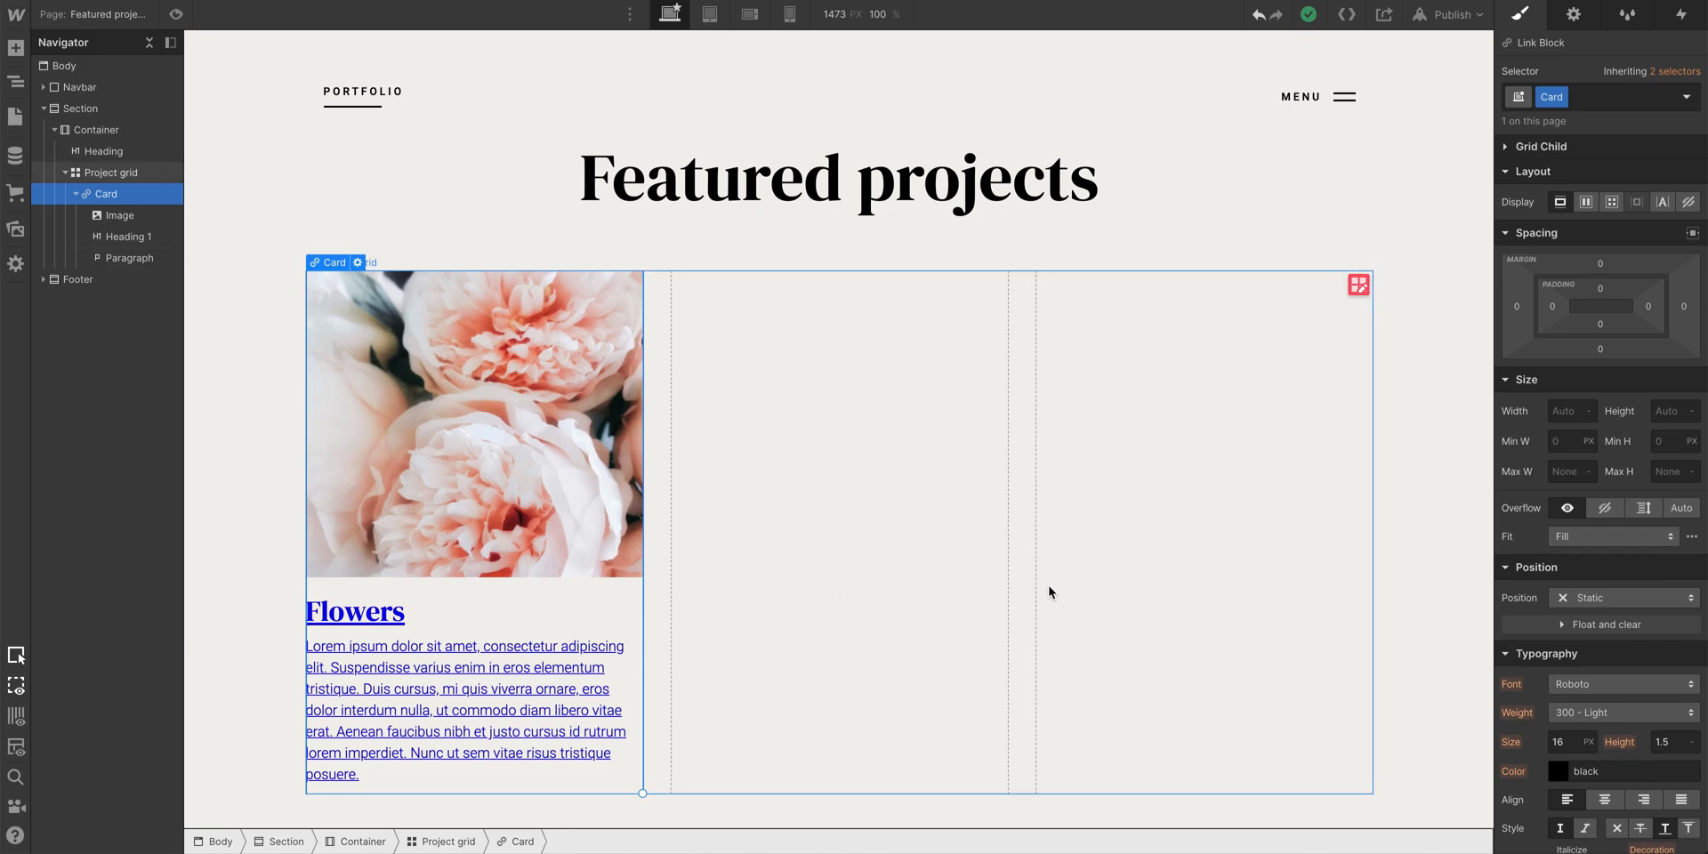
pyautogui.scroll(-3)
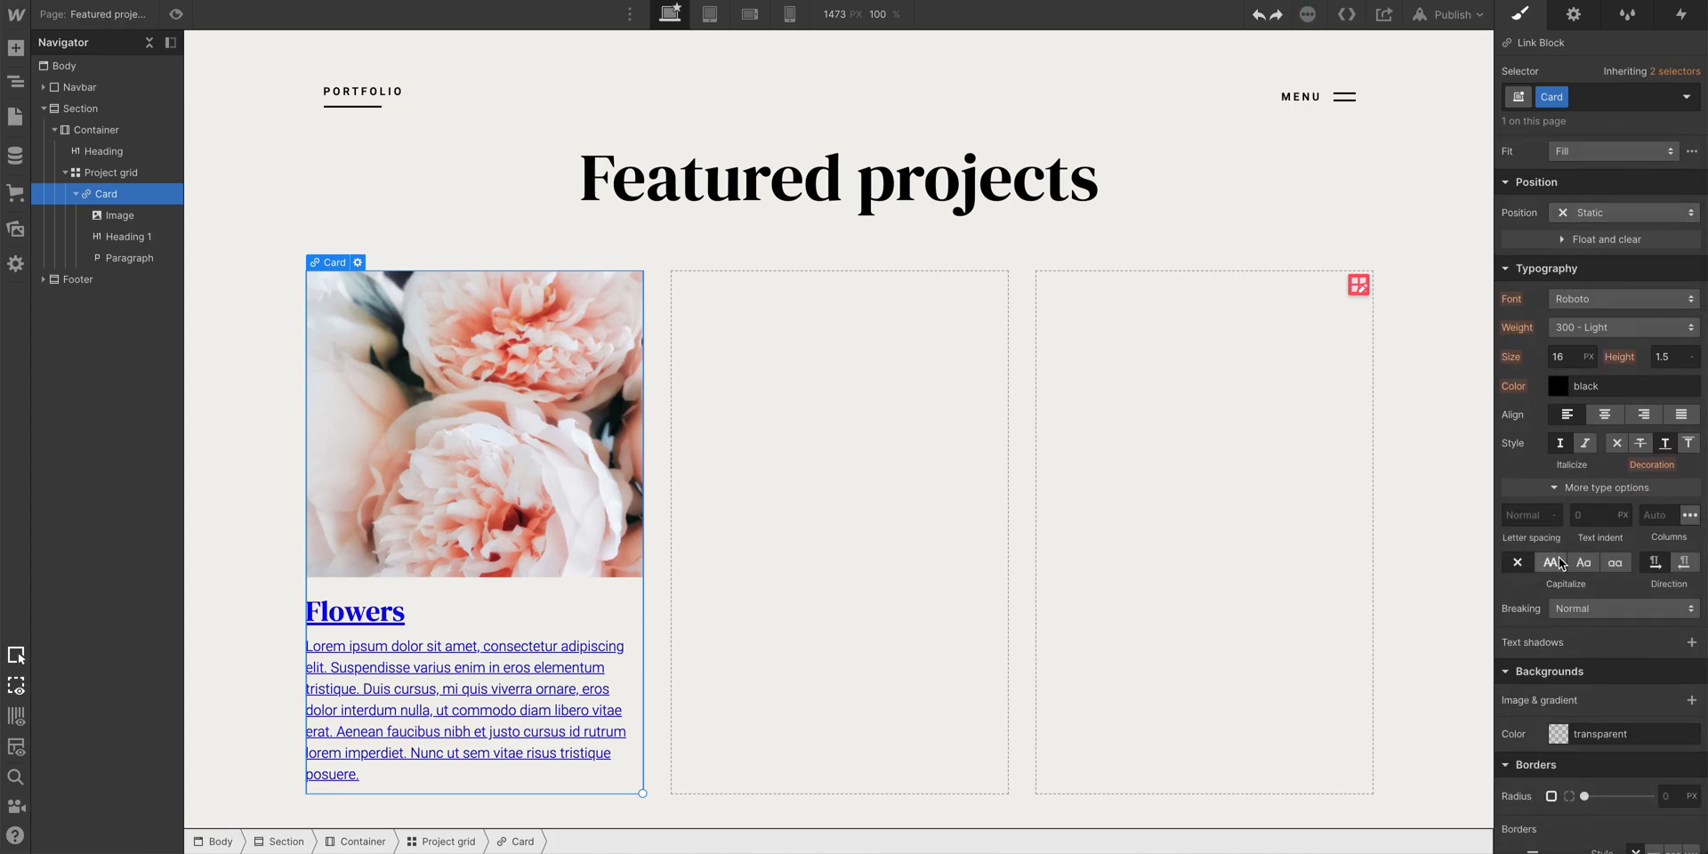
pyautogui.click(1616, 442)
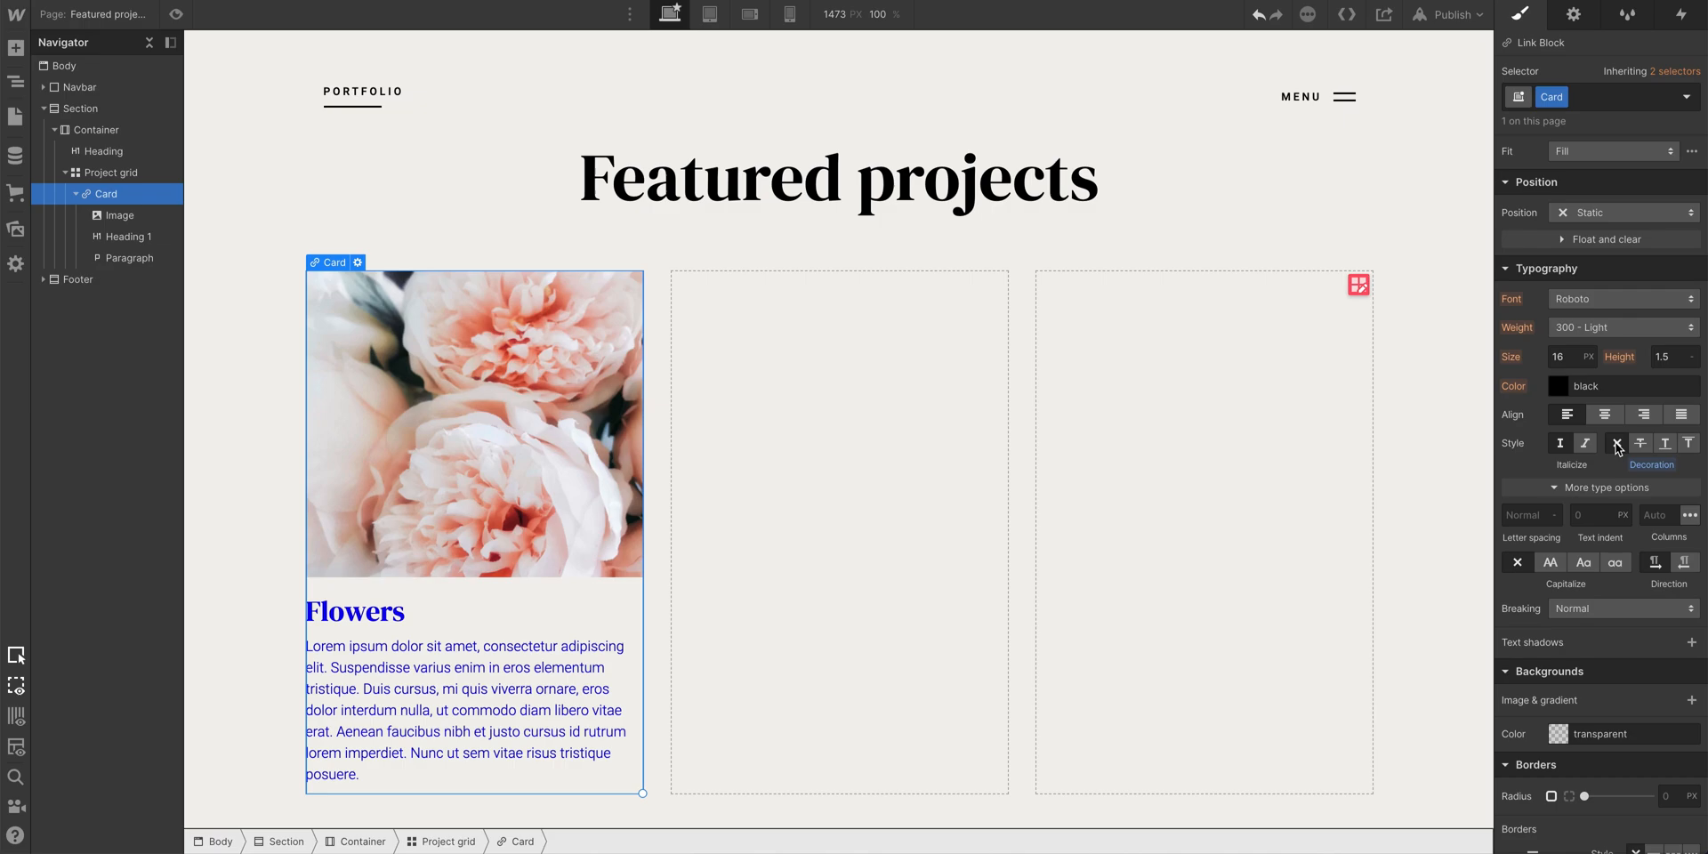
pyautogui.moveTo(1562, 395)
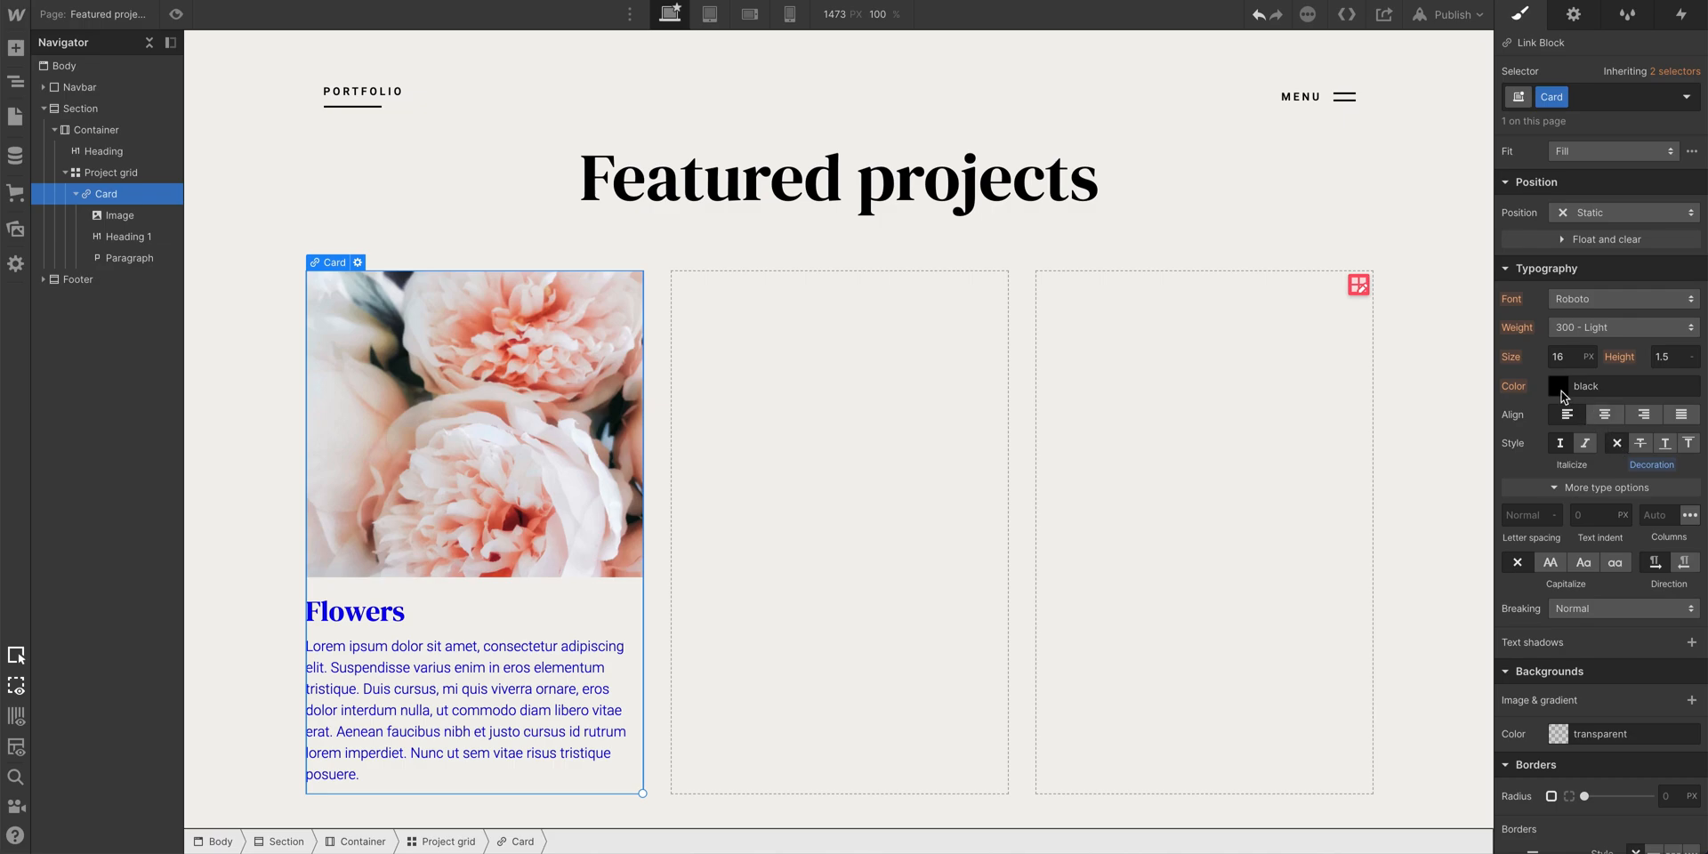
pyautogui.click(1560, 385)
pyautogui.write('#1b1b1b')
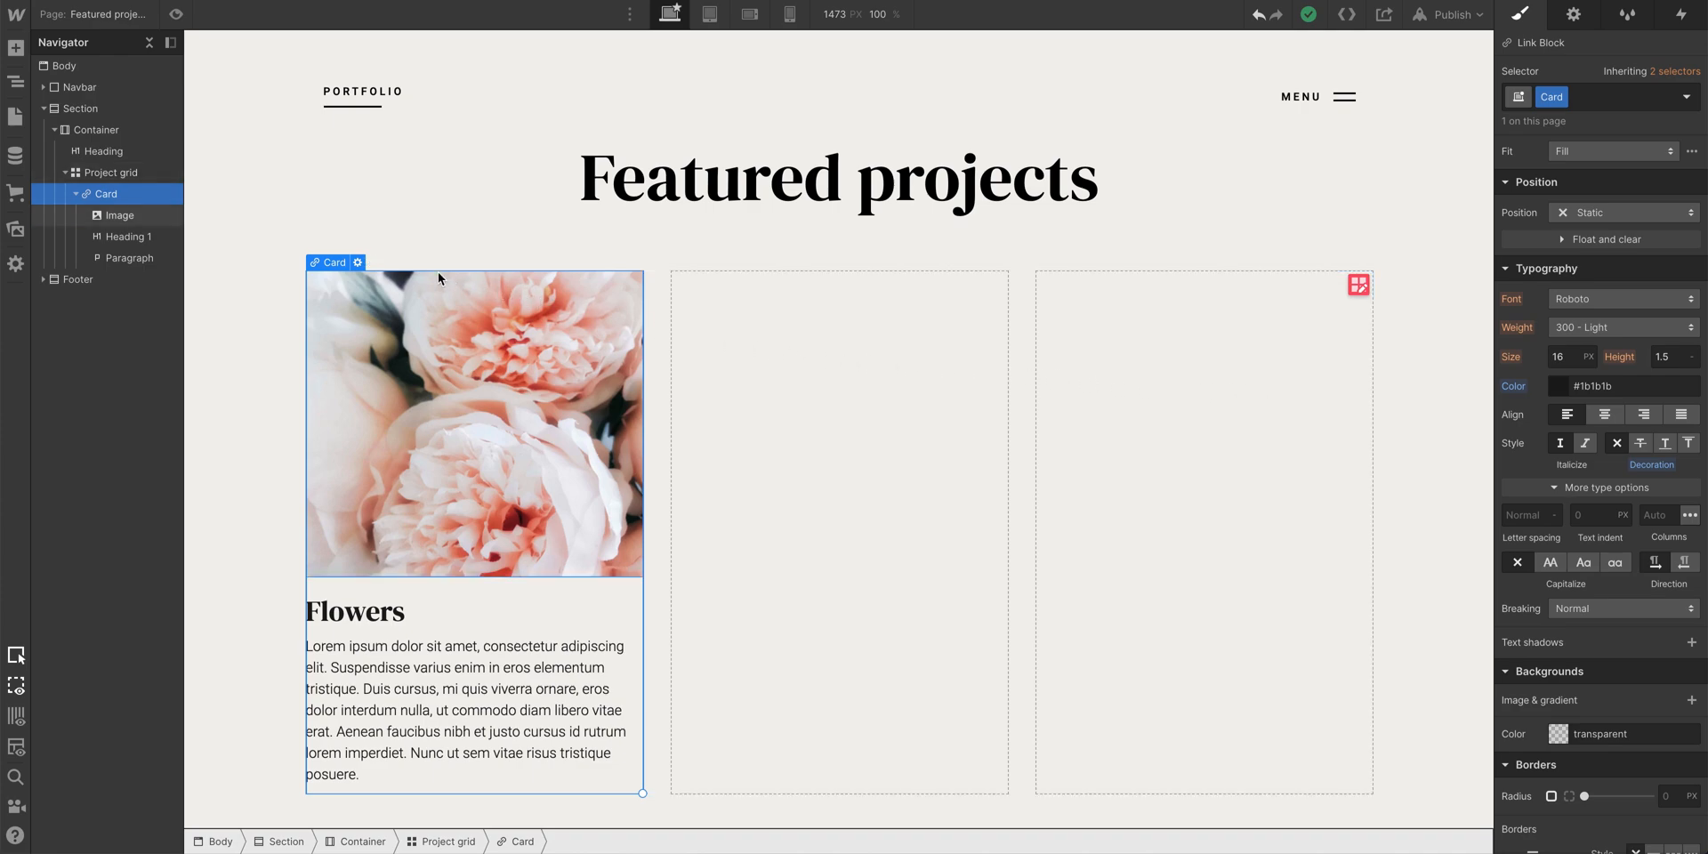
# Link the Card to the Flowers page and test the link in preview
pyautogui.click(356, 262)
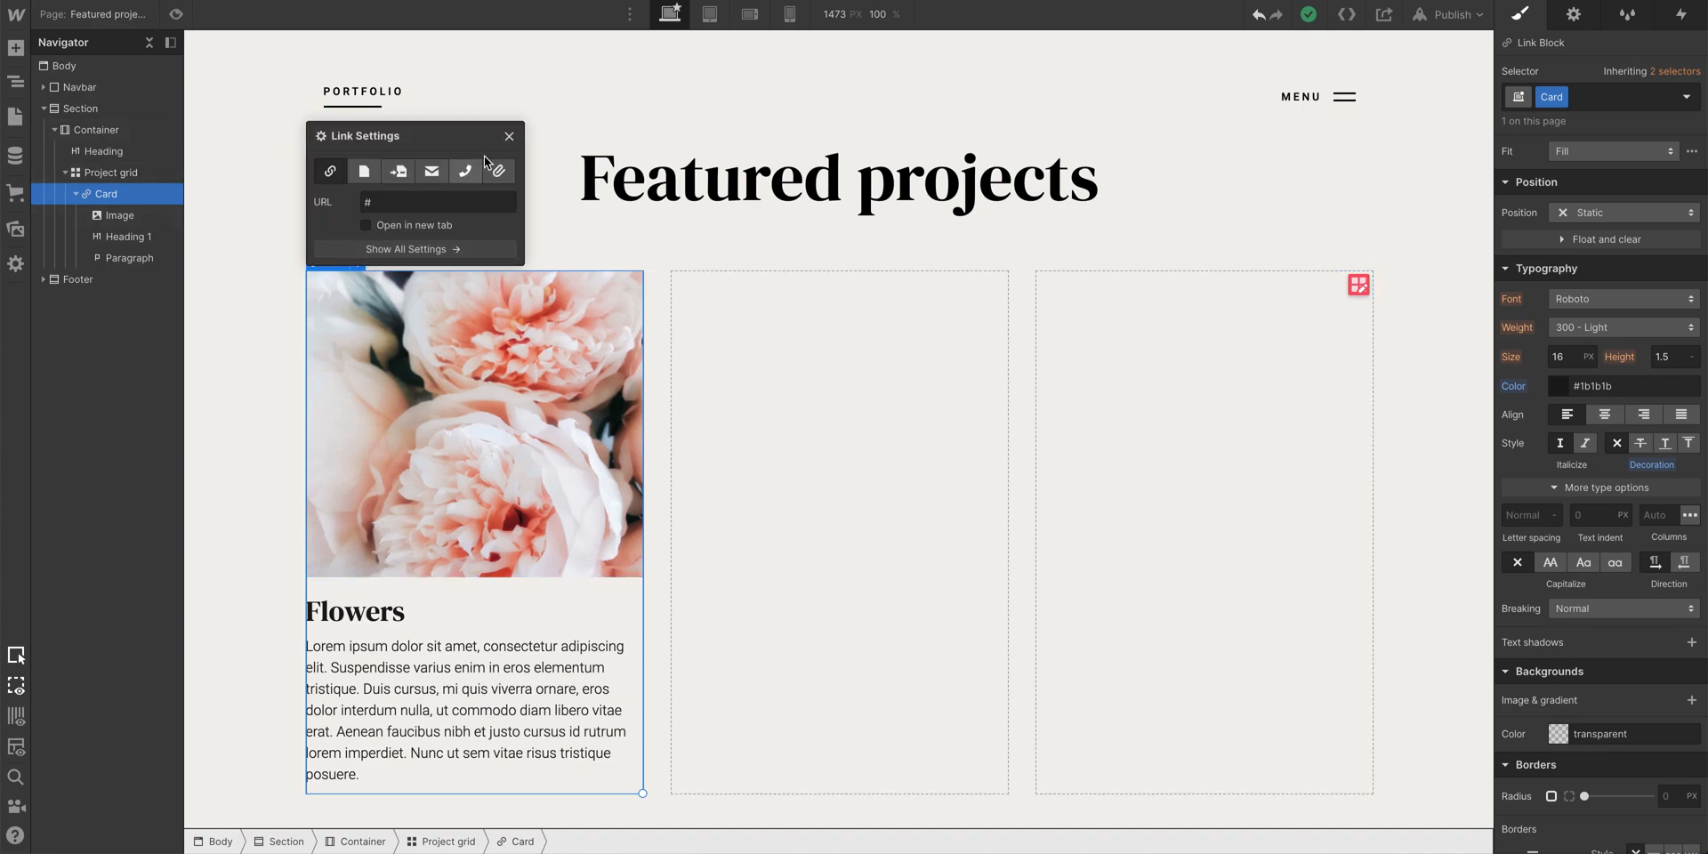
pyautogui.click(508, 135)
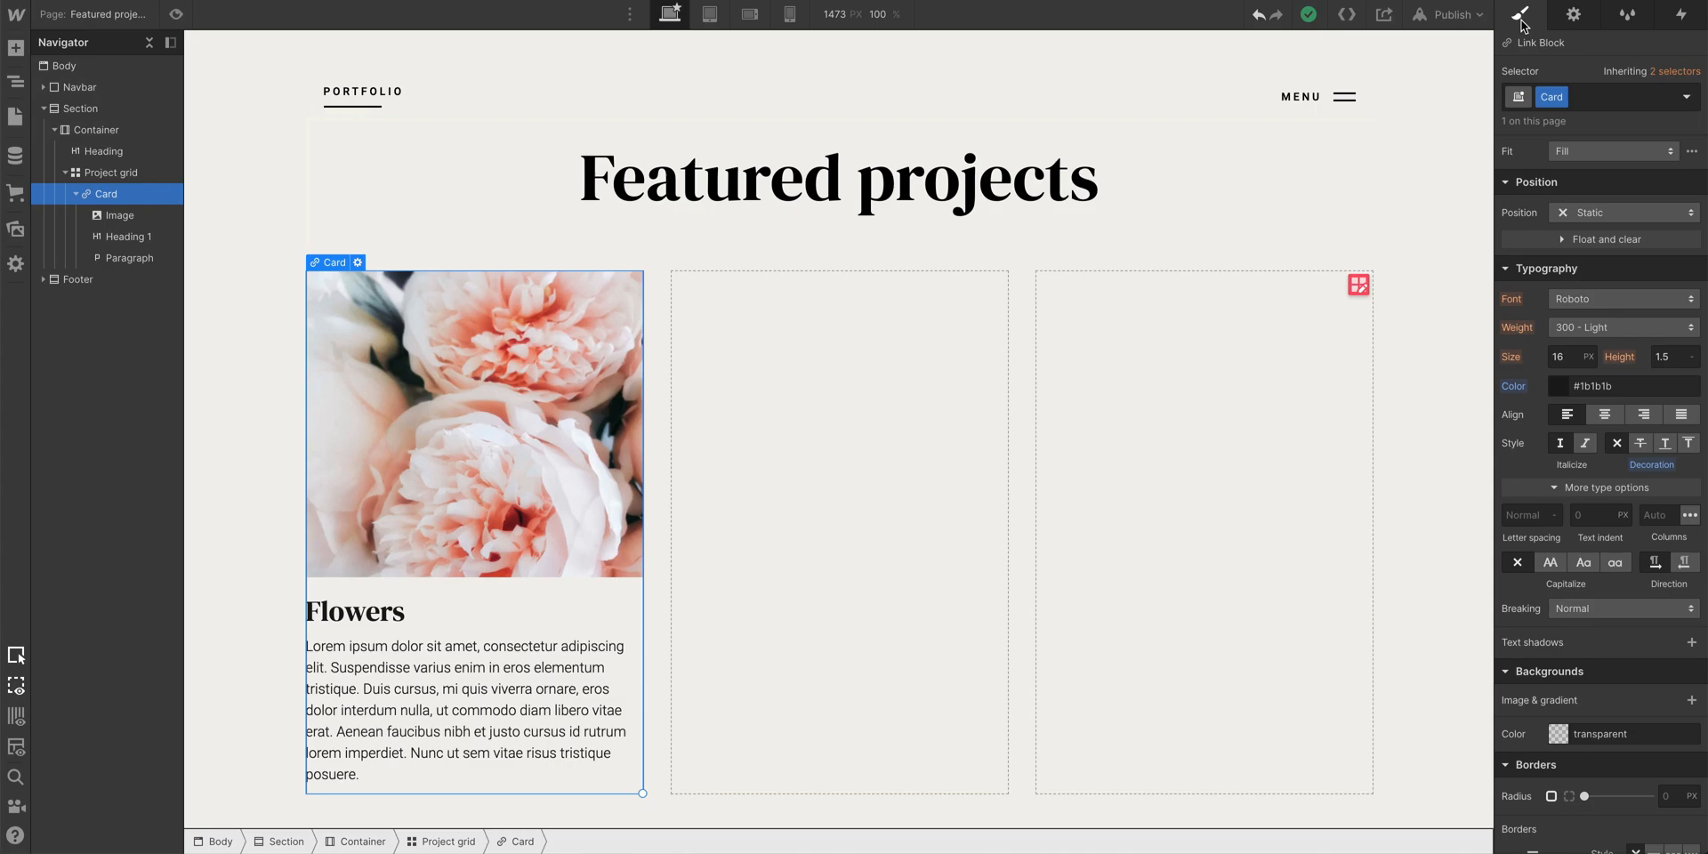
pyautogui.click(1572, 15)
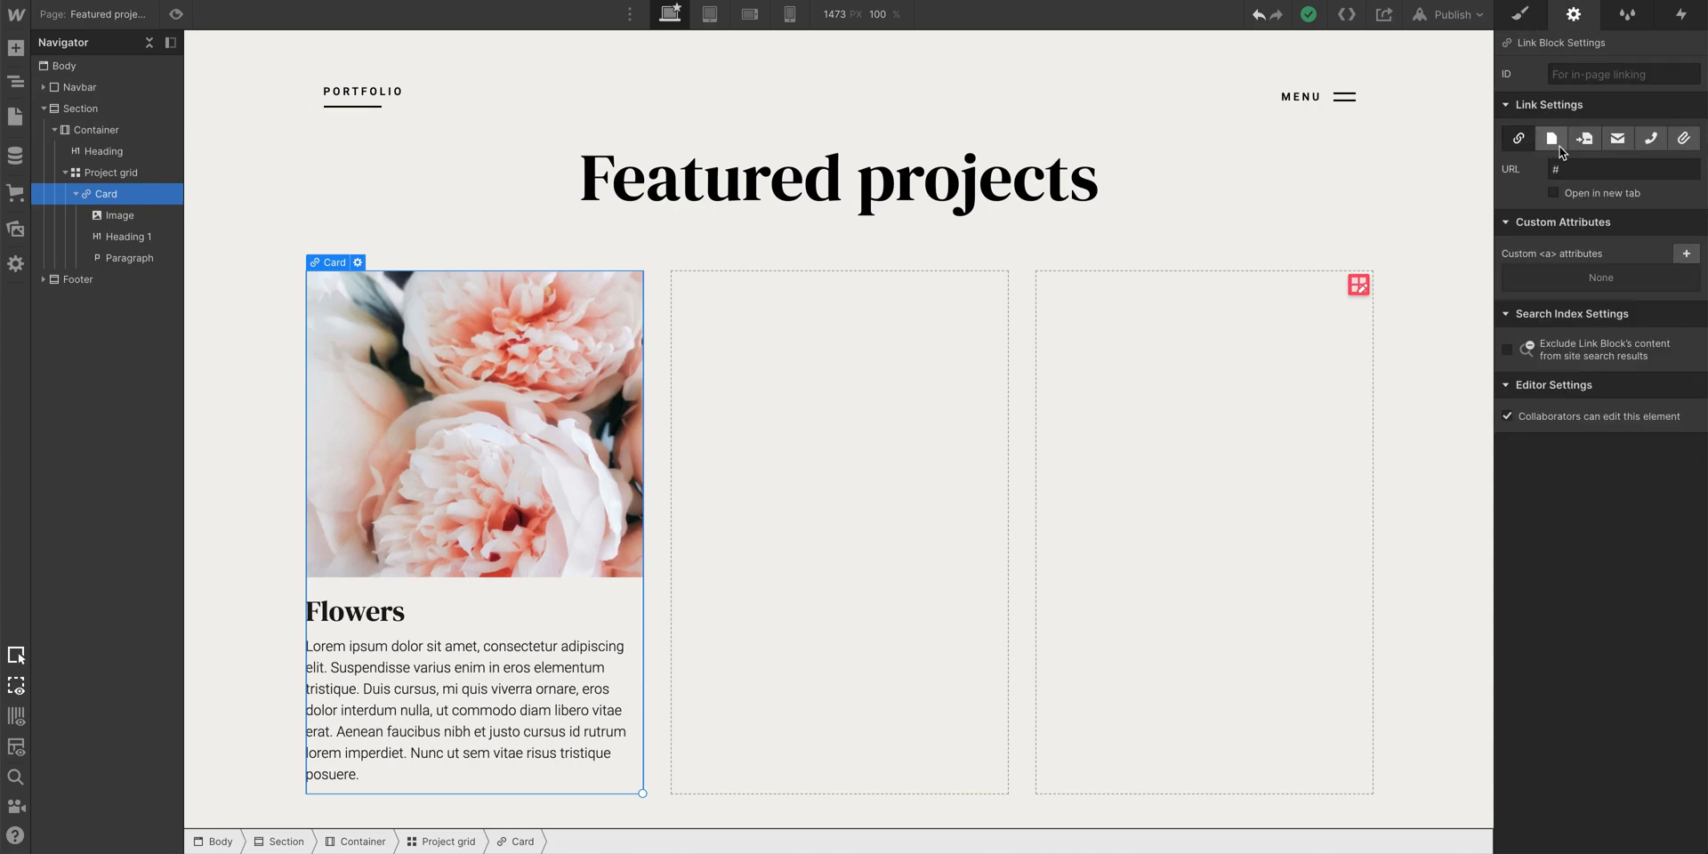
pyautogui.click(1583, 139)
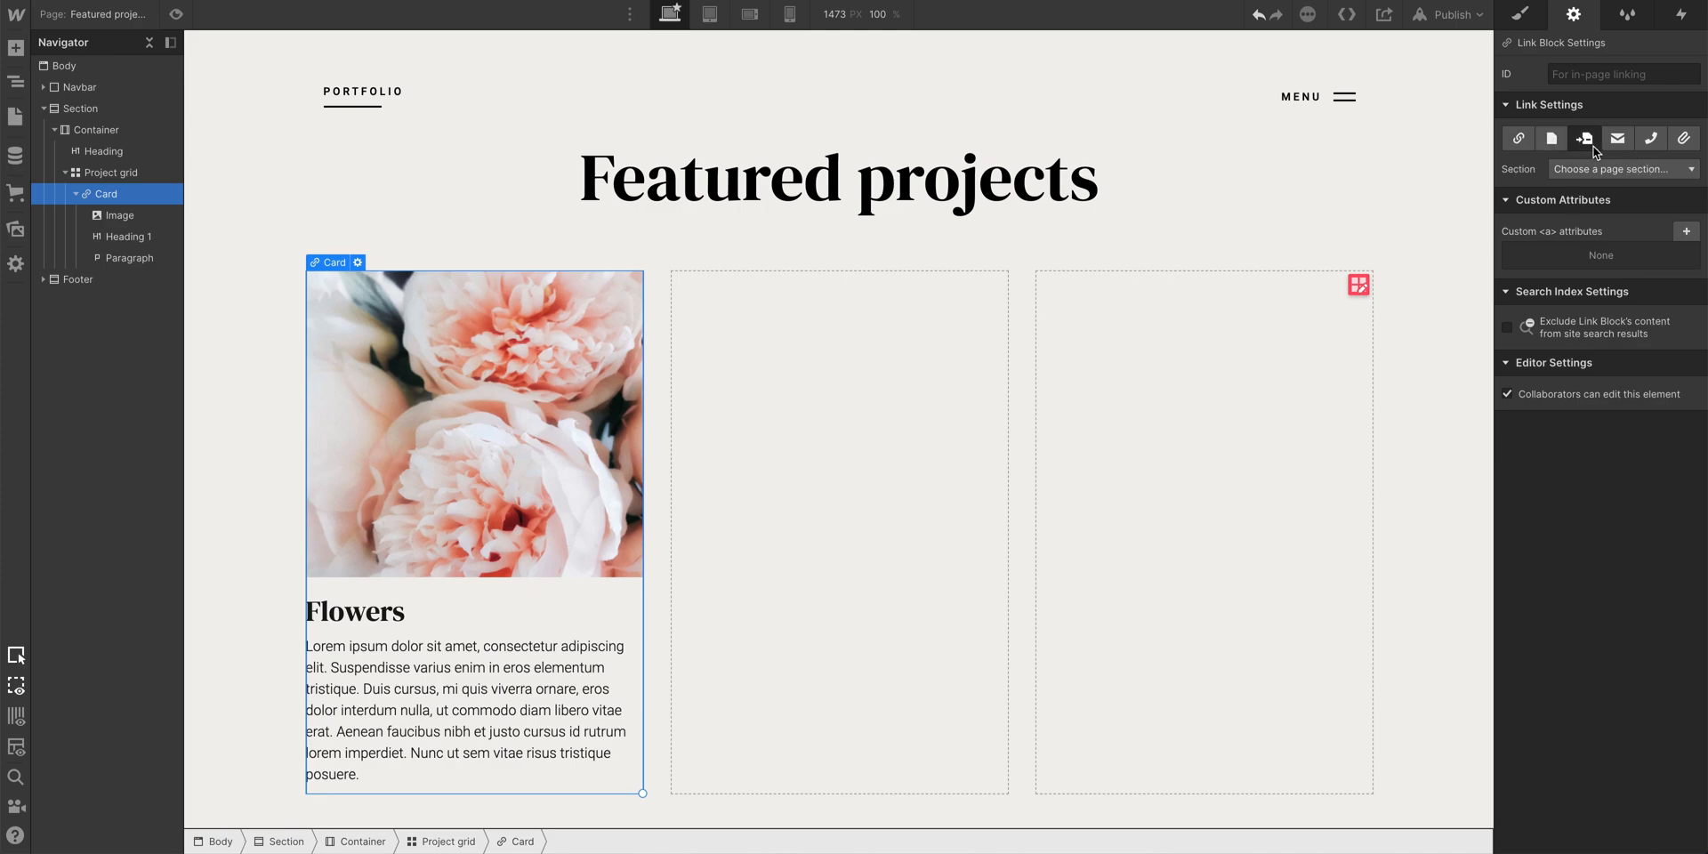
pyautogui.click(1650, 138)
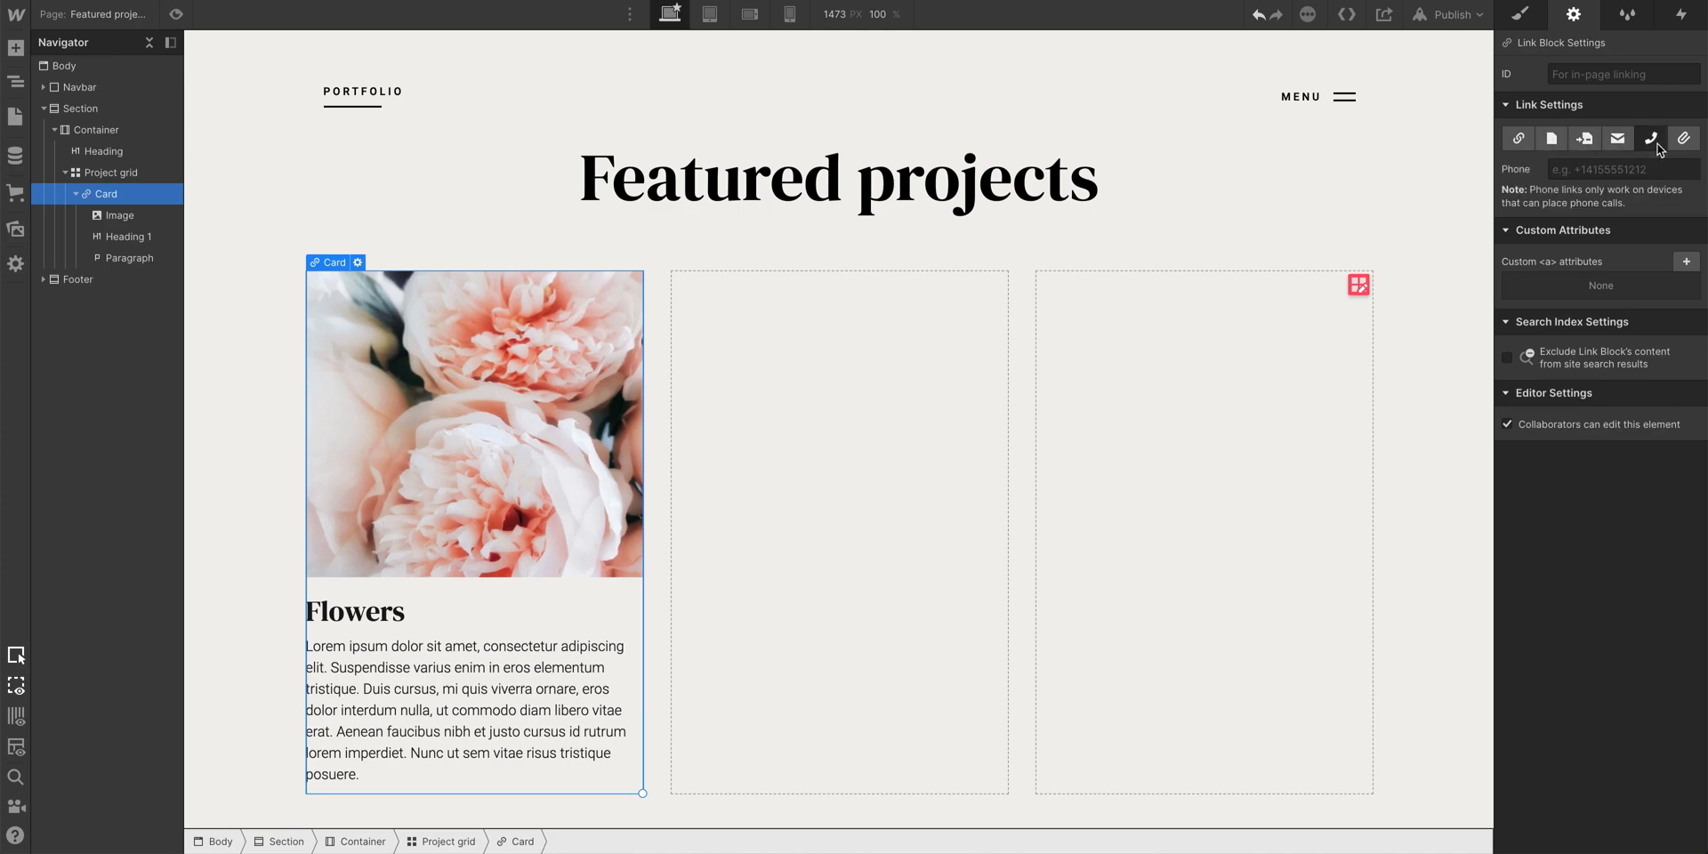
pyautogui.click(1683, 139)
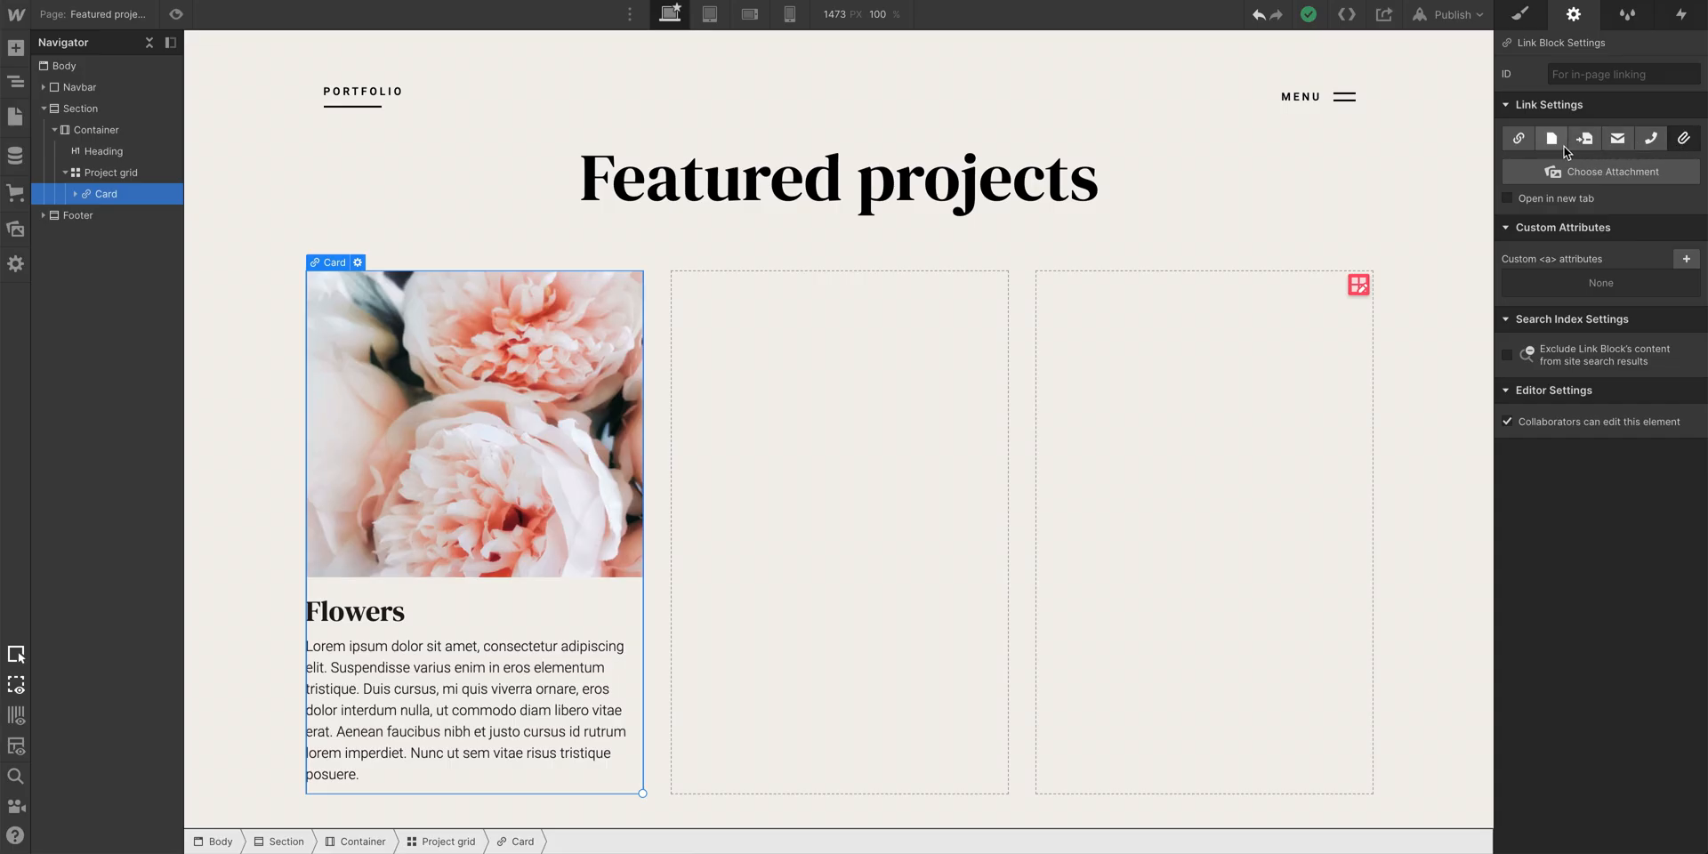
pyautogui.click(1551, 139)
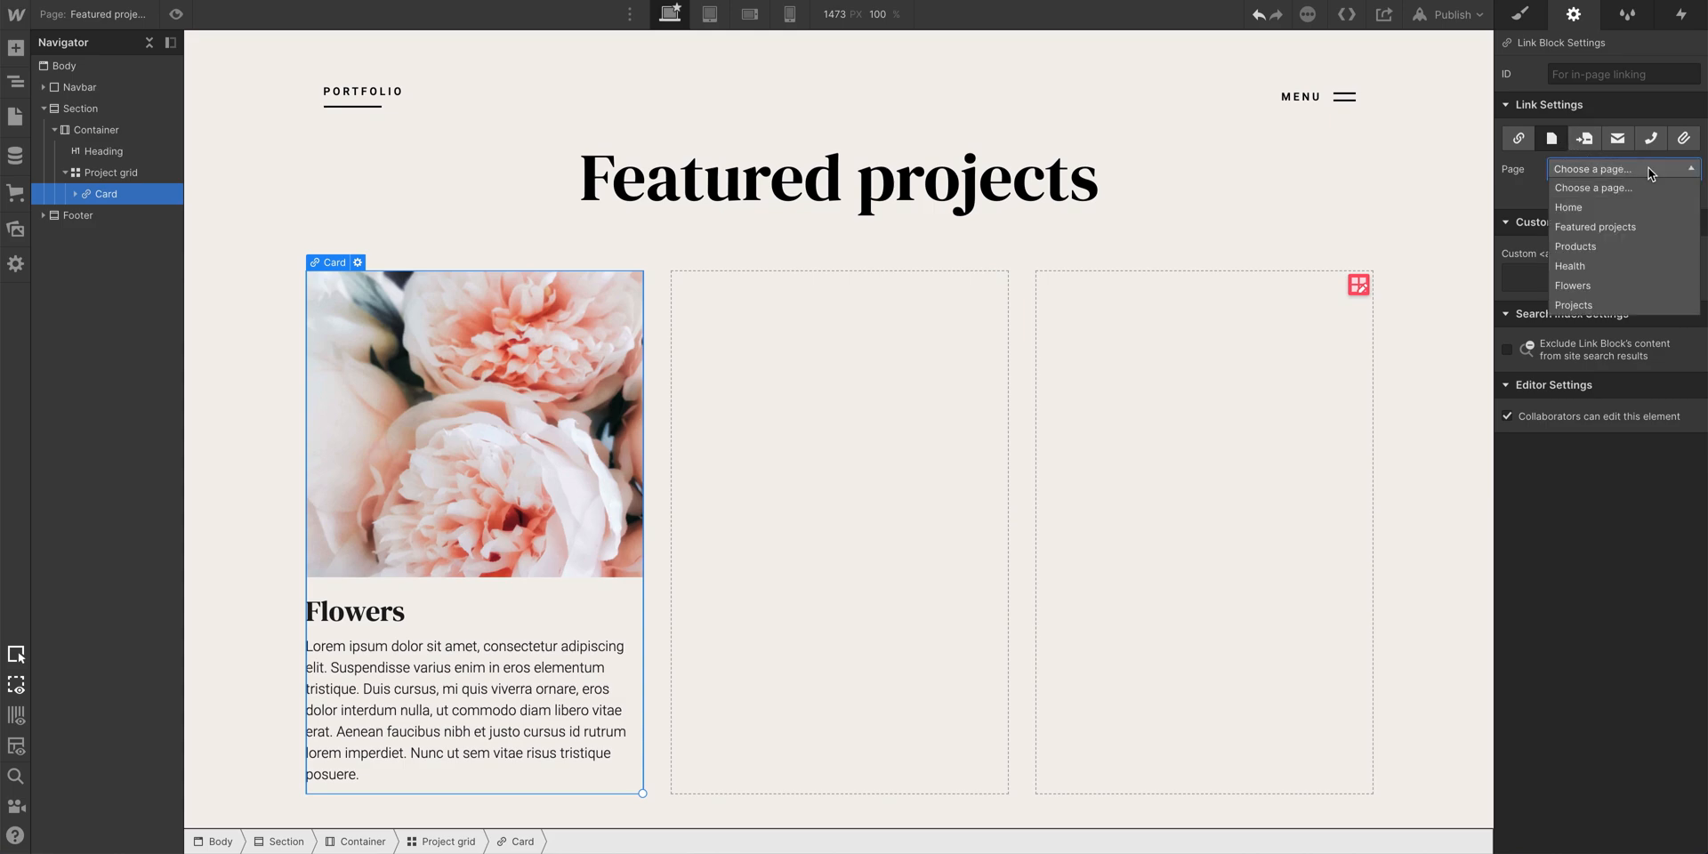
pyautogui.click(1571, 286)
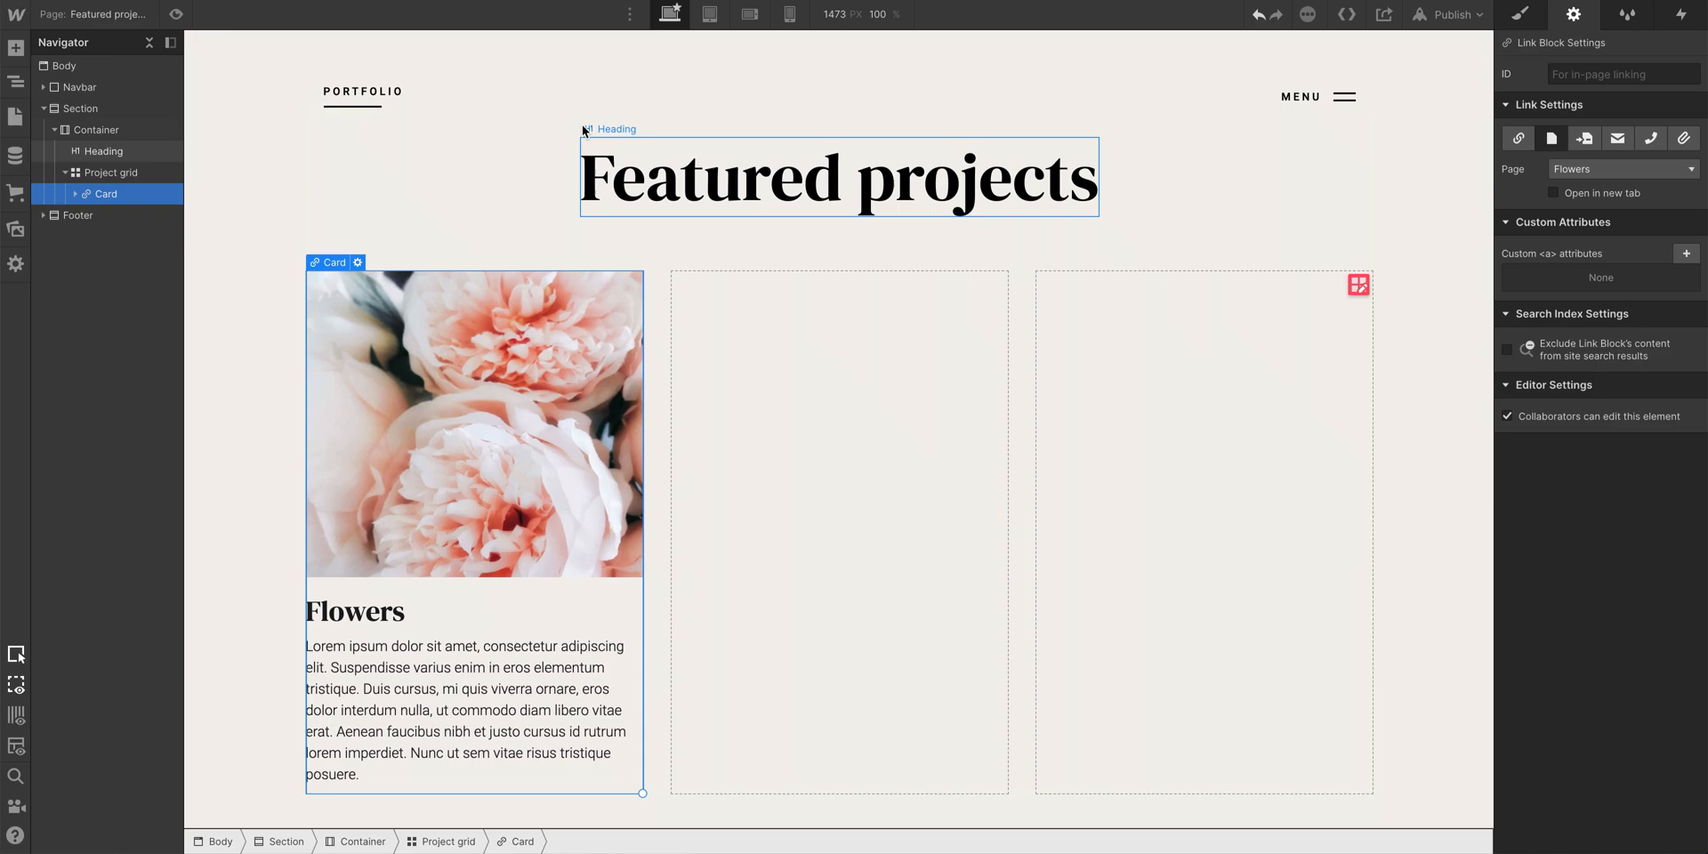
pyautogui.click(175, 14)
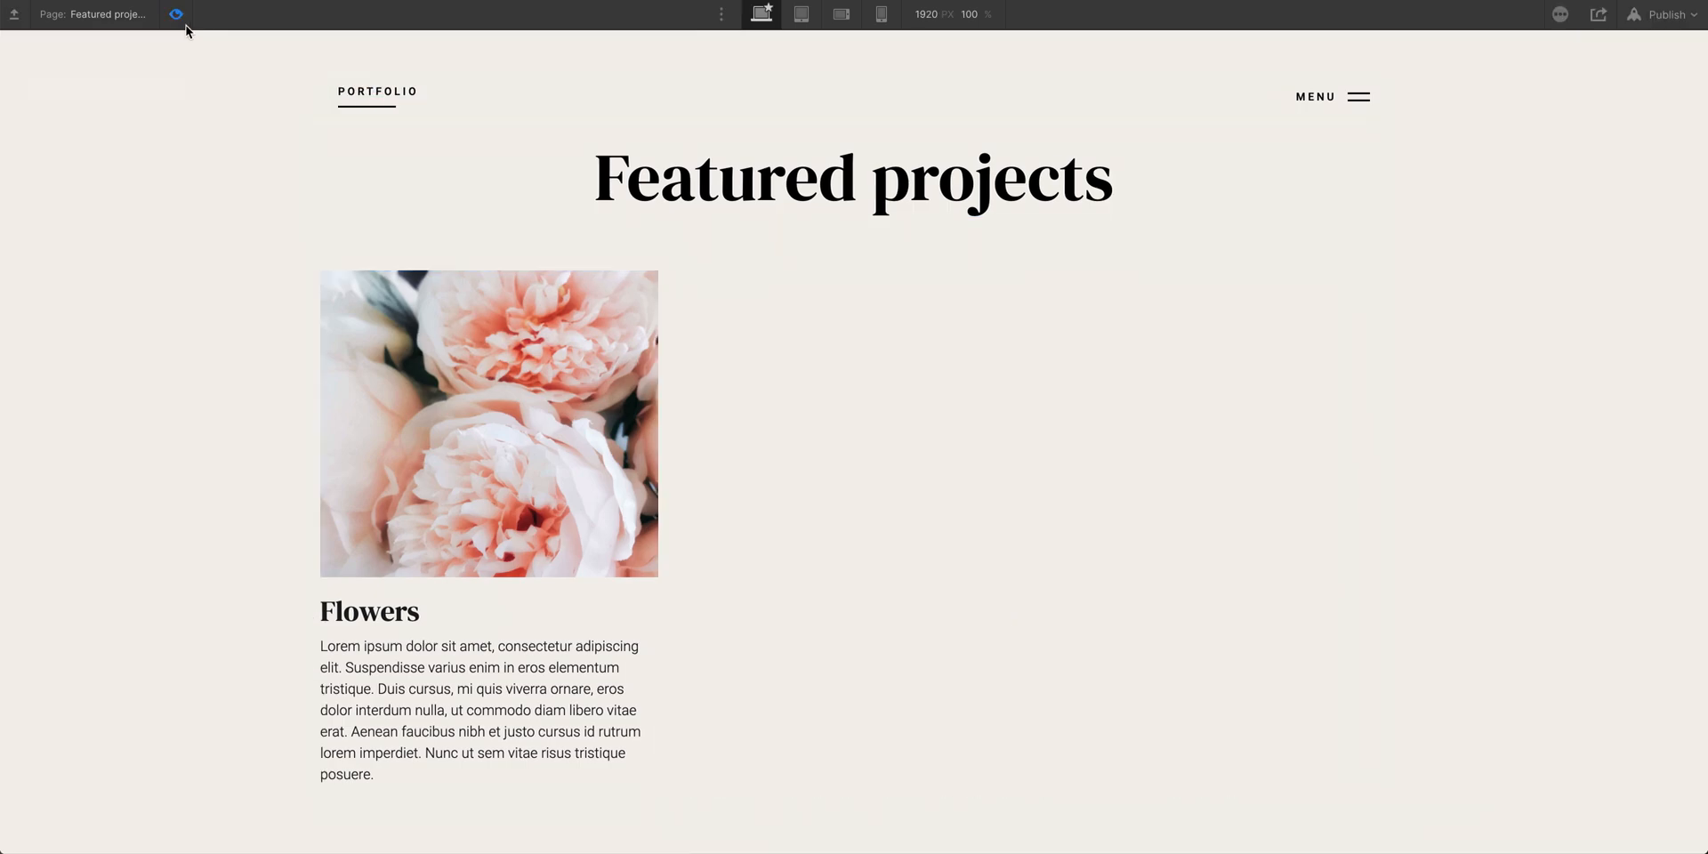
pyautogui.moveTo(329, 462)
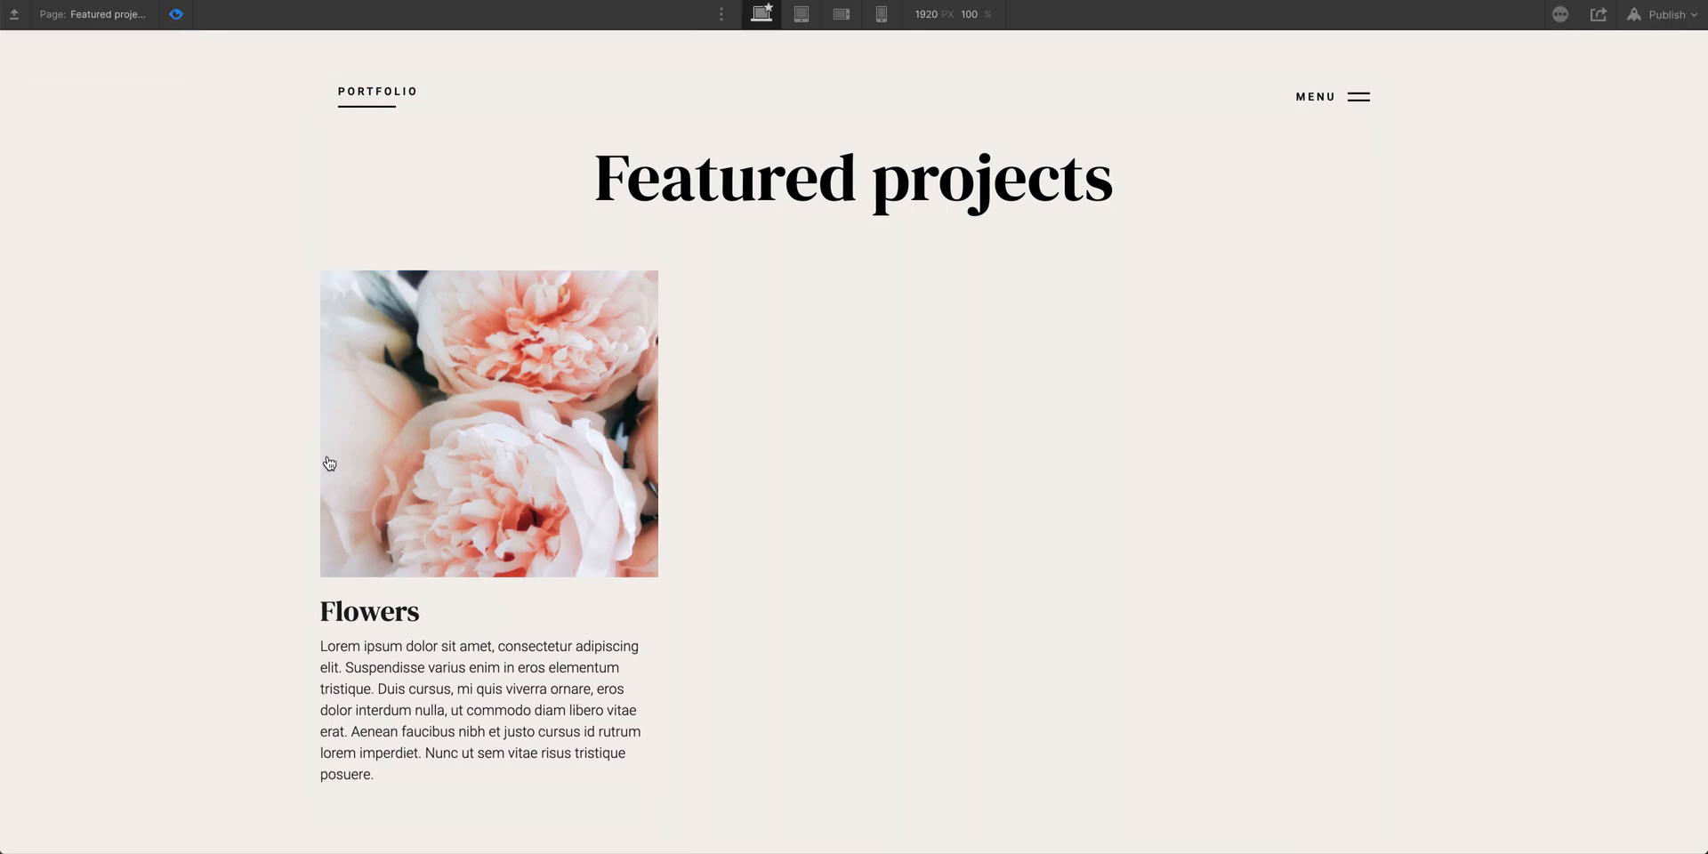
pyautogui.click(488, 424)
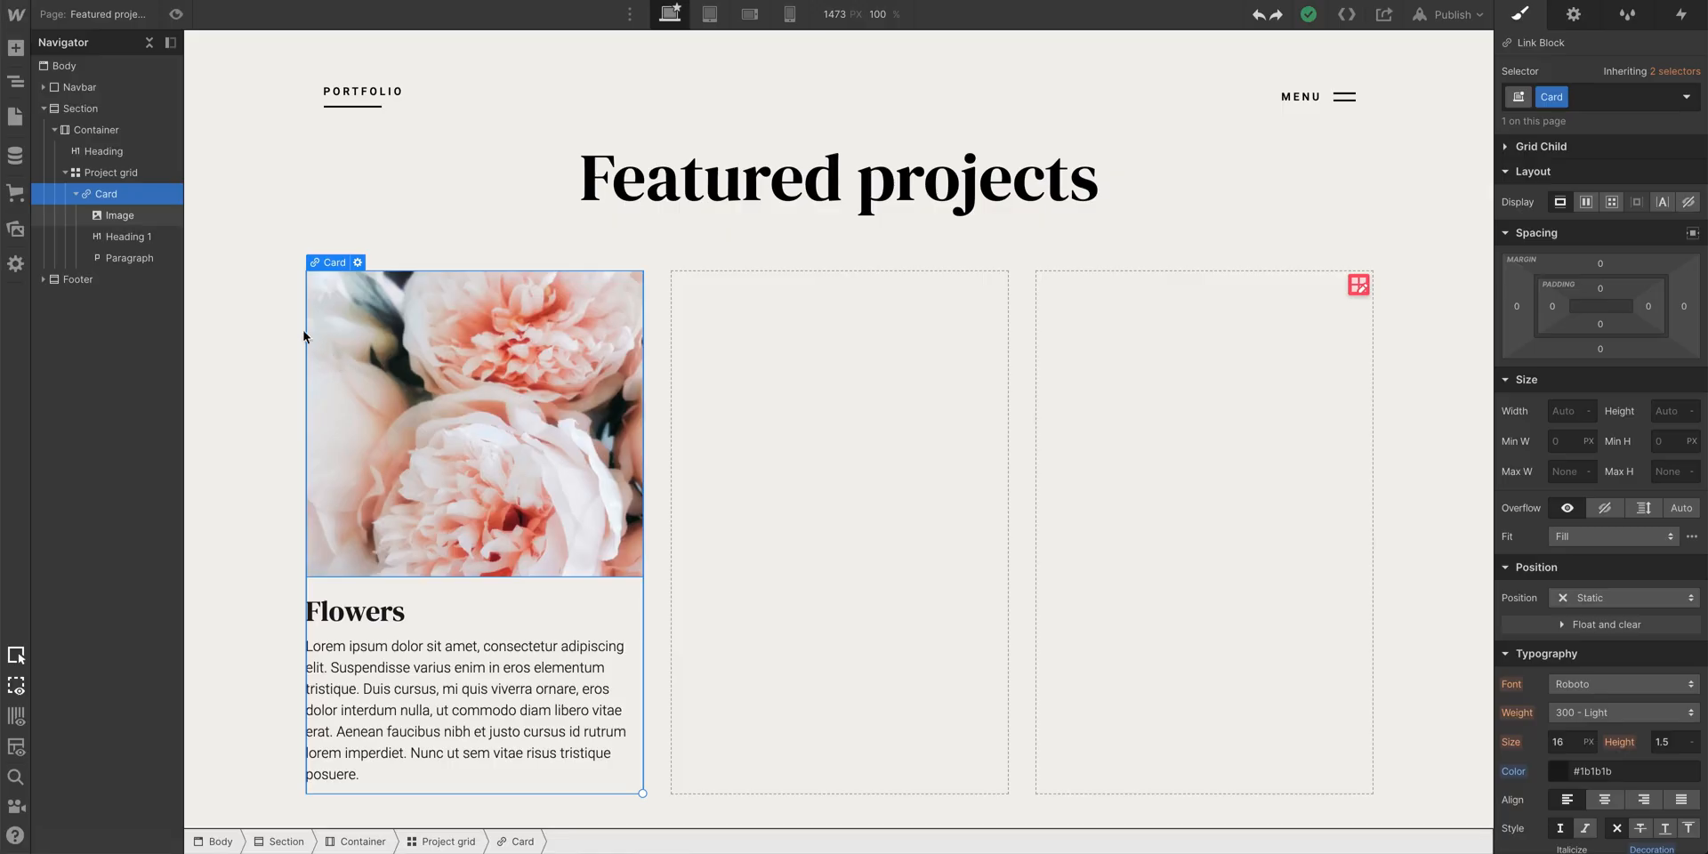
# Place a div block inside the Card below the paragraph, reading 'View project'
pyautogui.click(15, 50)
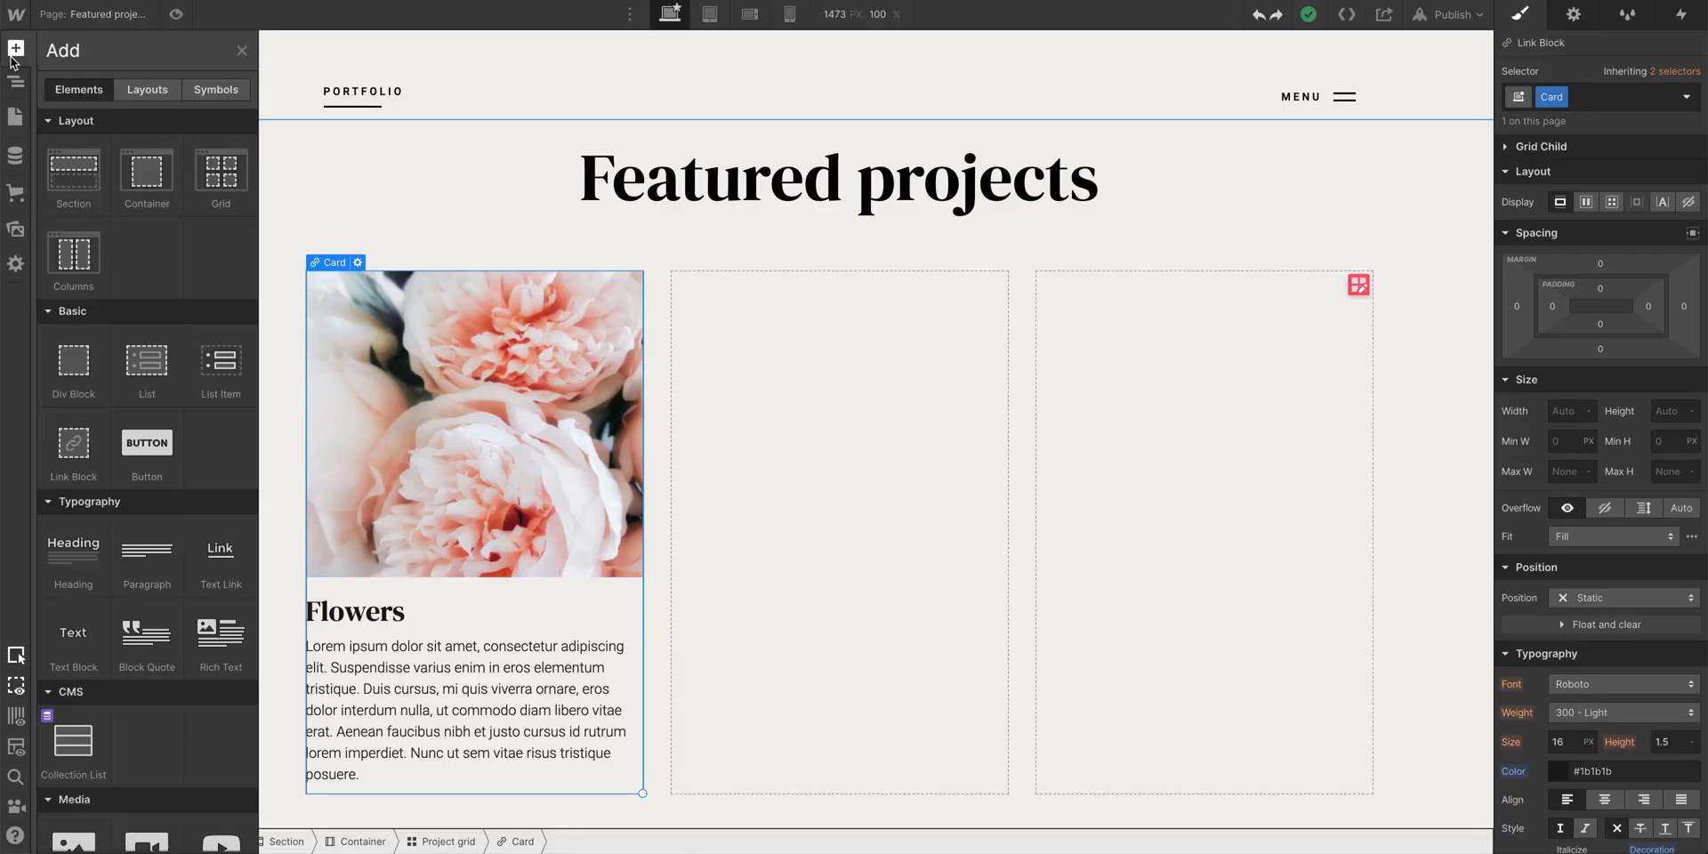
pyautogui.click(16, 79)
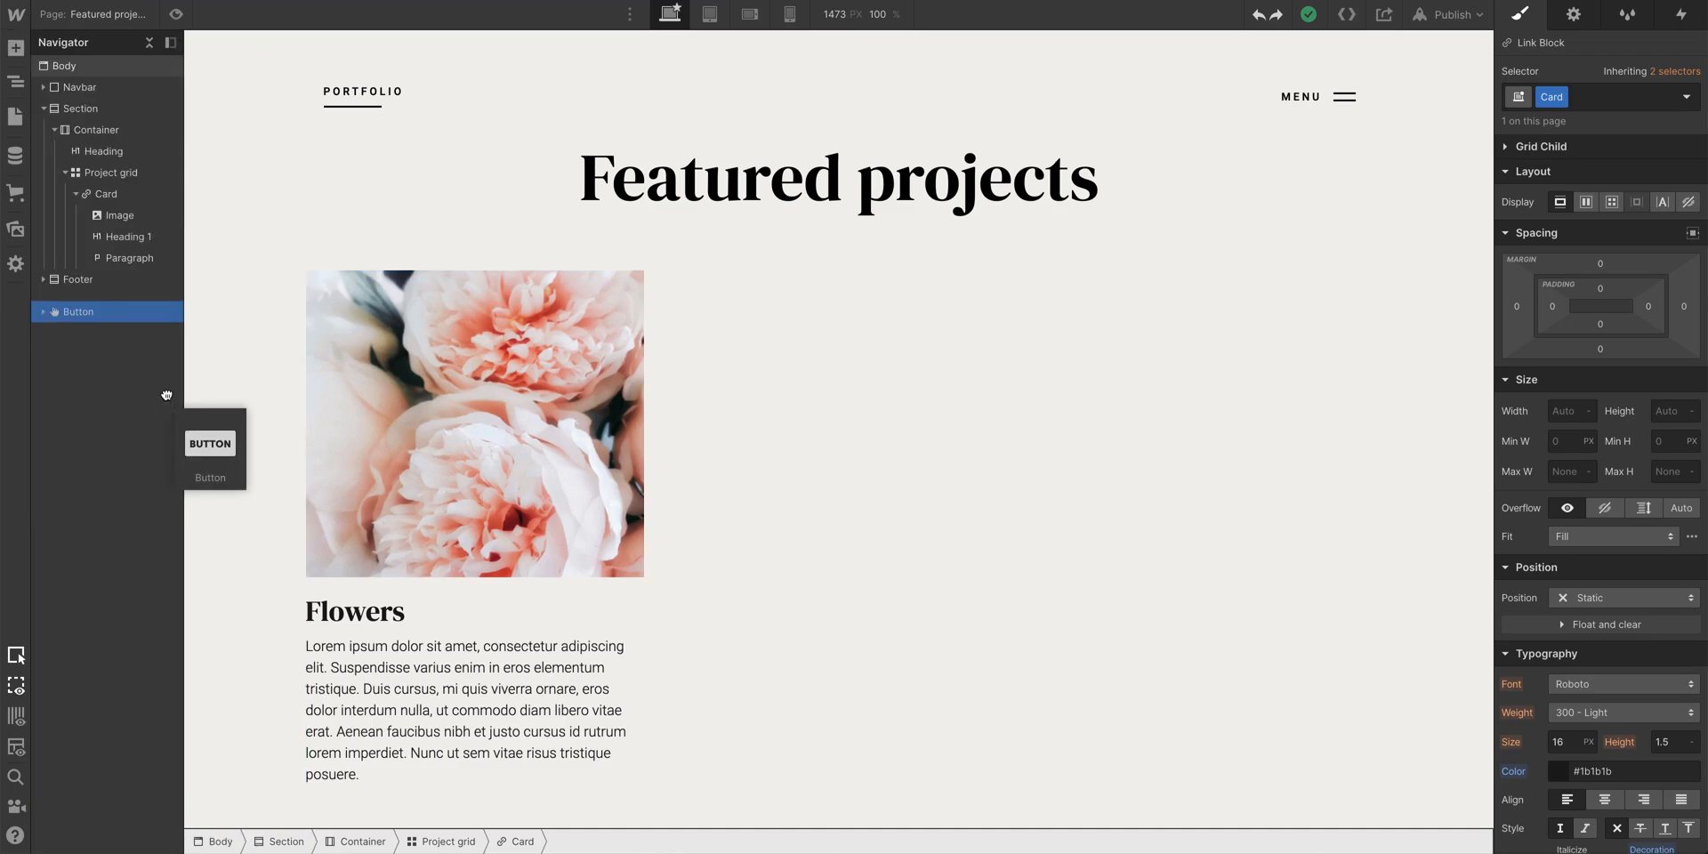
pyautogui.moveTo(77, 311); pyautogui.dragTo(125, 267)
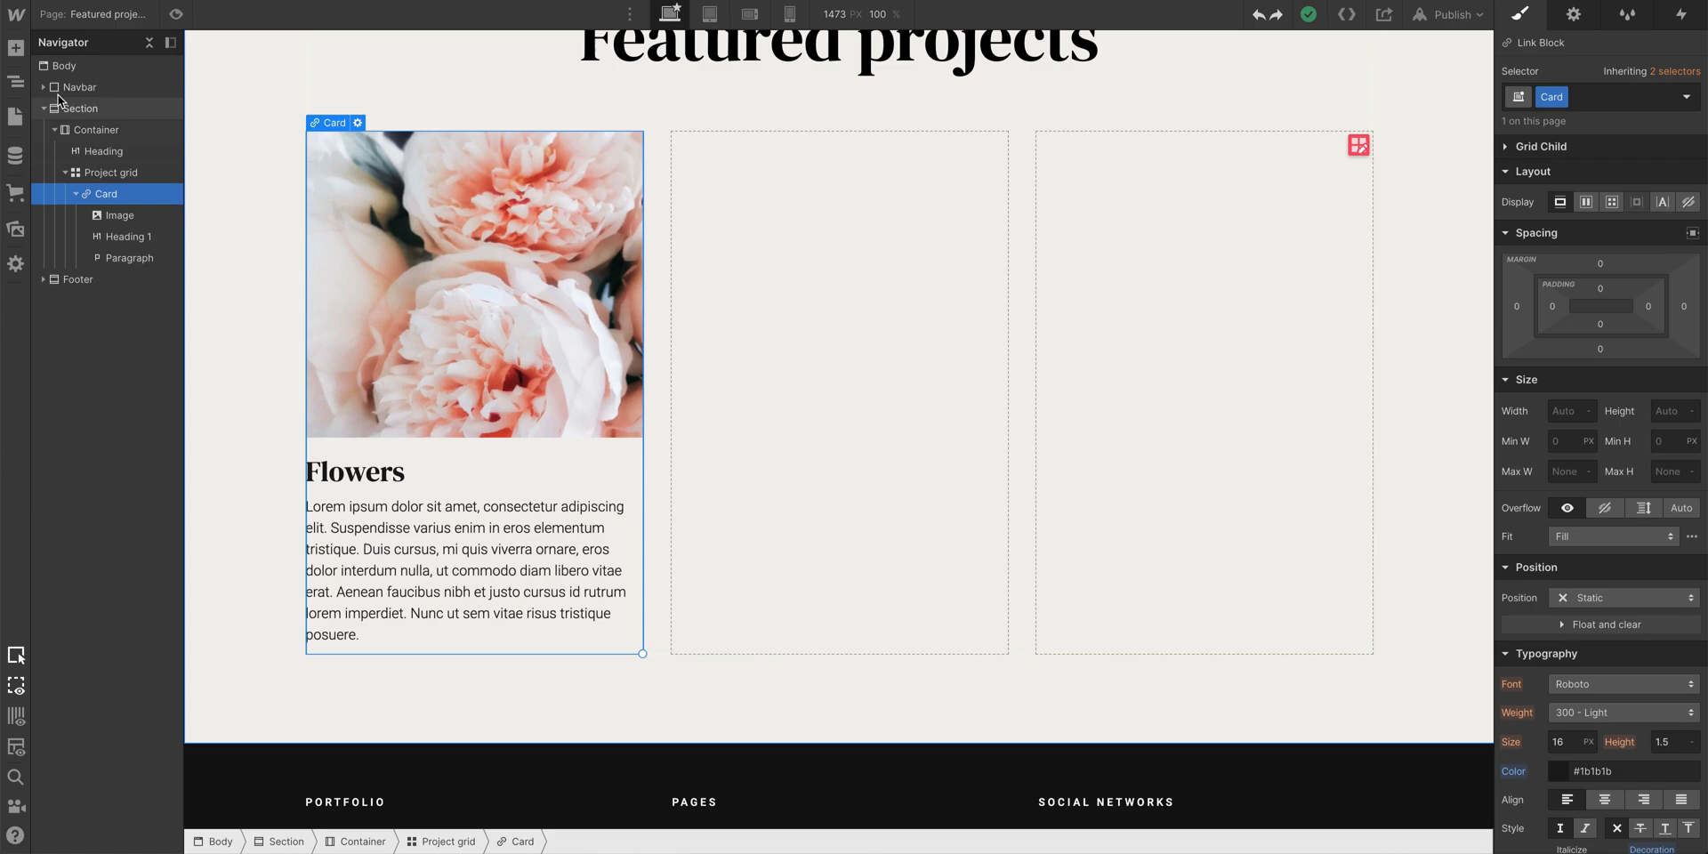
pyautogui.click(15, 48)
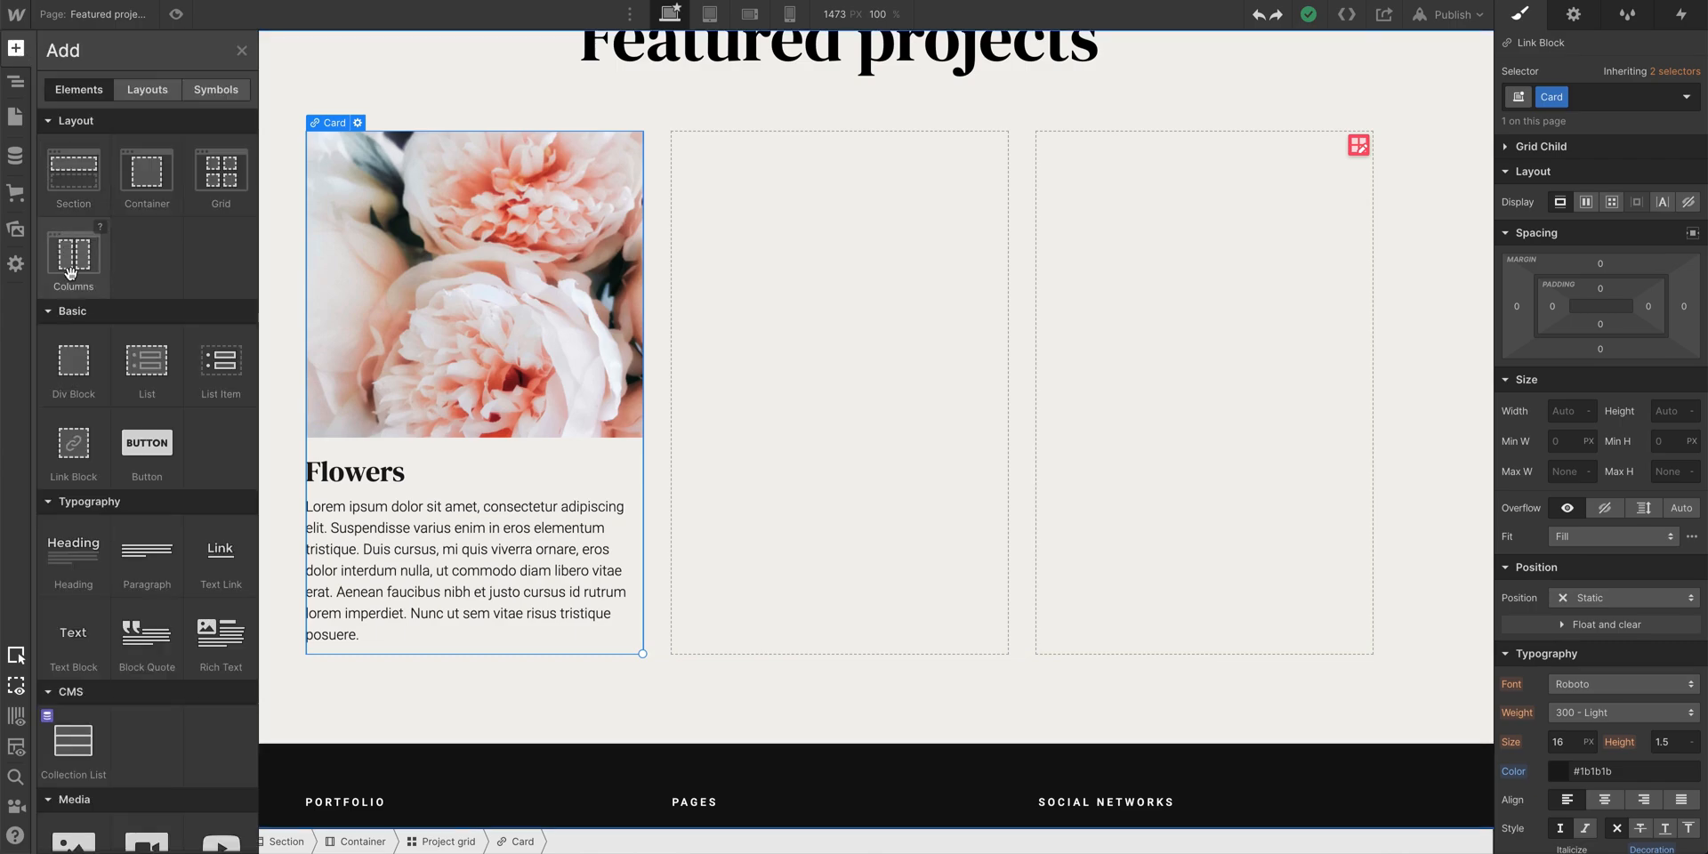
pyautogui.click(15, 82)
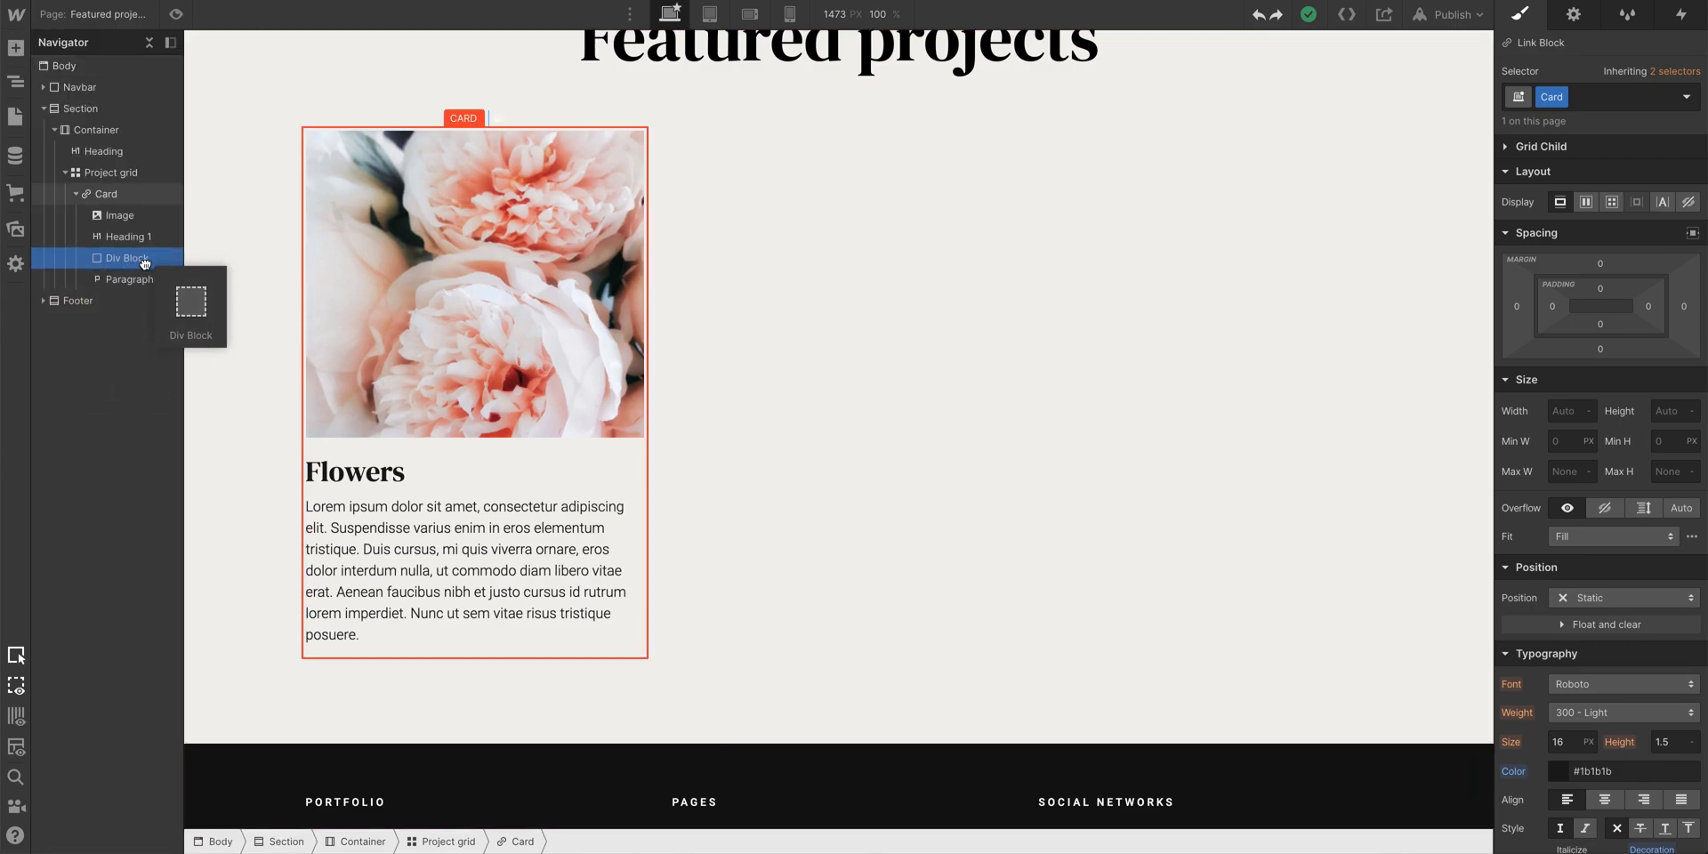
pyautogui.moveTo(125, 258); pyautogui.dragTo(125, 278)
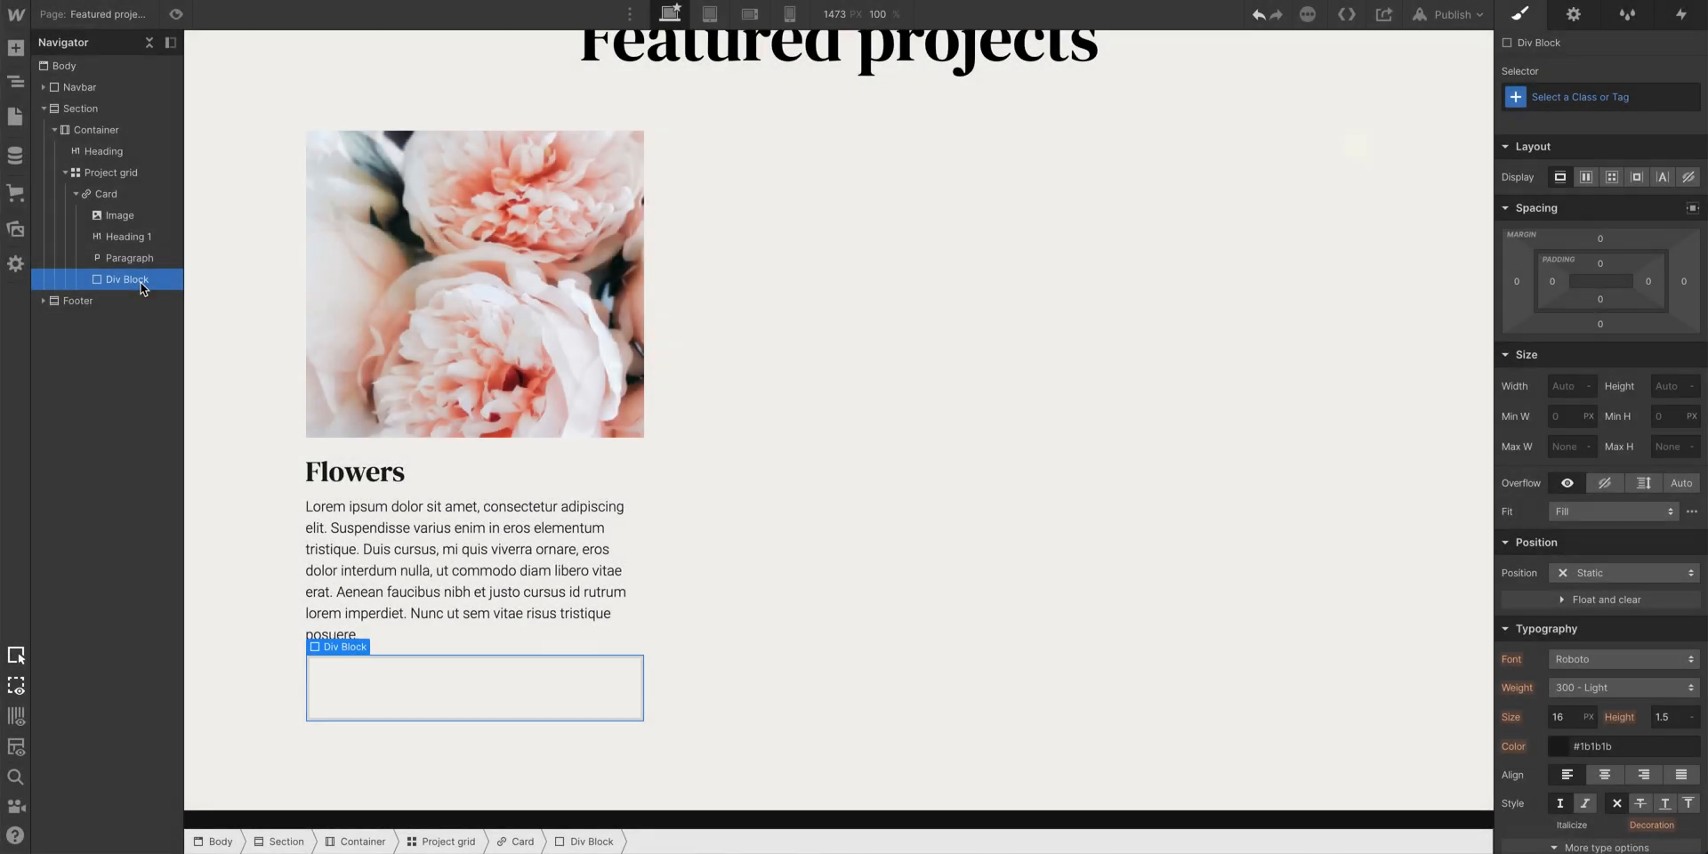
pyautogui.moveTo(418, 684)
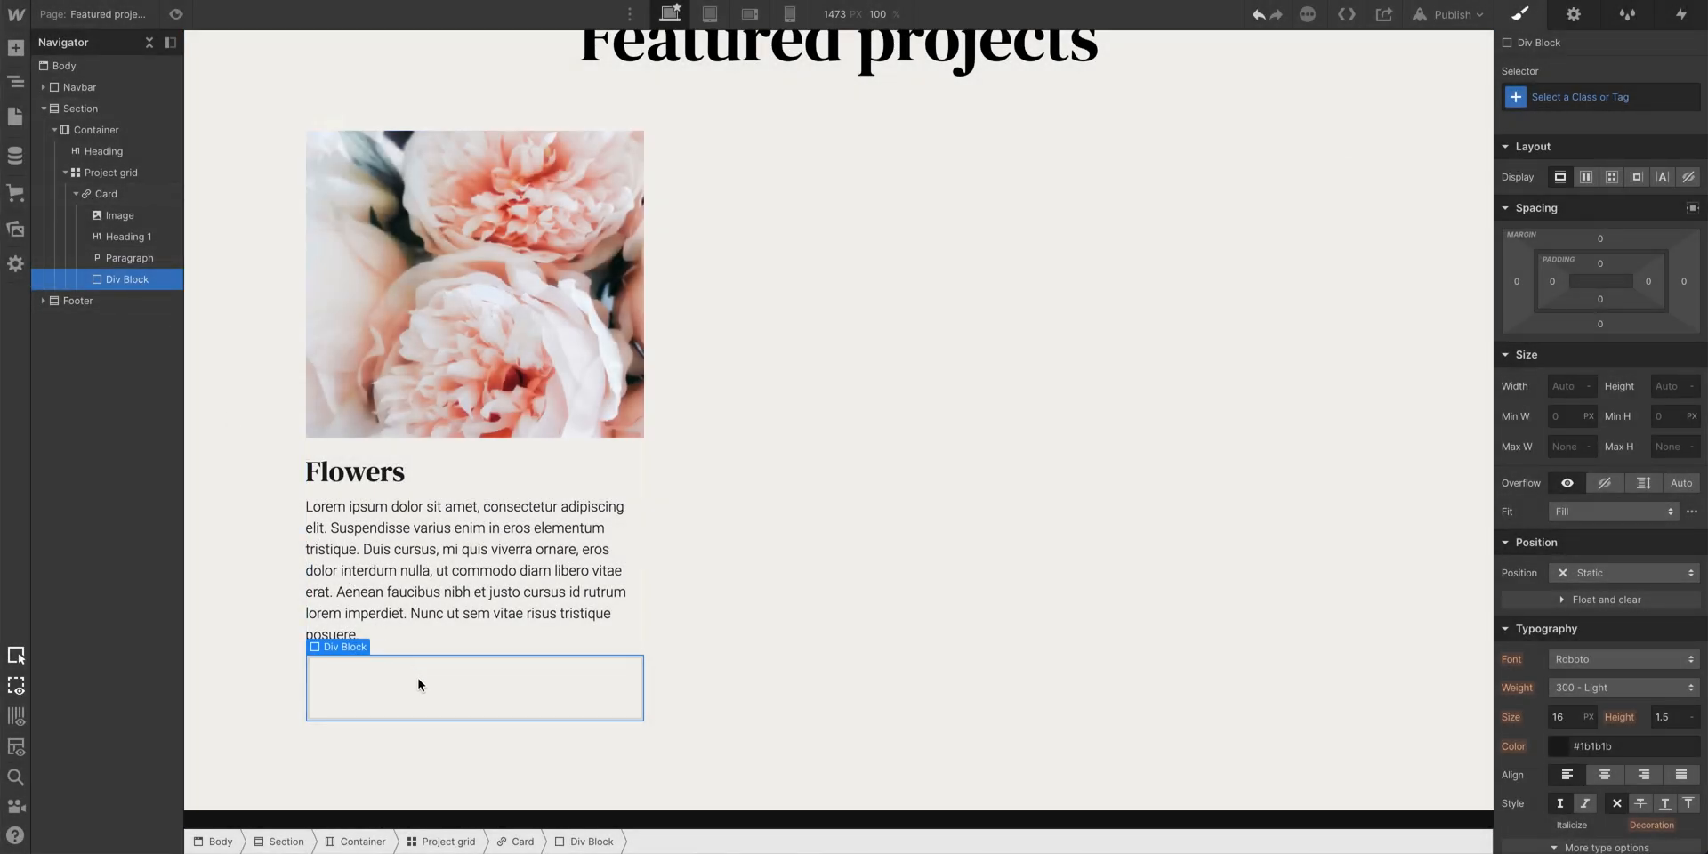
pyautogui.write('View project')
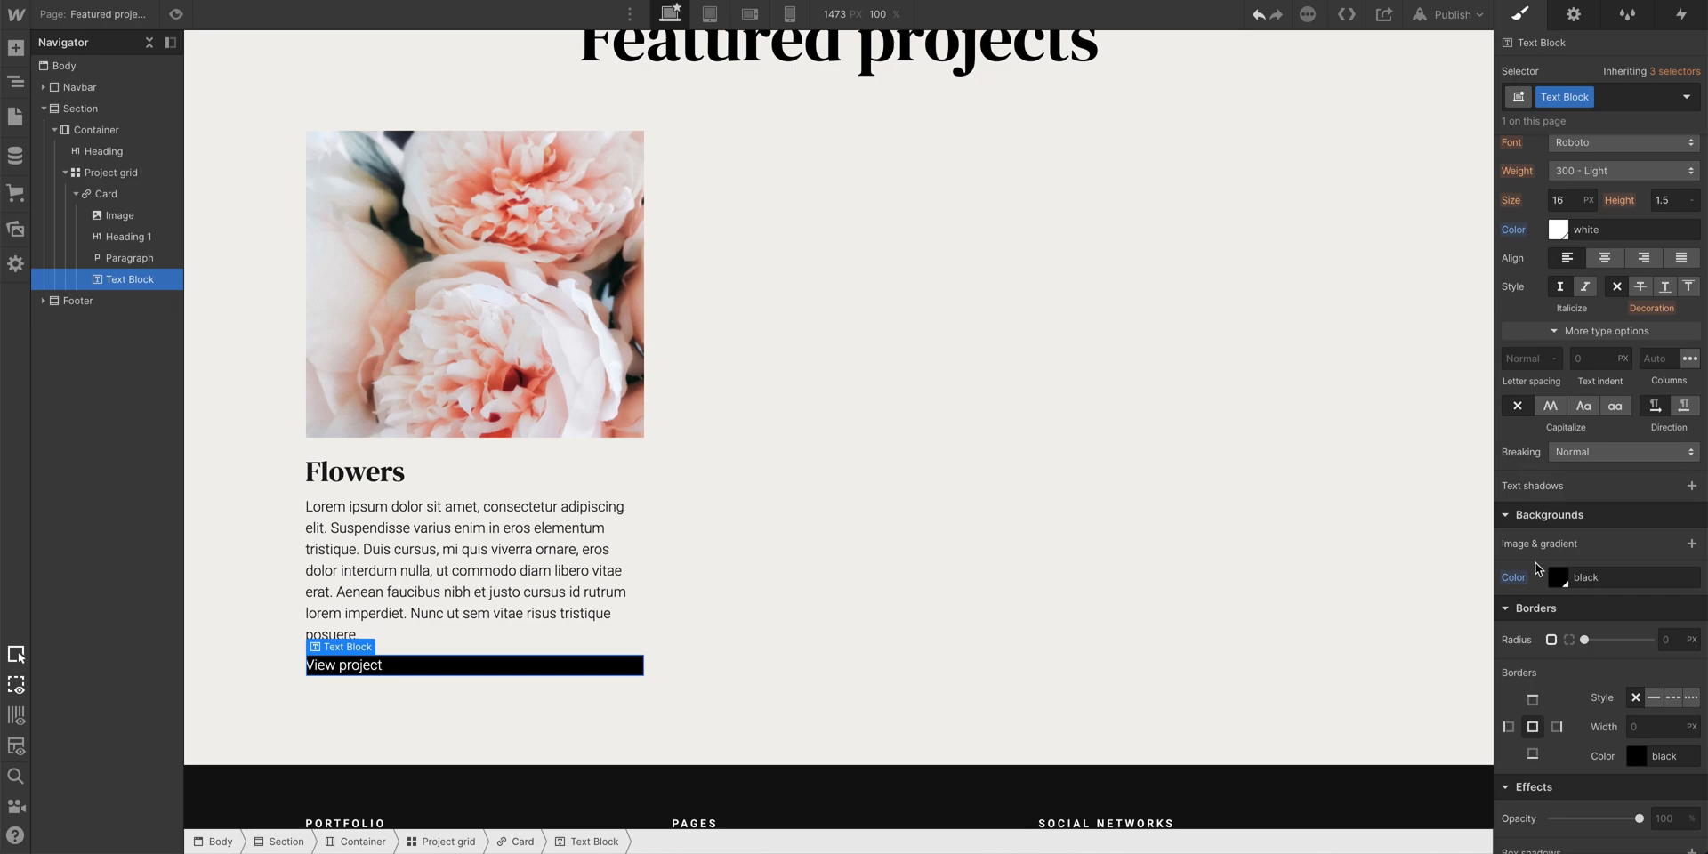
# Apply the Project button class to the View project label
pyautogui.click(1623, 97)
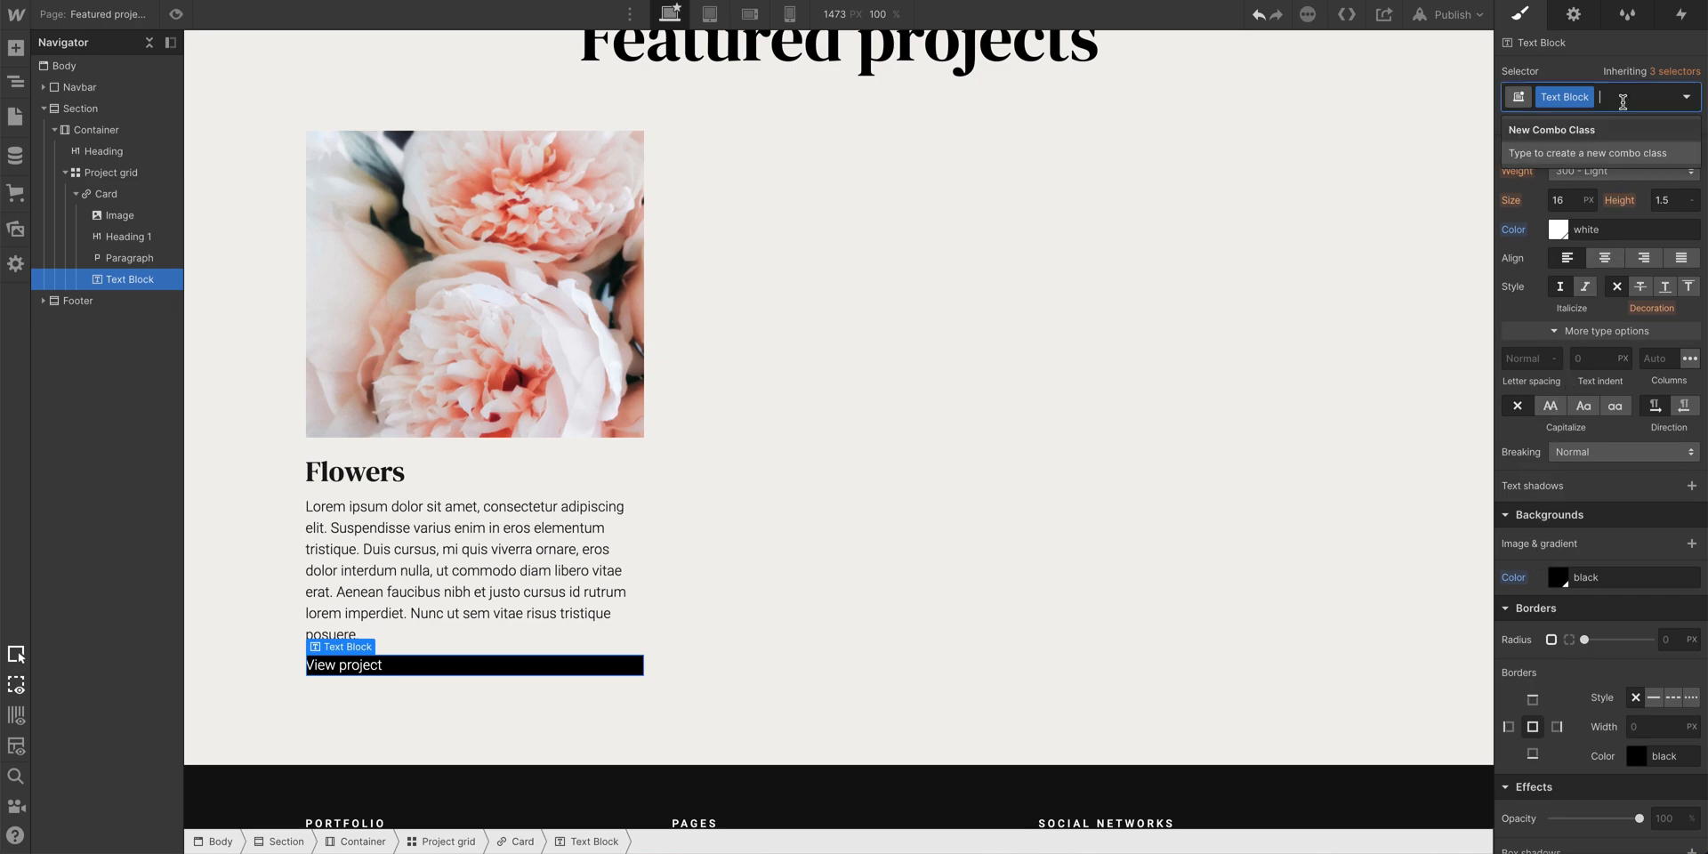
pyautogui.write('P')
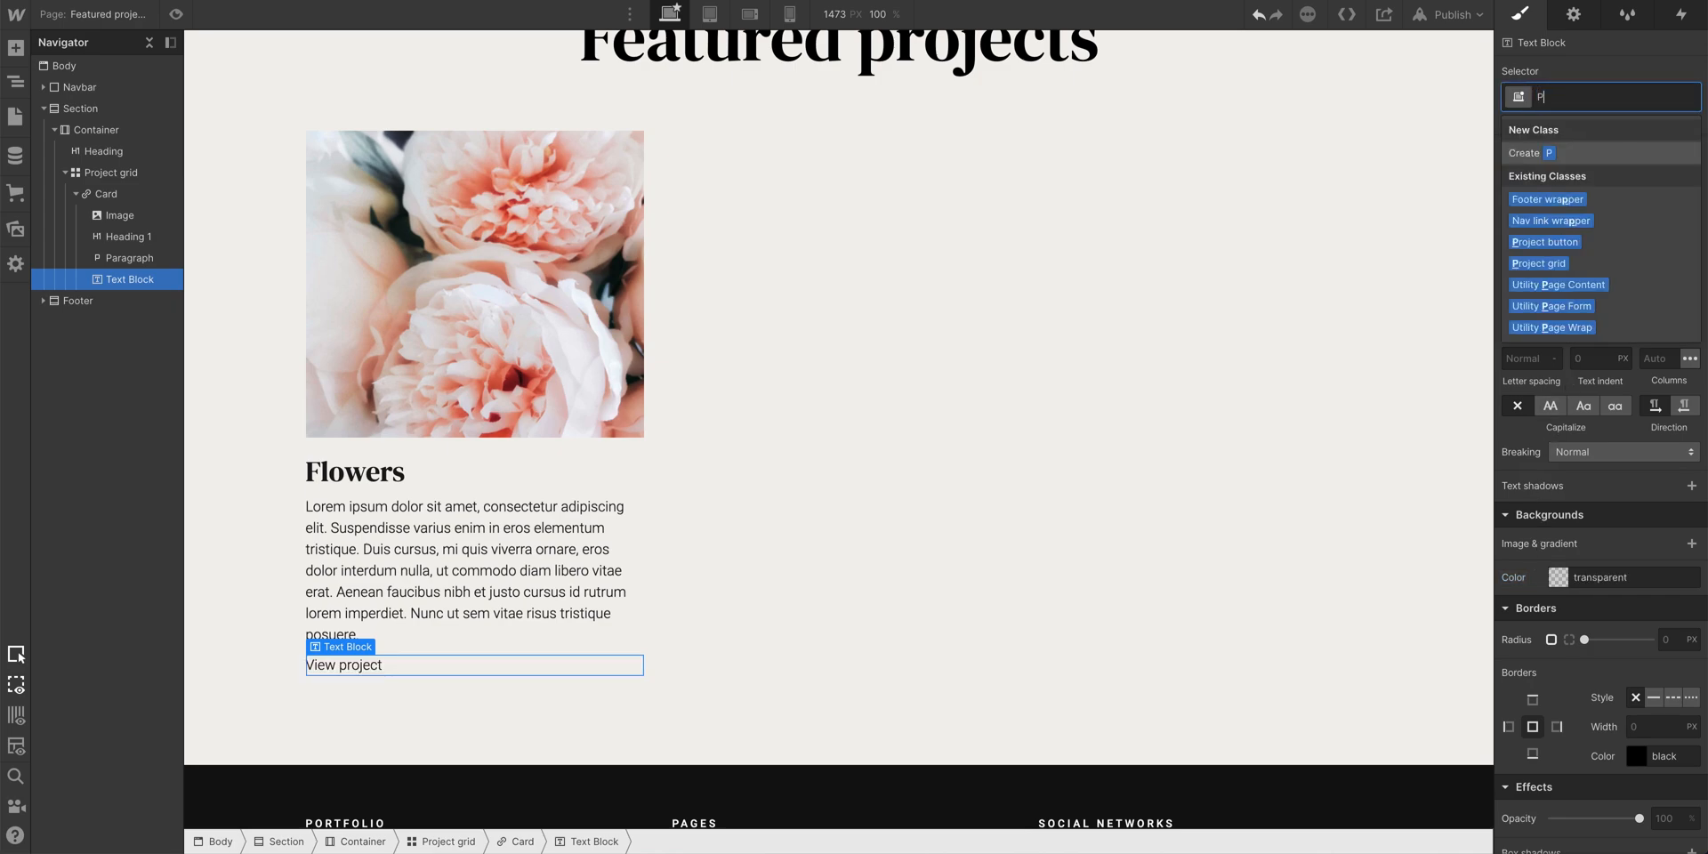
pyautogui.write('roject')
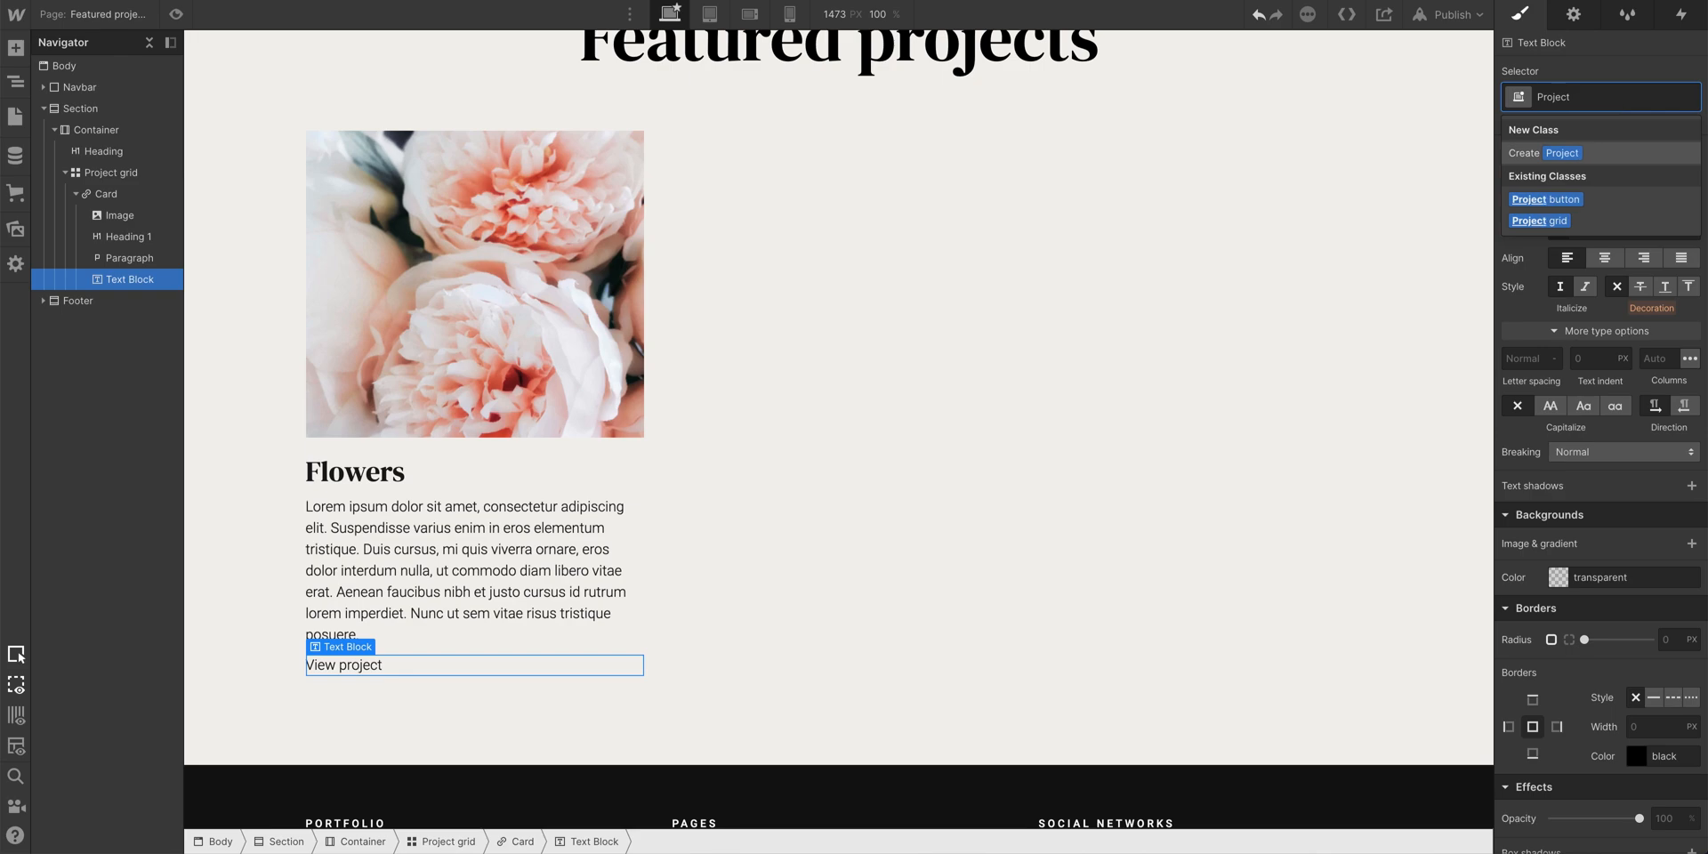
pyautogui.moveTo(1599, 204)
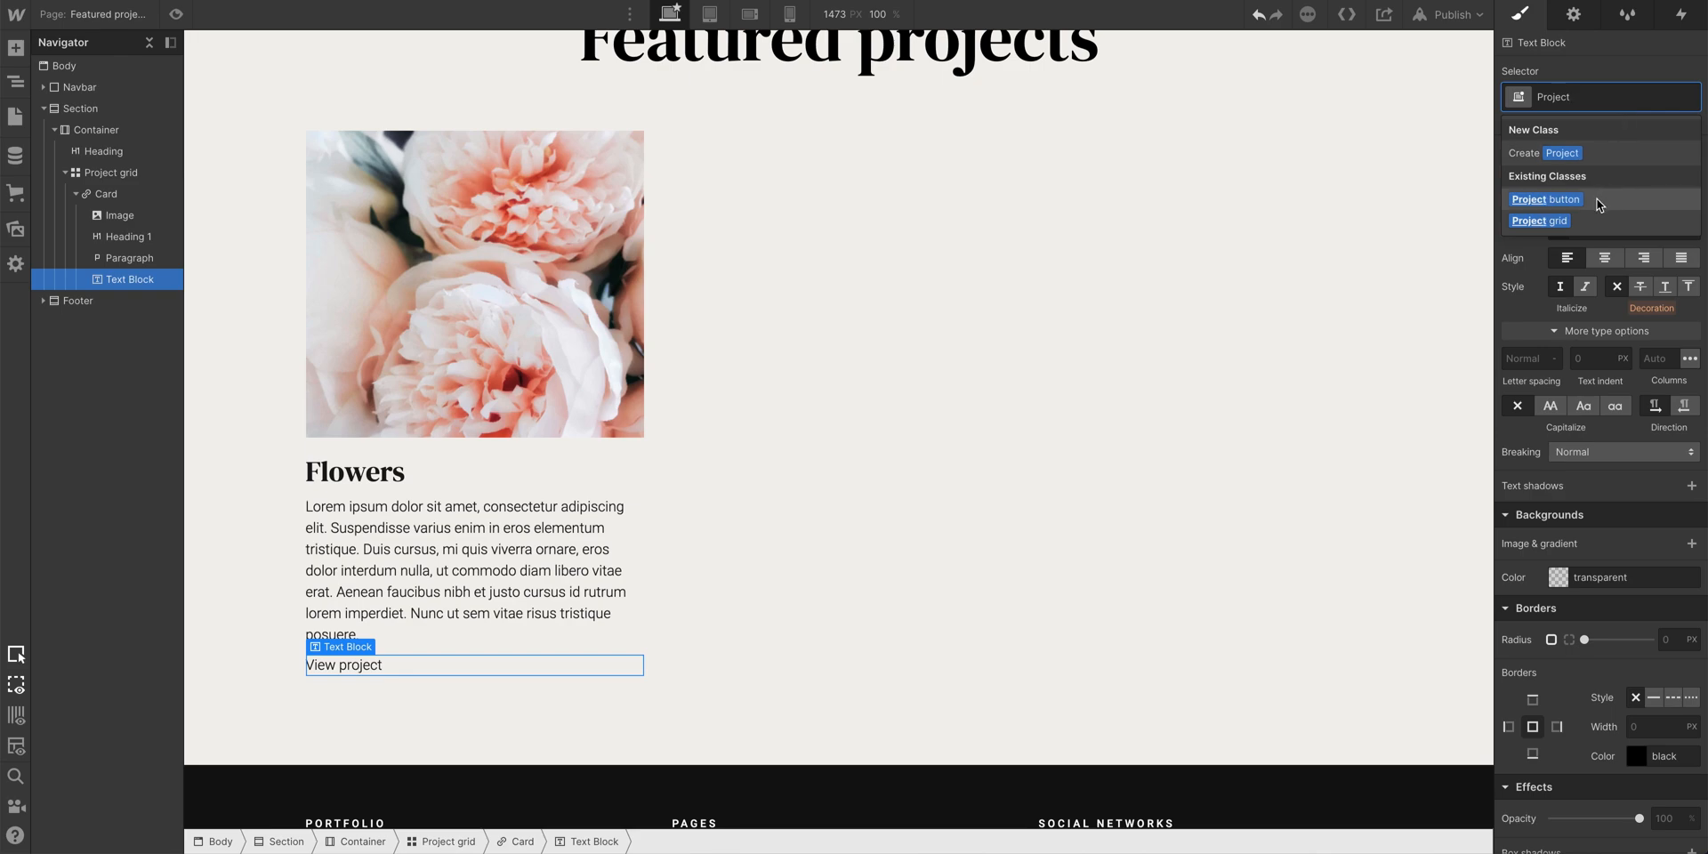
pyautogui.click(1539, 199)
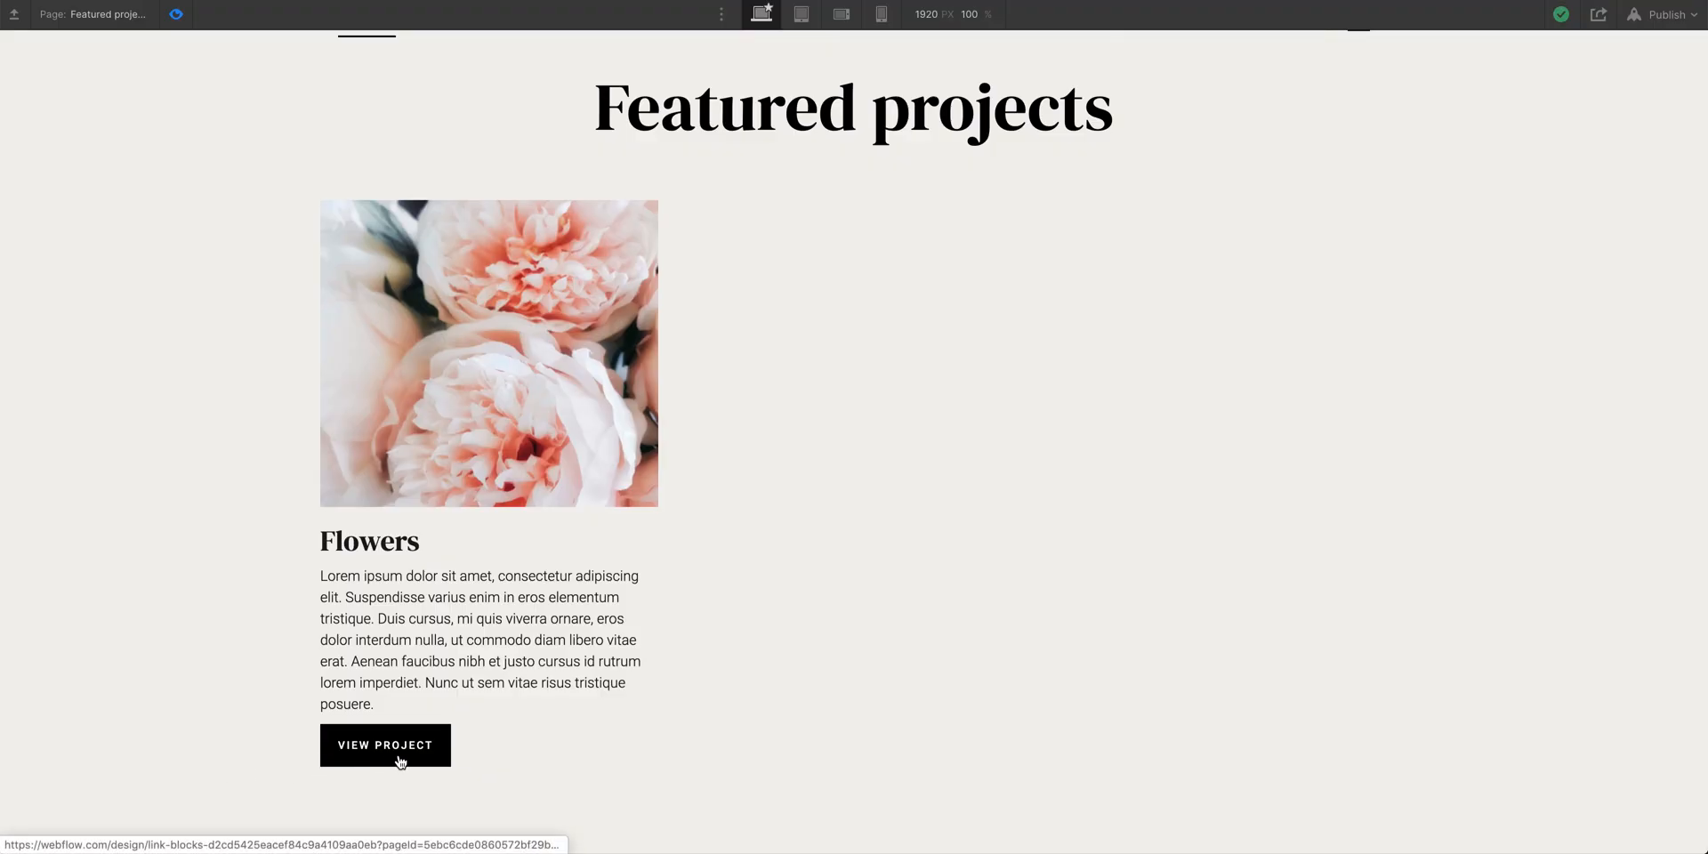
pyautogui.moveTo(200, 784)
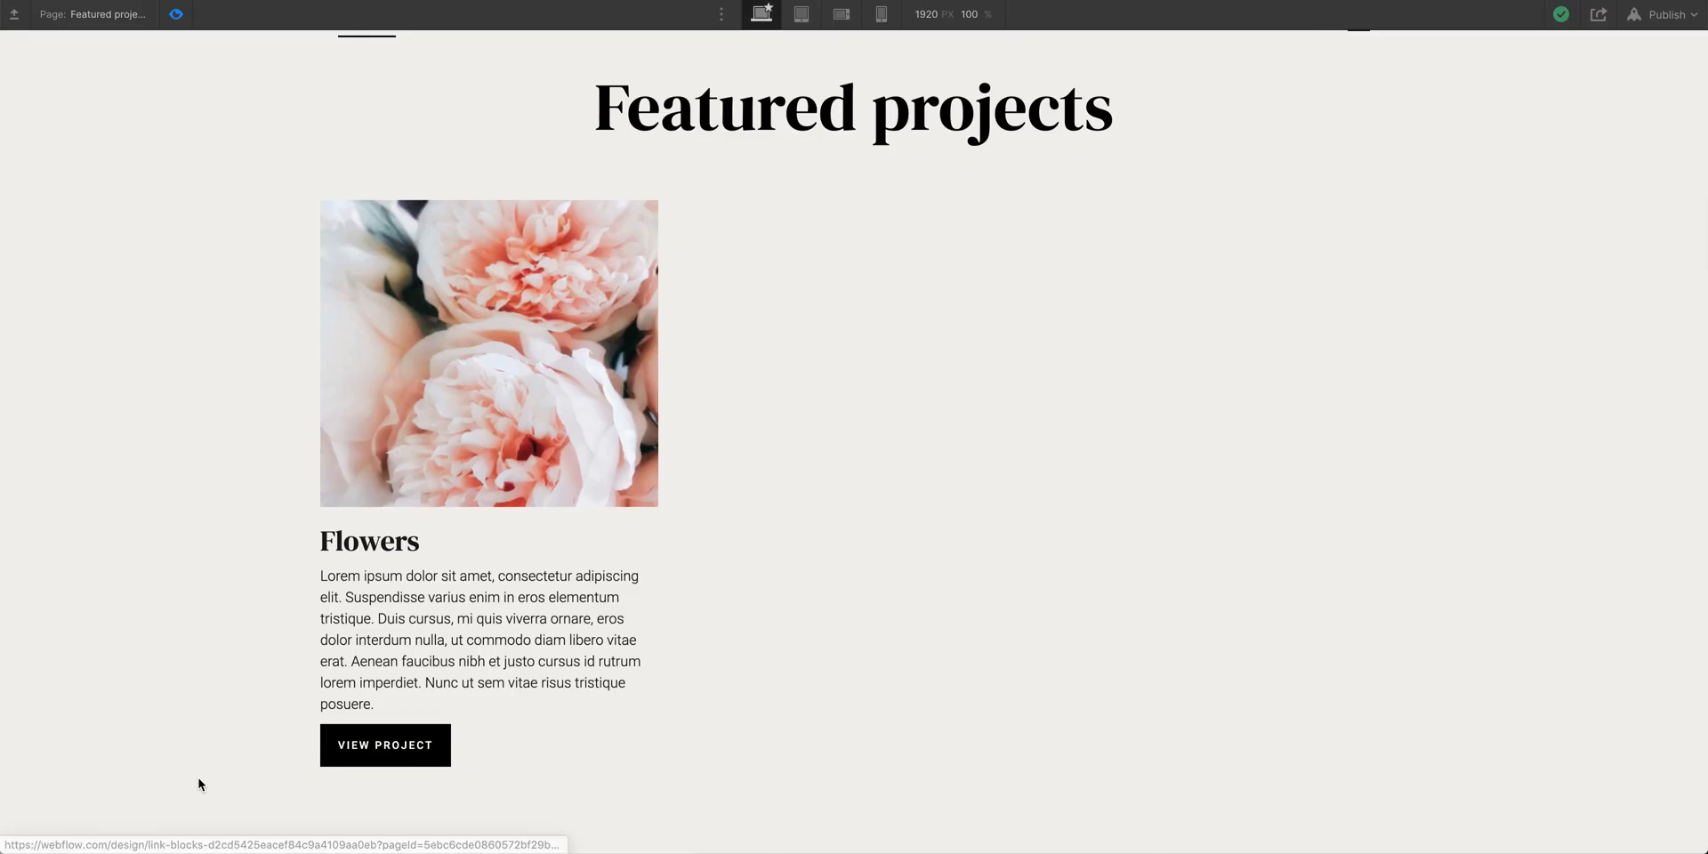
pyautogui.moveTo(398, 761)
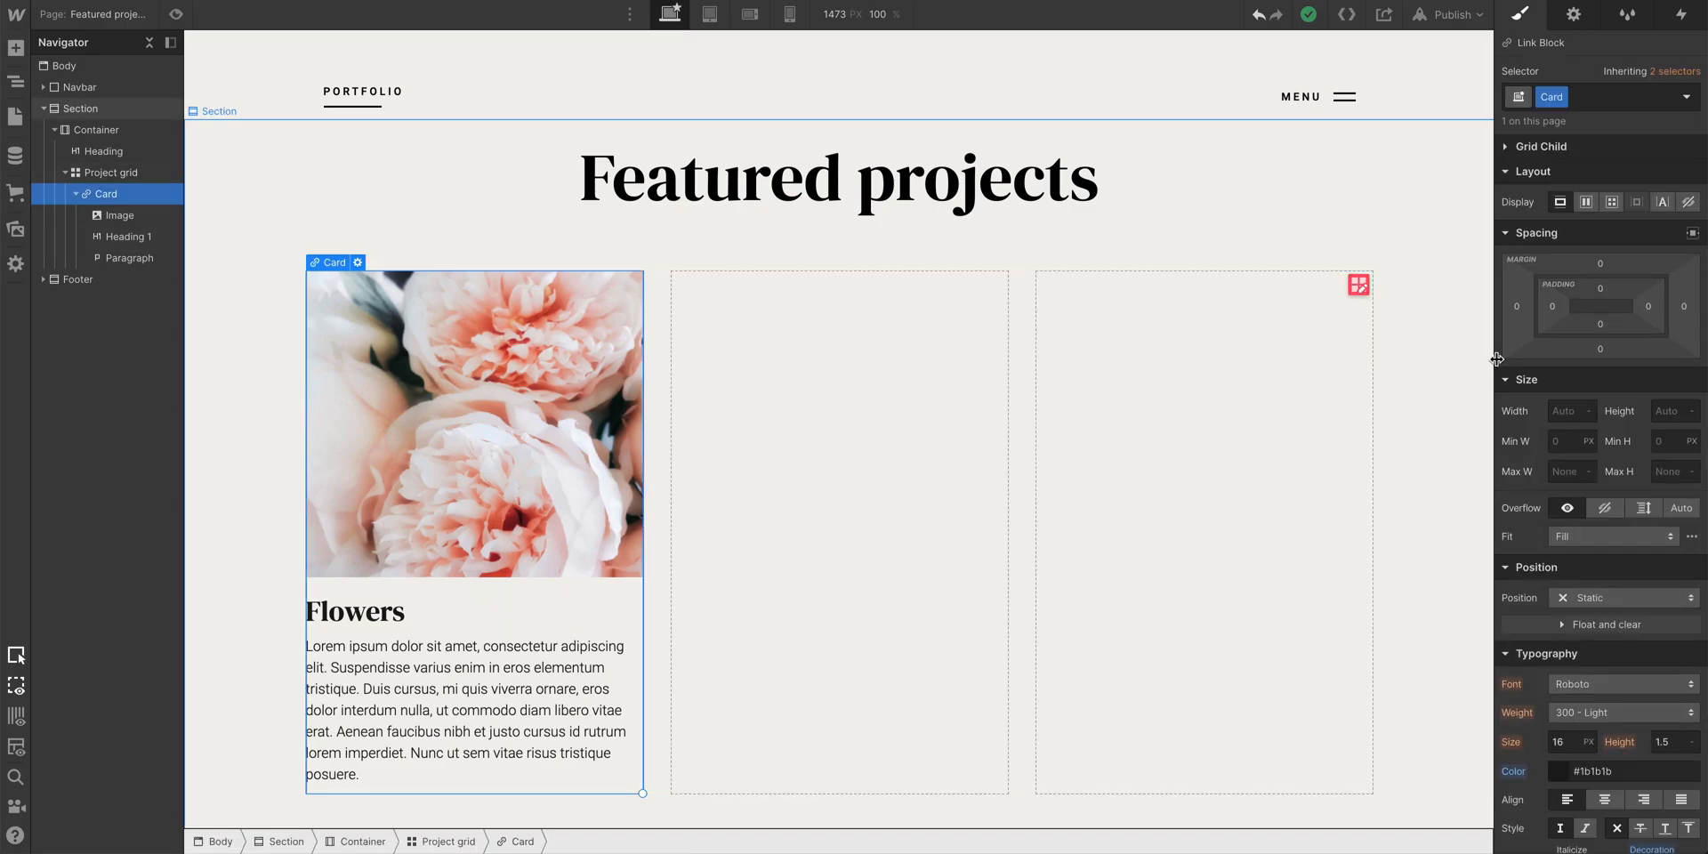
# Set the Card's padding to 25 px on all four sides
pyautogui.moveTo(1600, 289); pyautogui.dragTo(1600, 305)
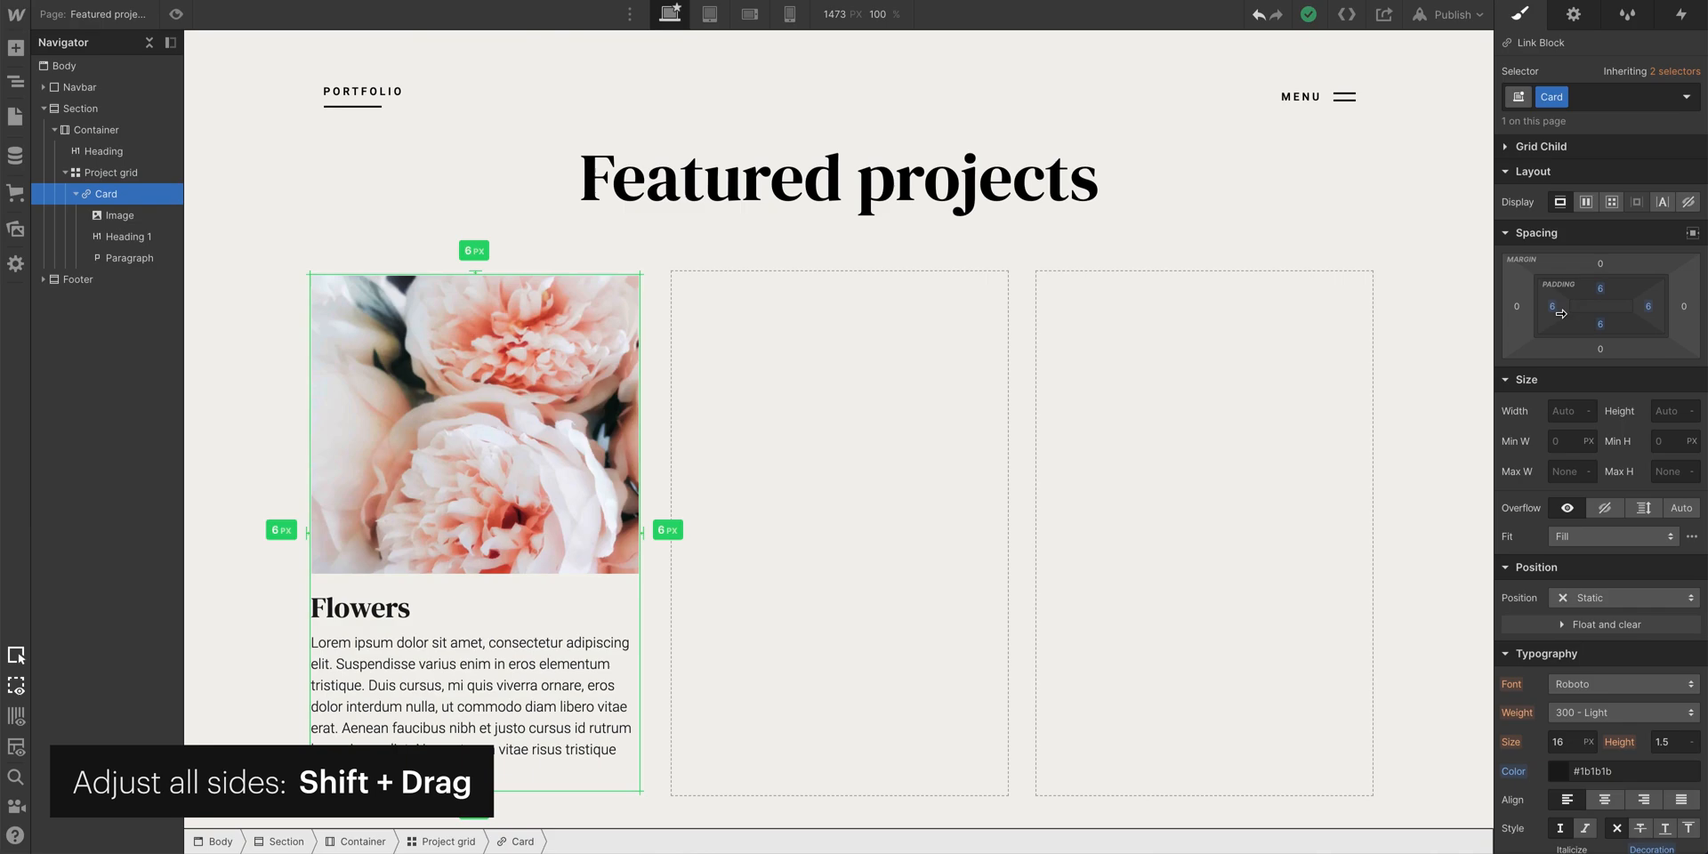
pyautogui.moveTo(1599, 287); pyautogui.dragTo(1599, 305)
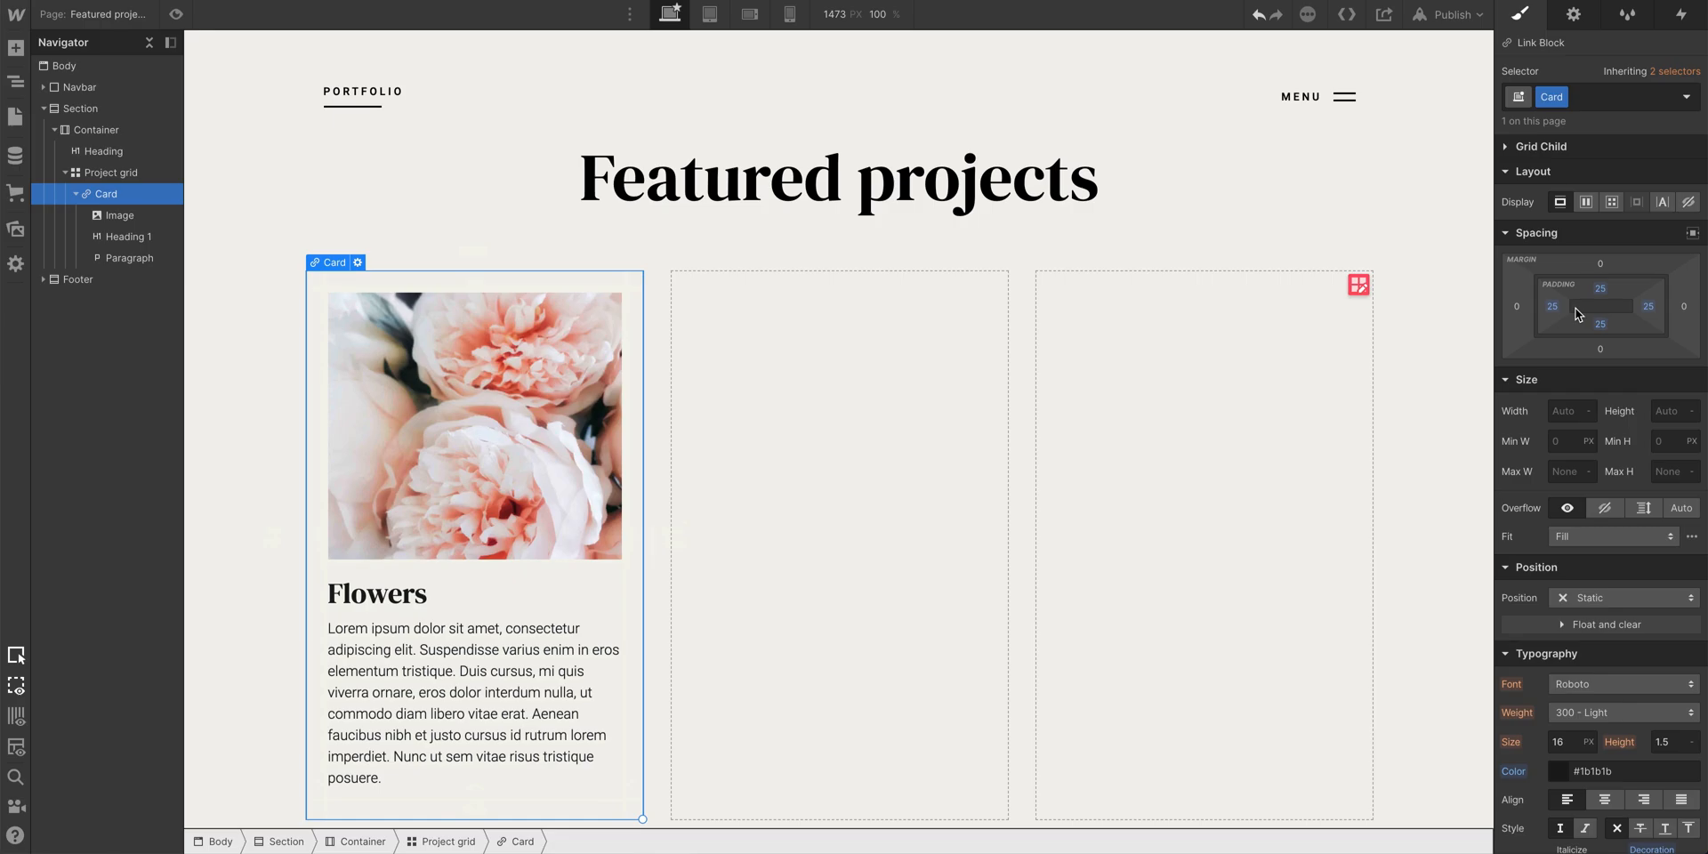
pyautogui.click(1687, 97)
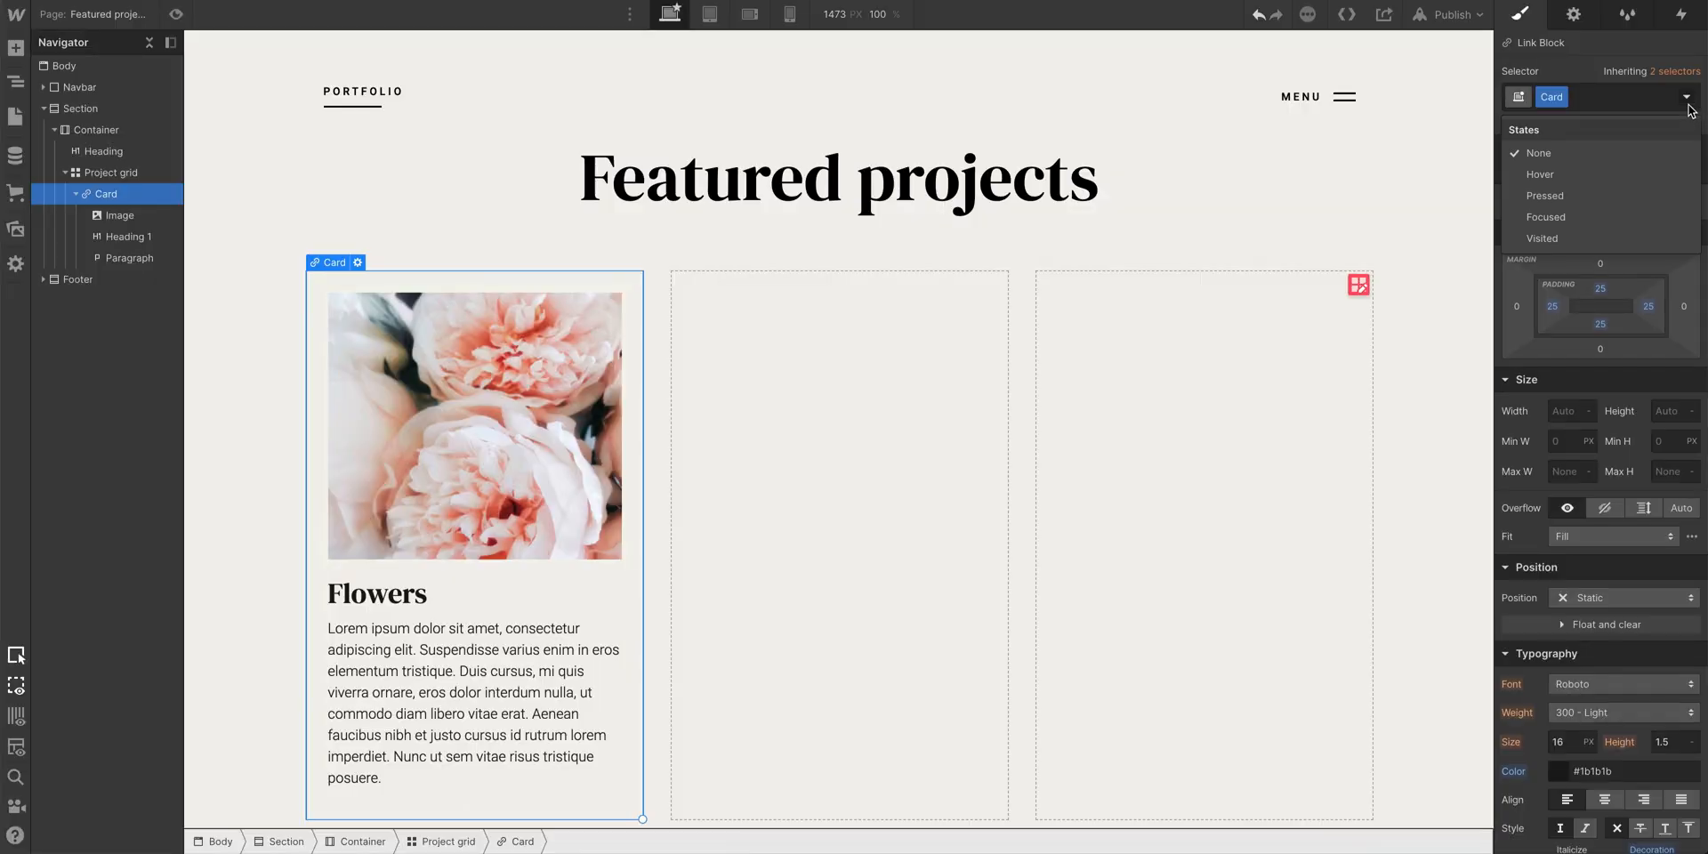
pyautogui.moveTo(1539, 175)
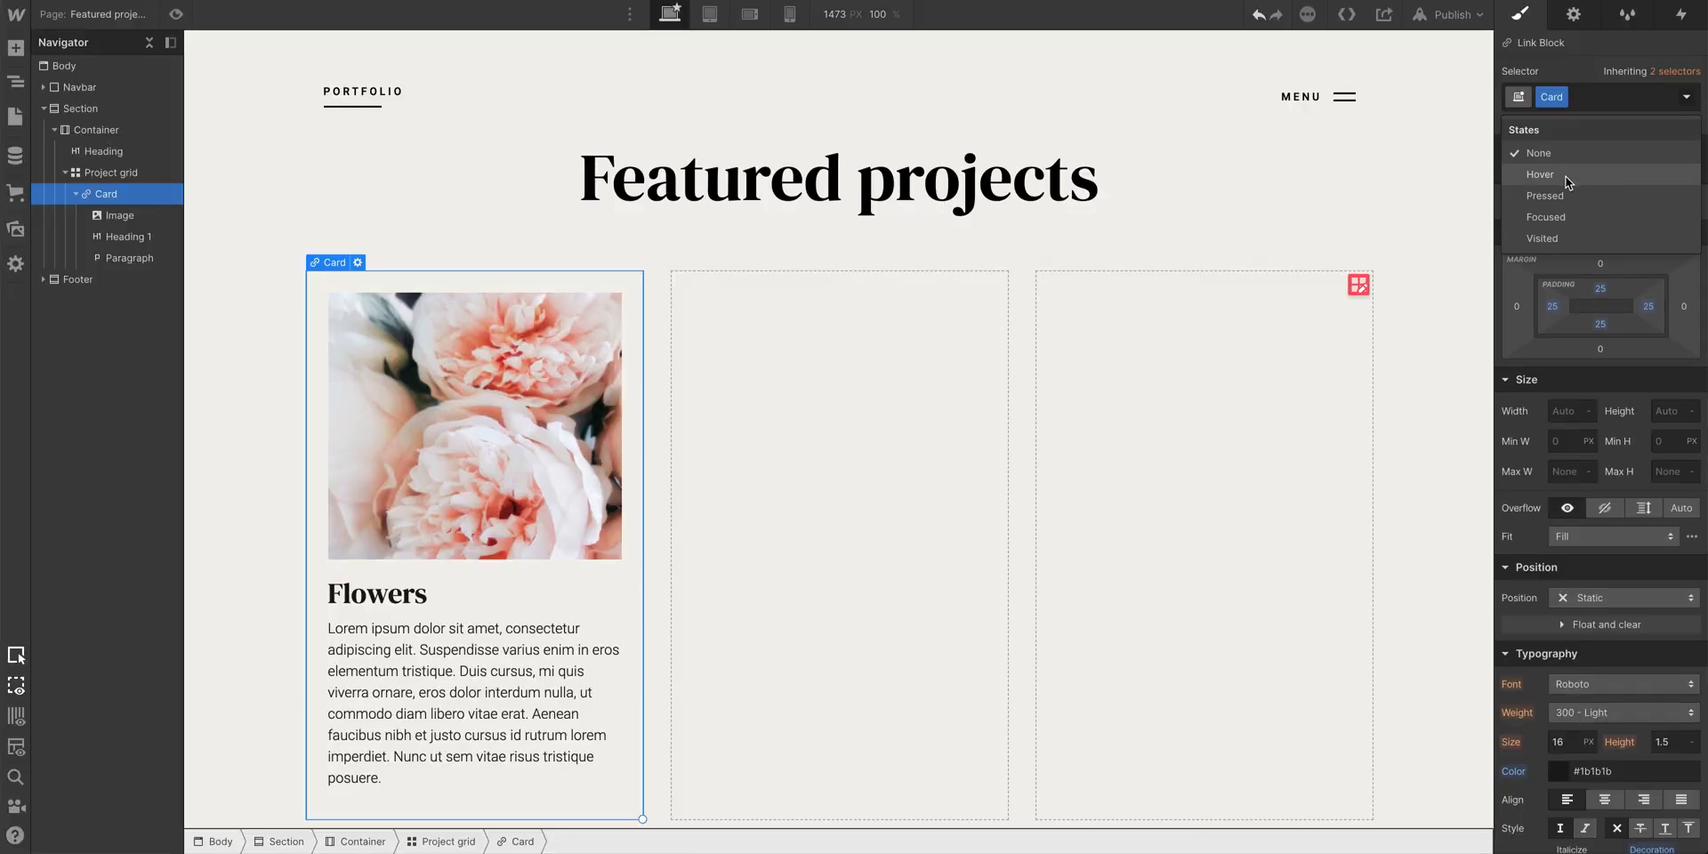
# Give the Card:Hover state a white background colour
pyautogui.click(1539, 175)
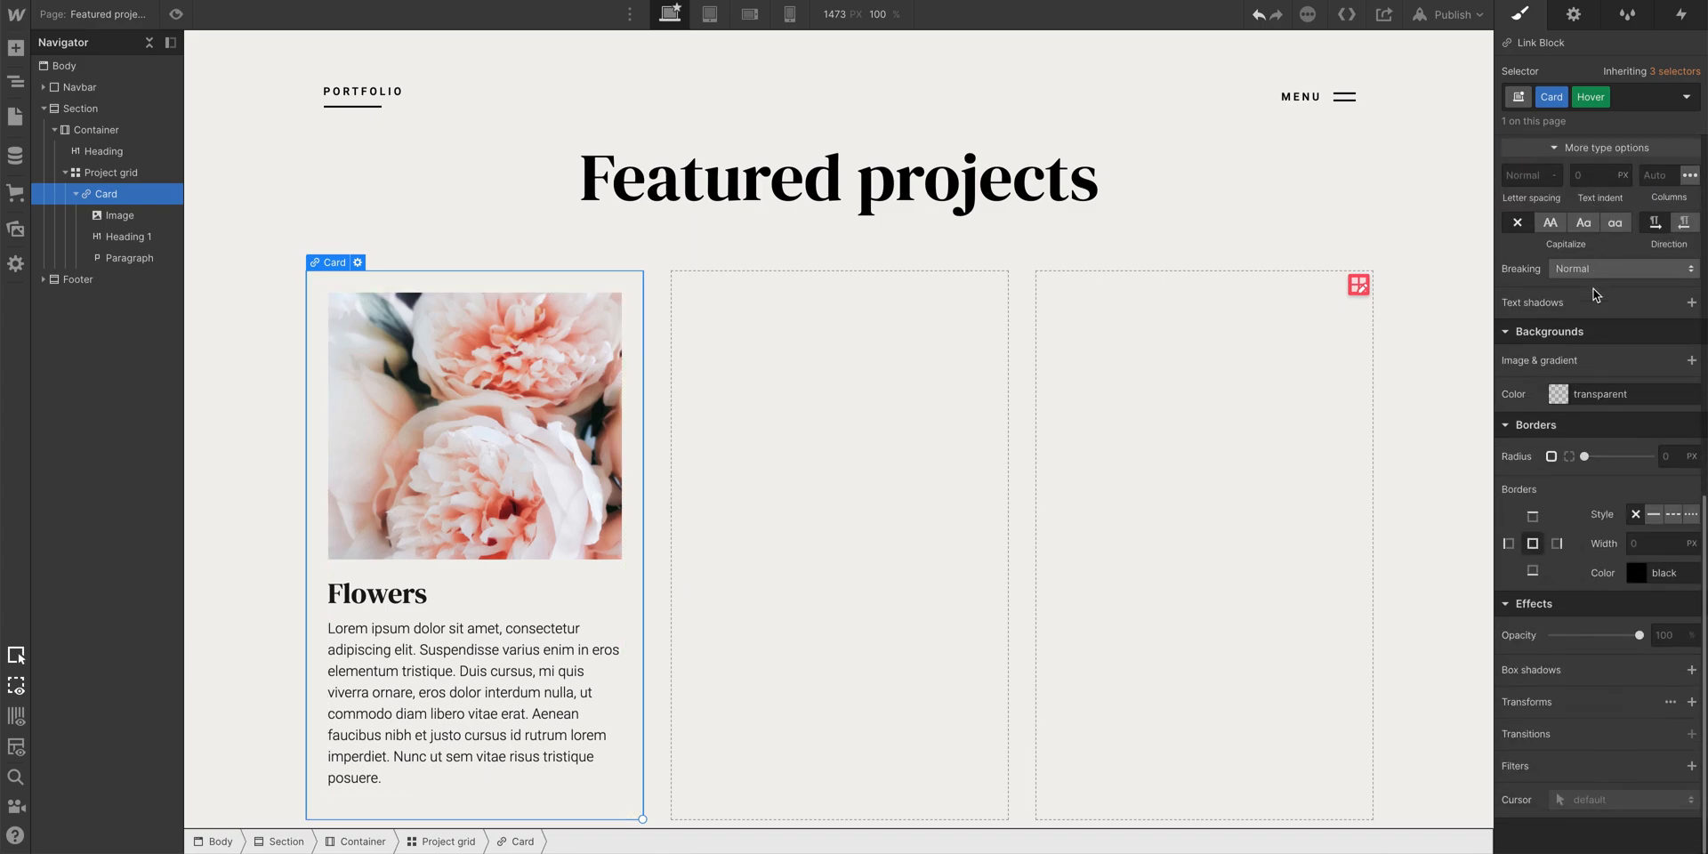
pyautogui.moveTo(1577, 363)
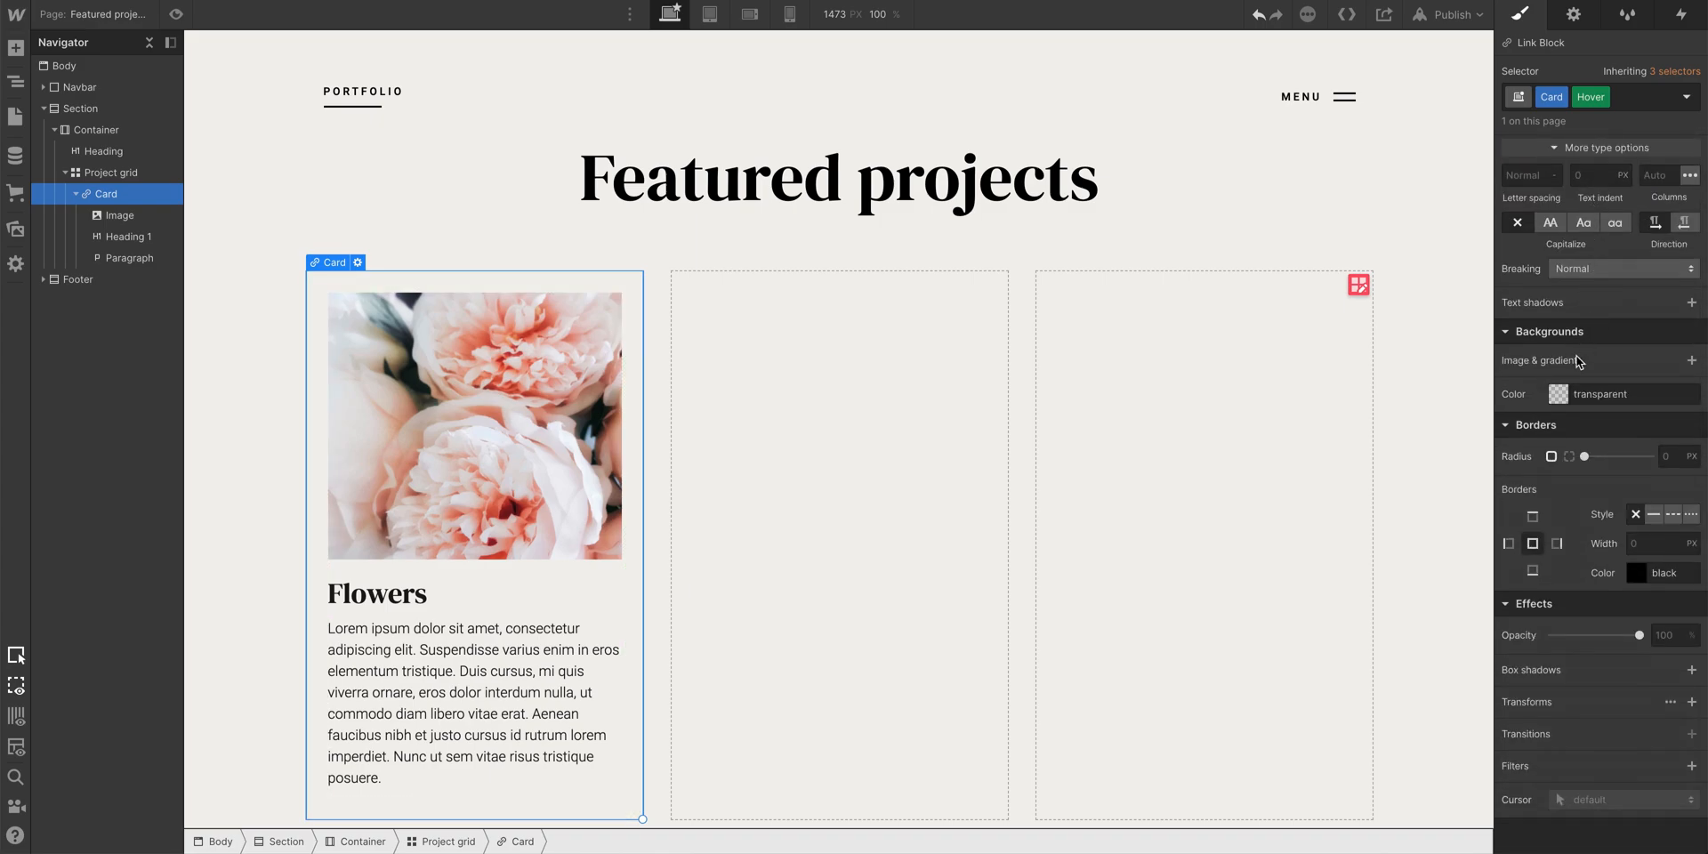
pyautogui.click(1561, 394)
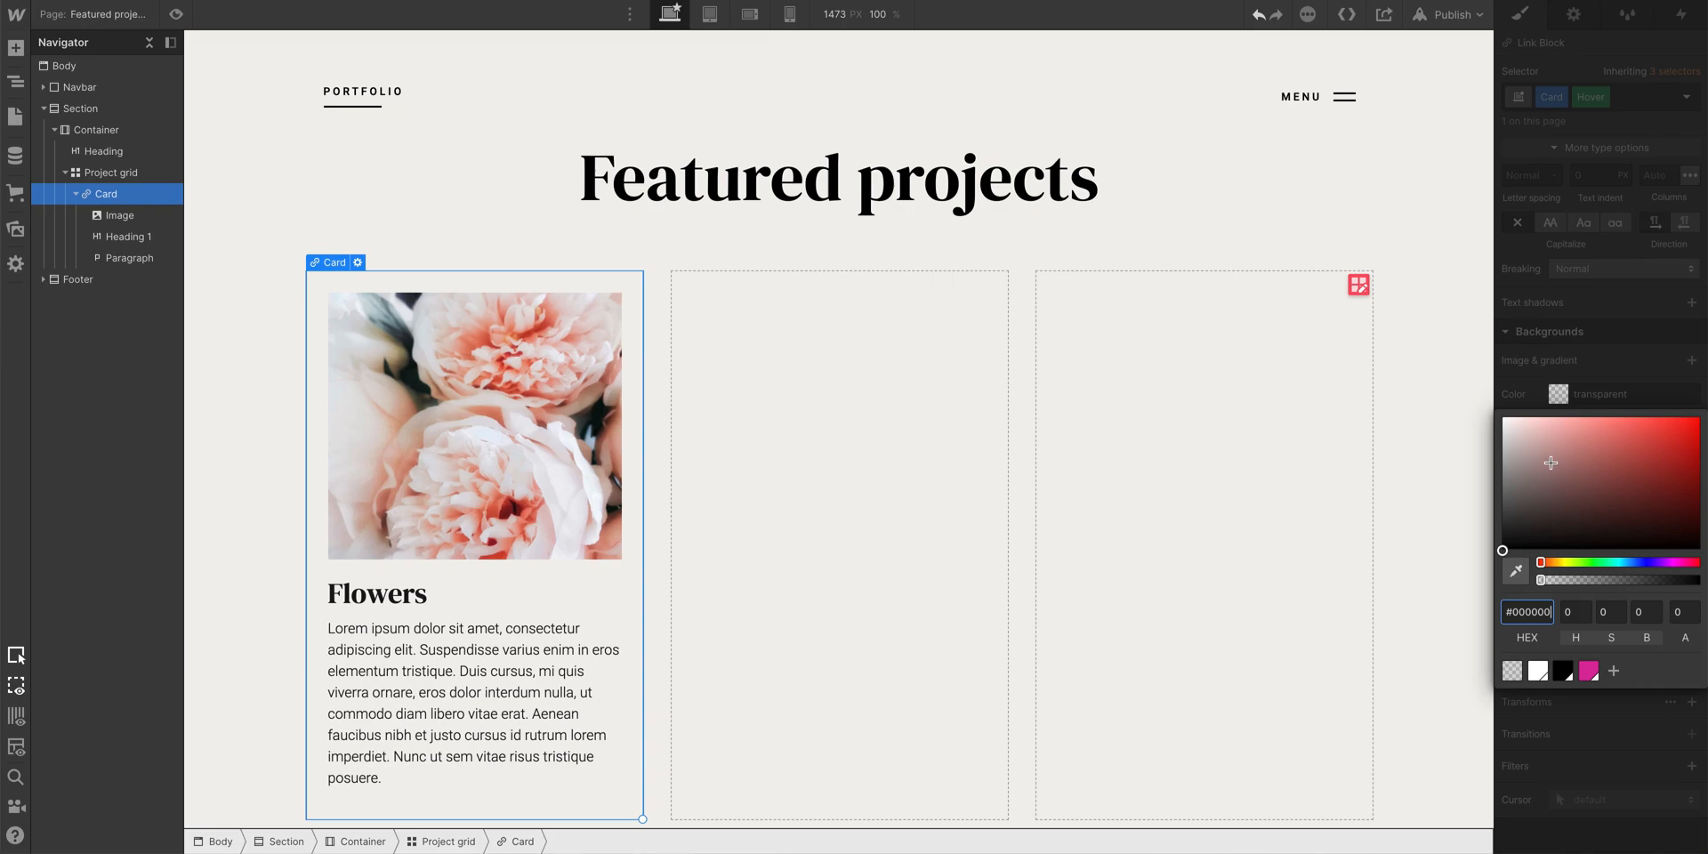
pyautogui.click(1536, 671)
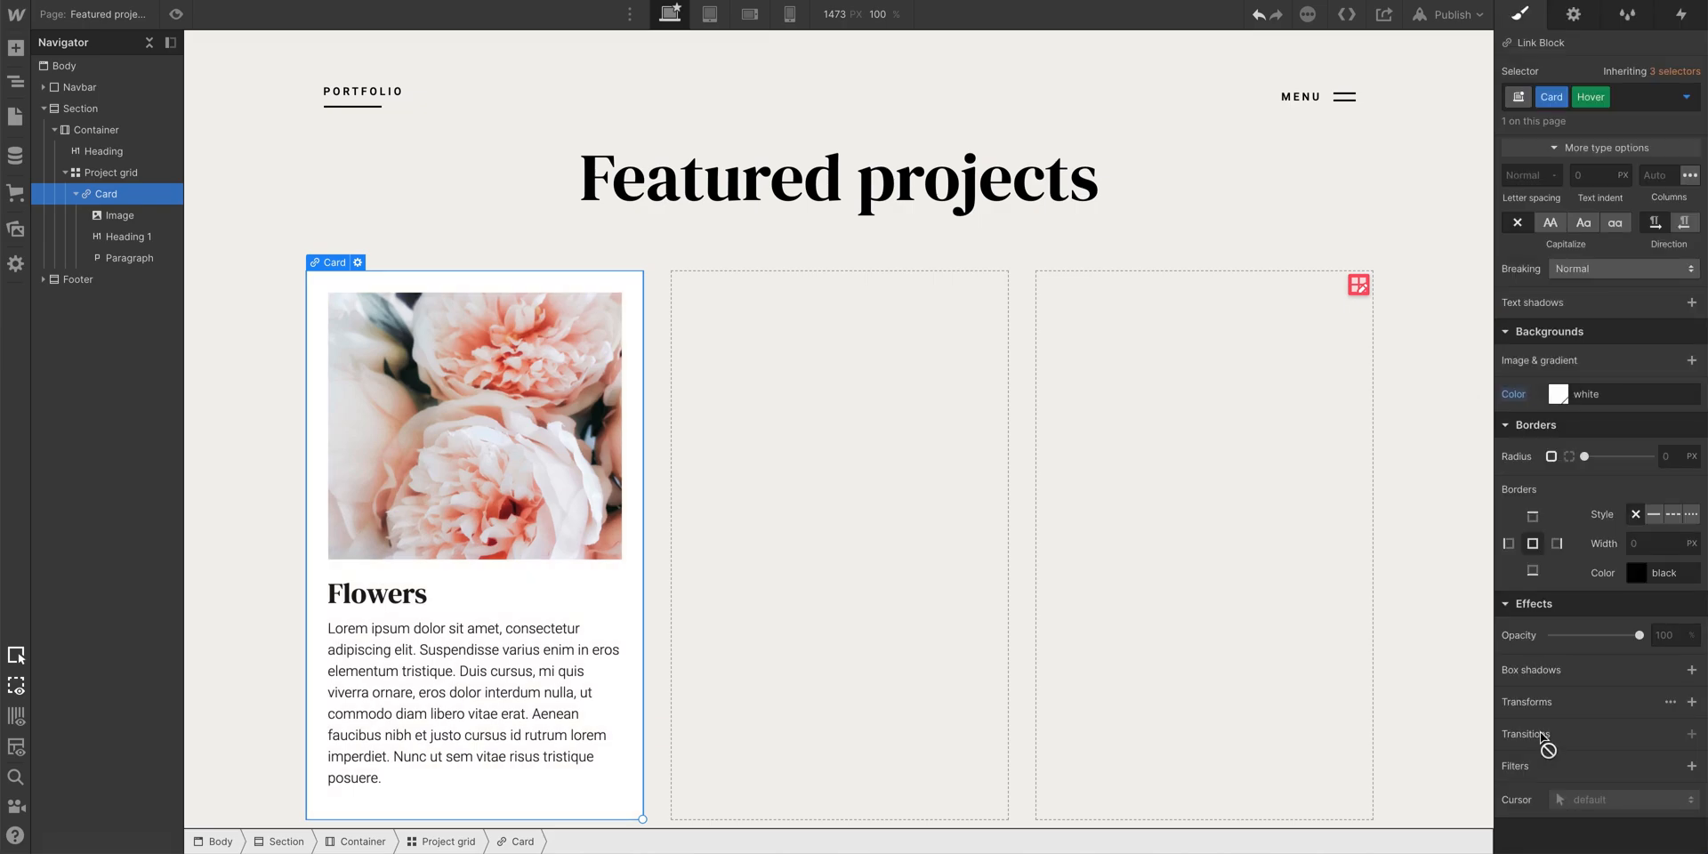
# Add a hover box shadow at 180°, 10 px distance and 20 px blur
pyautogui.click(1692, 669)
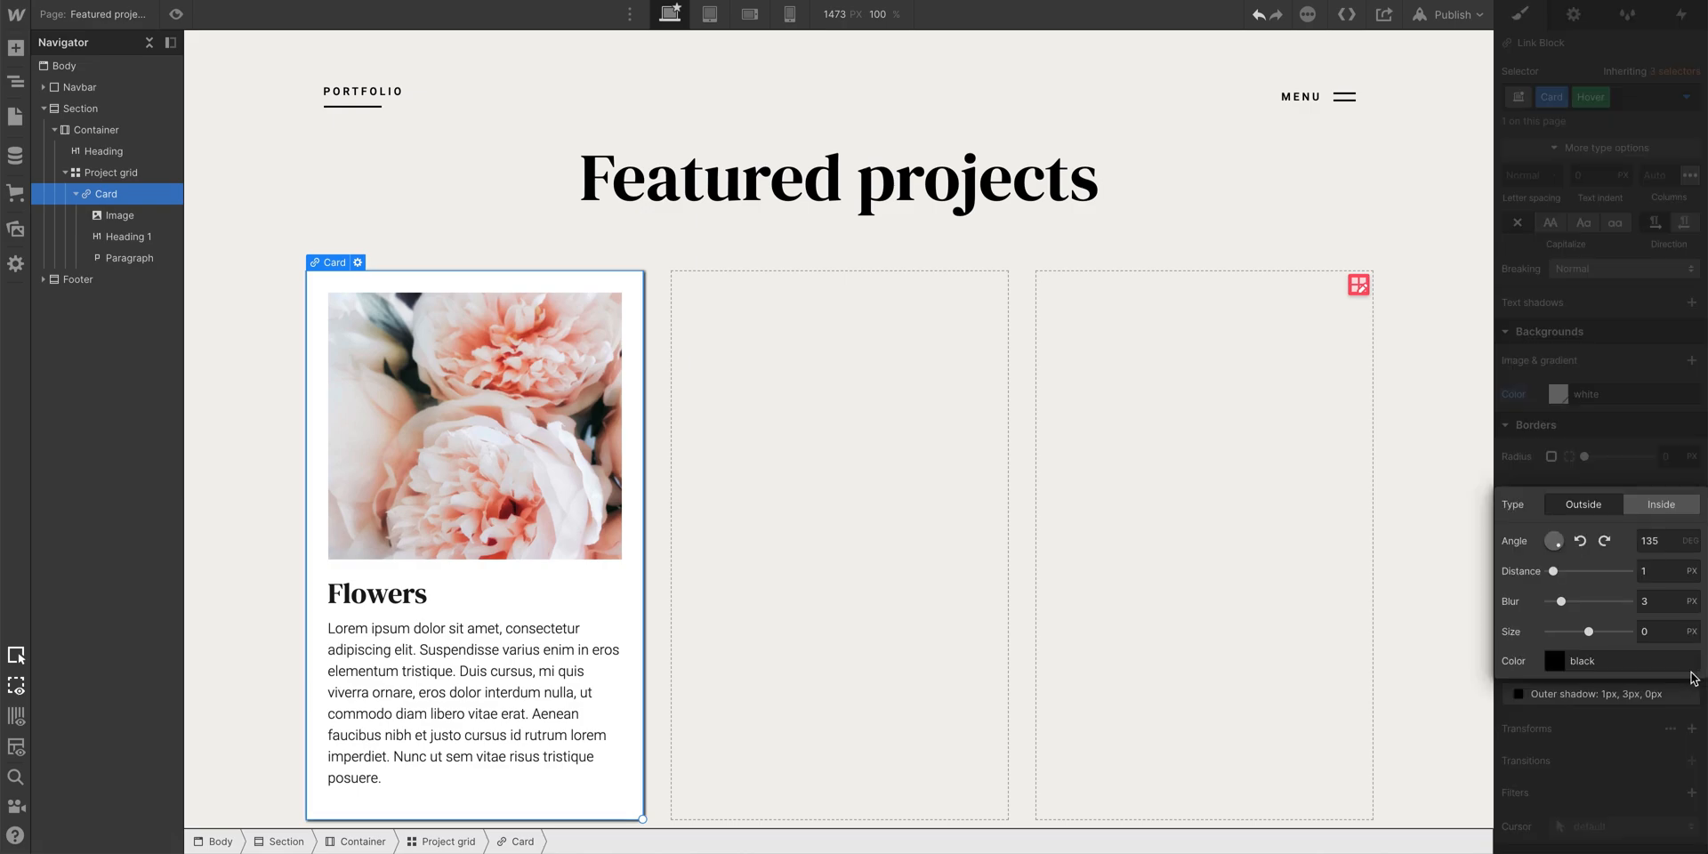
pyautogui.moveTo(1582, 591)
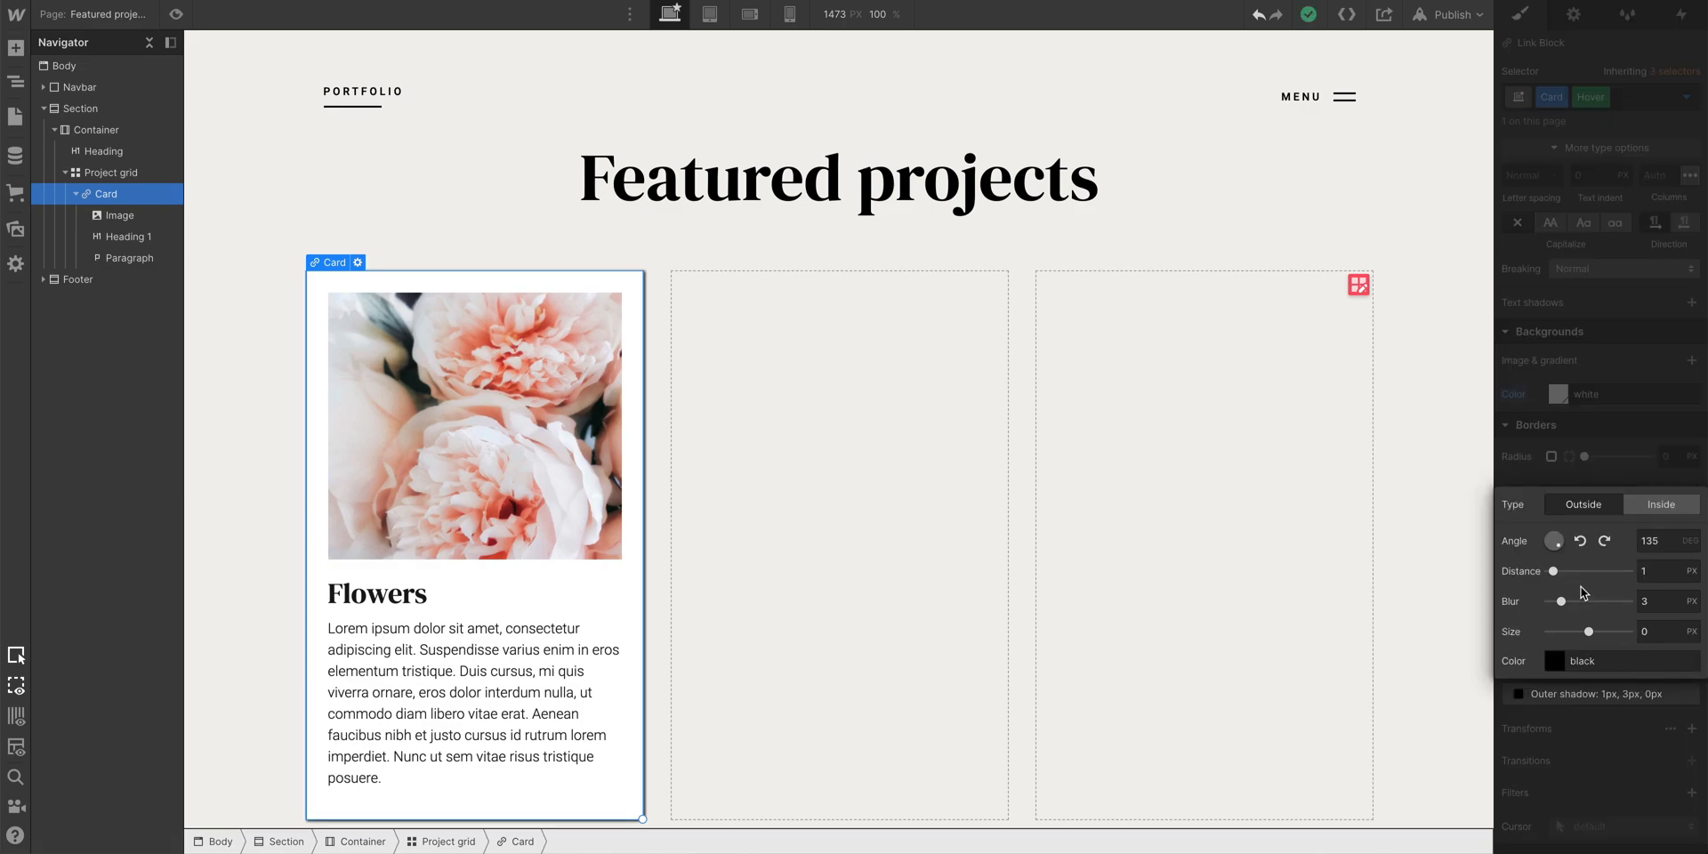
pyautogui.click(1553, 539)
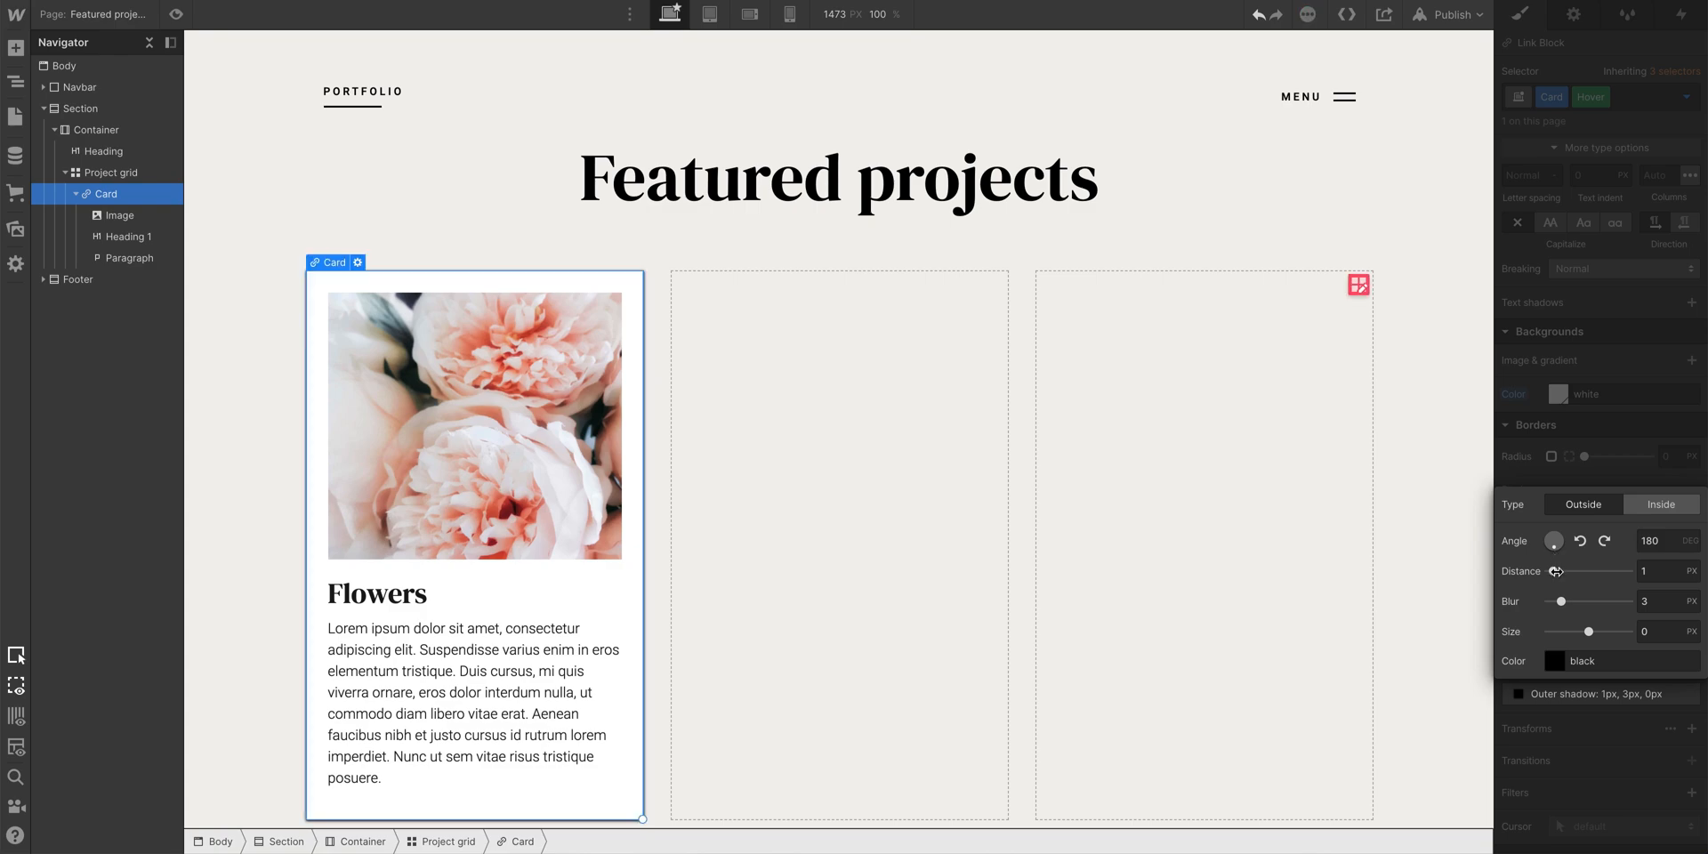
pyautogui.moveTo(1556, 571); pyautogui.dragTo(1587, 571)
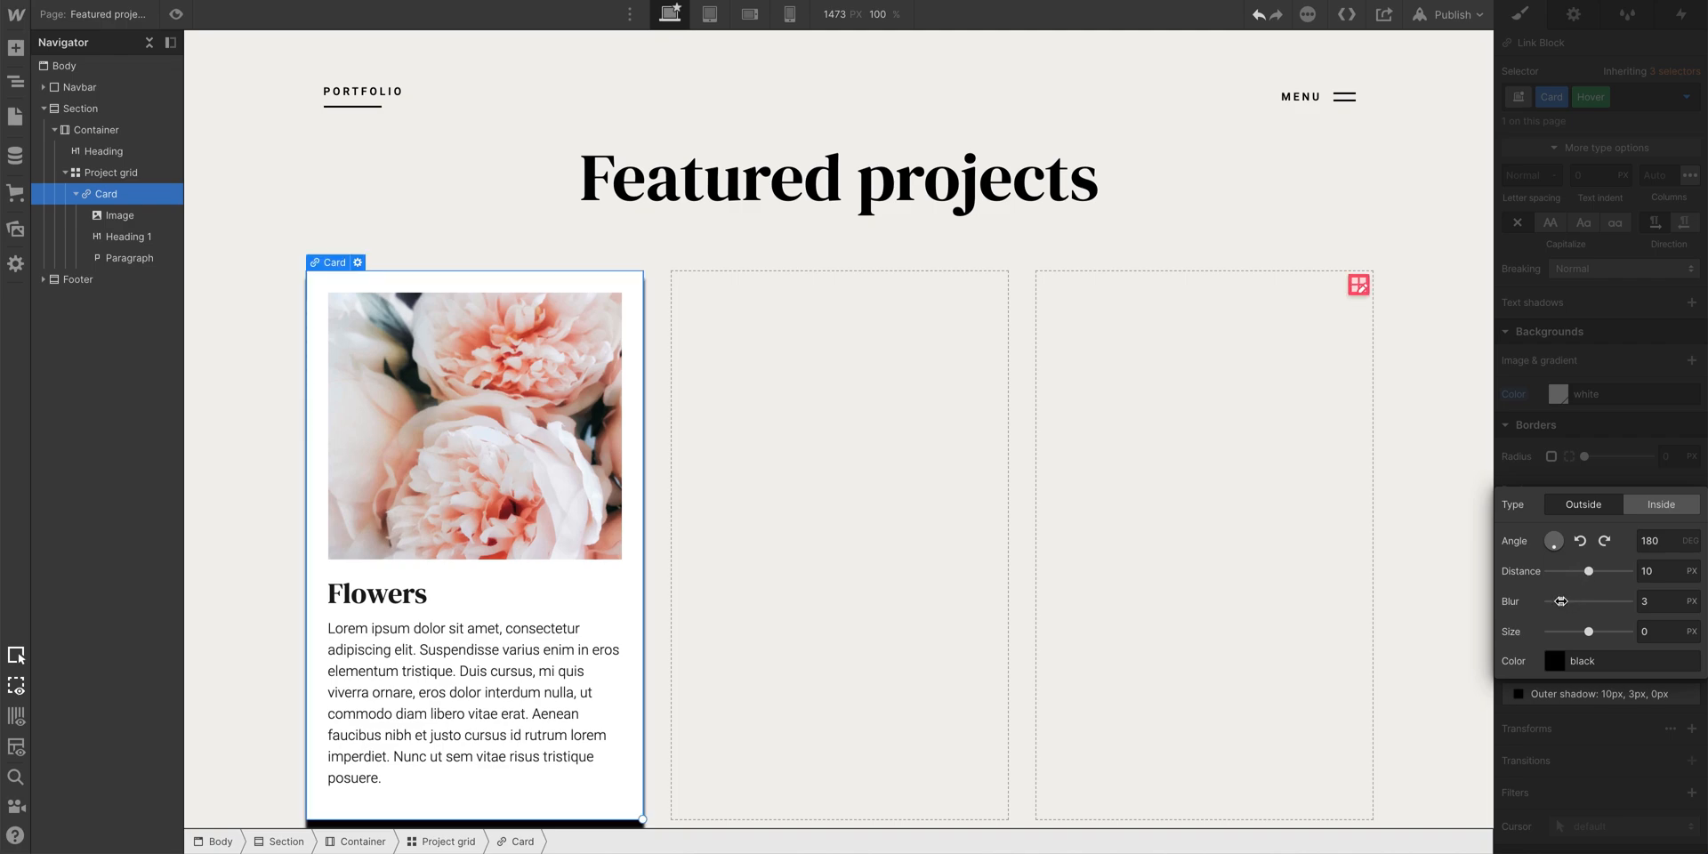
pyautogui.moveTo(1561, 601); pyautogui.dragTo(1620, 601)
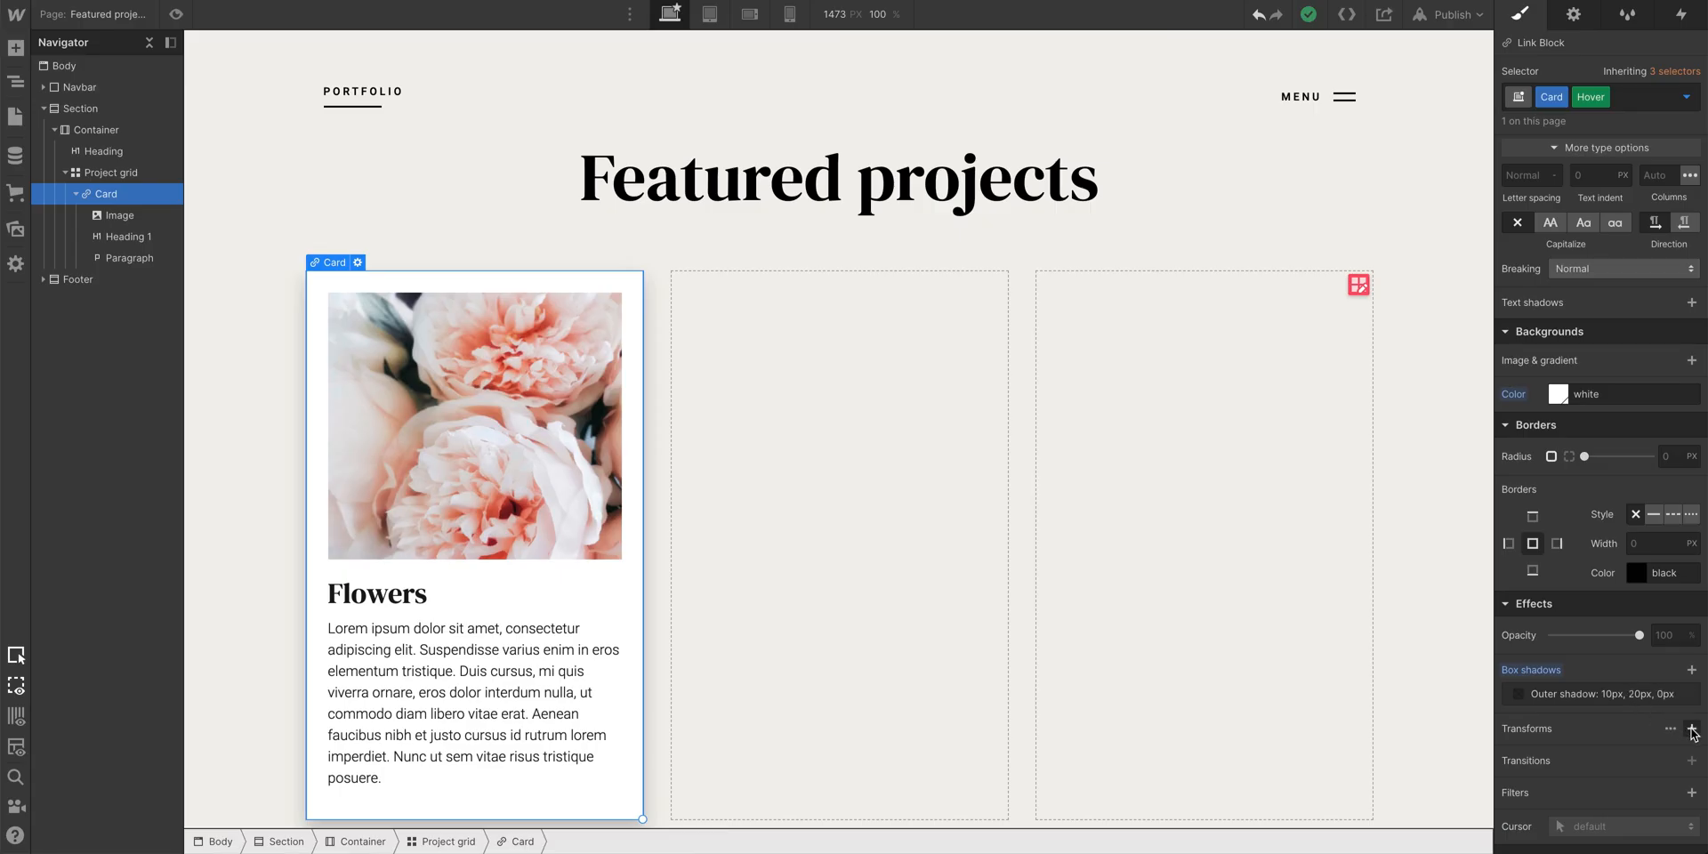
# Add a hover Move transform of Y = -5 px, then switch back to the None state
pyautogui.click(1693, 729)
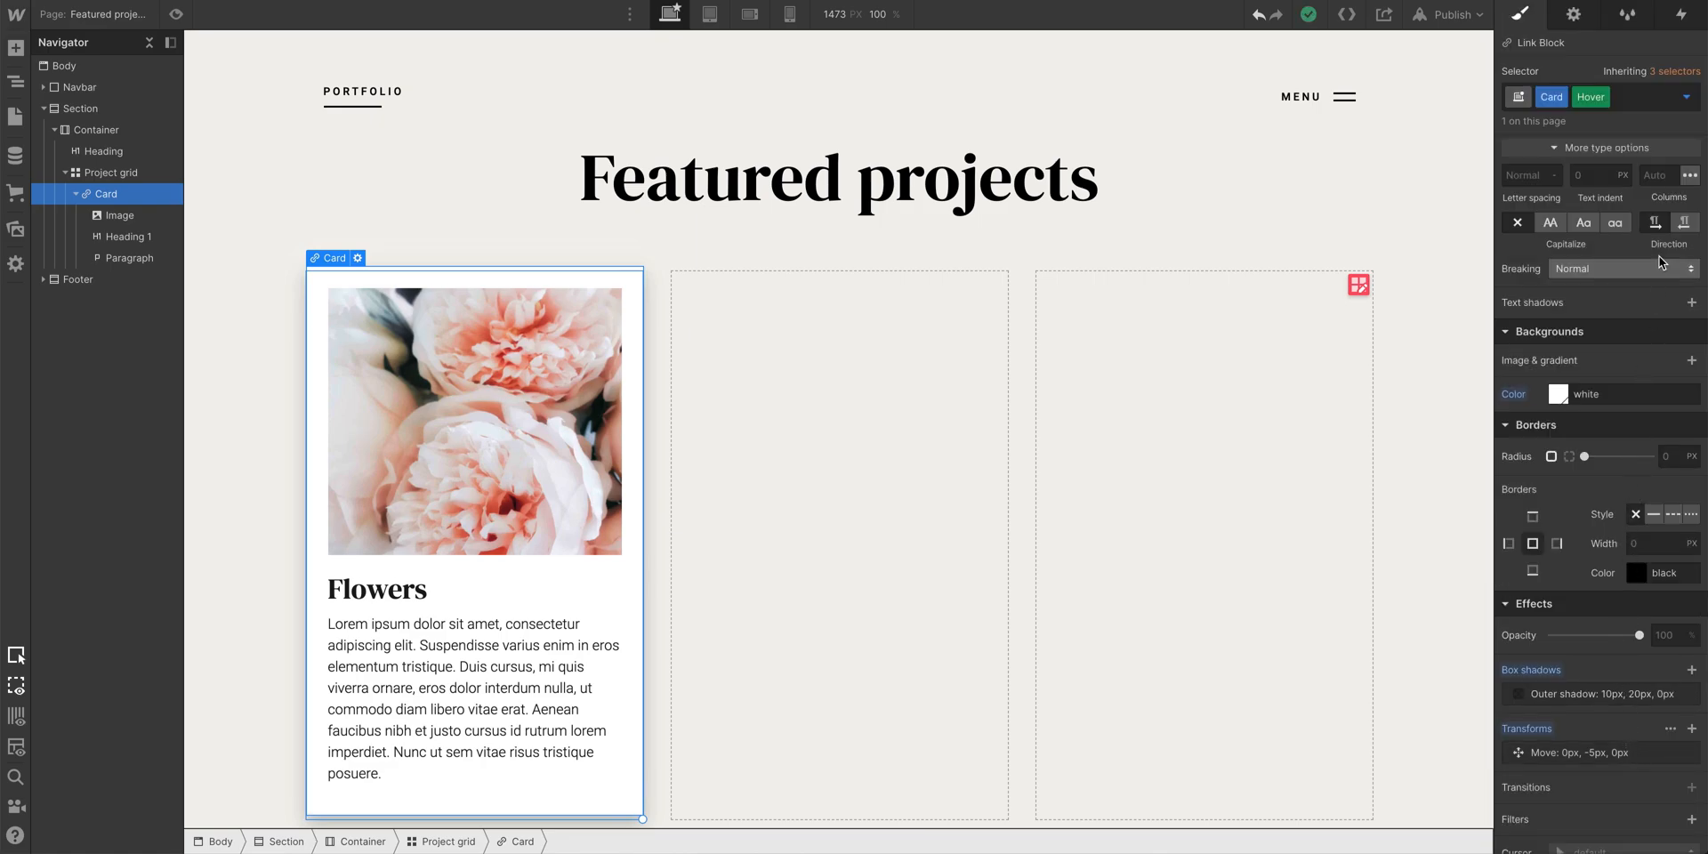
pyautogui.click(1685, 97)
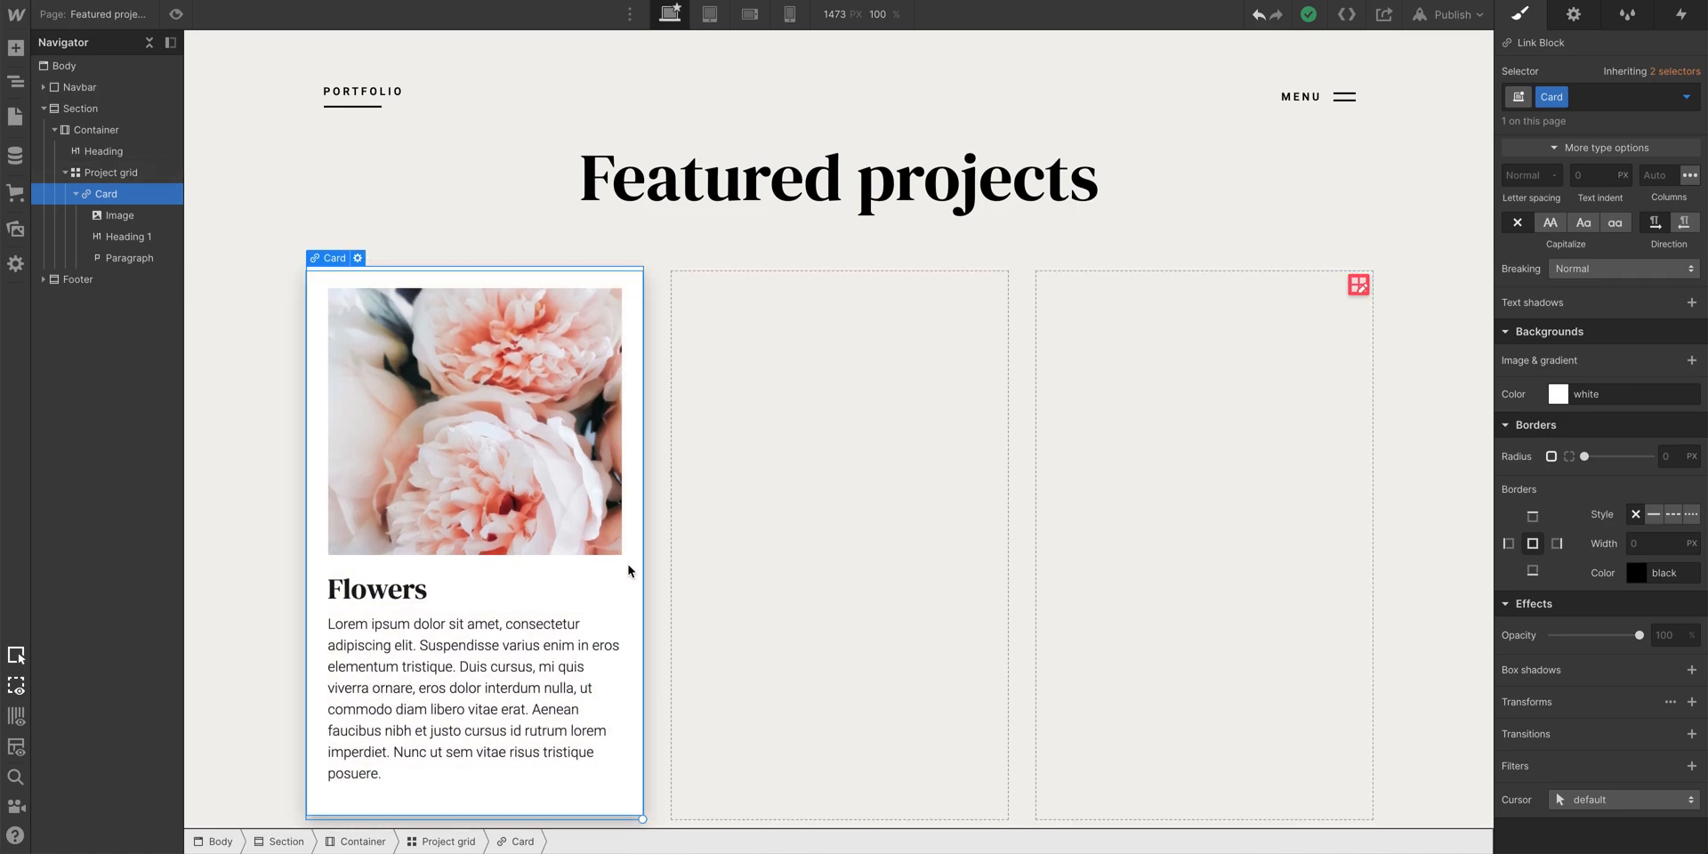
pyautogui.click(1558, 393)
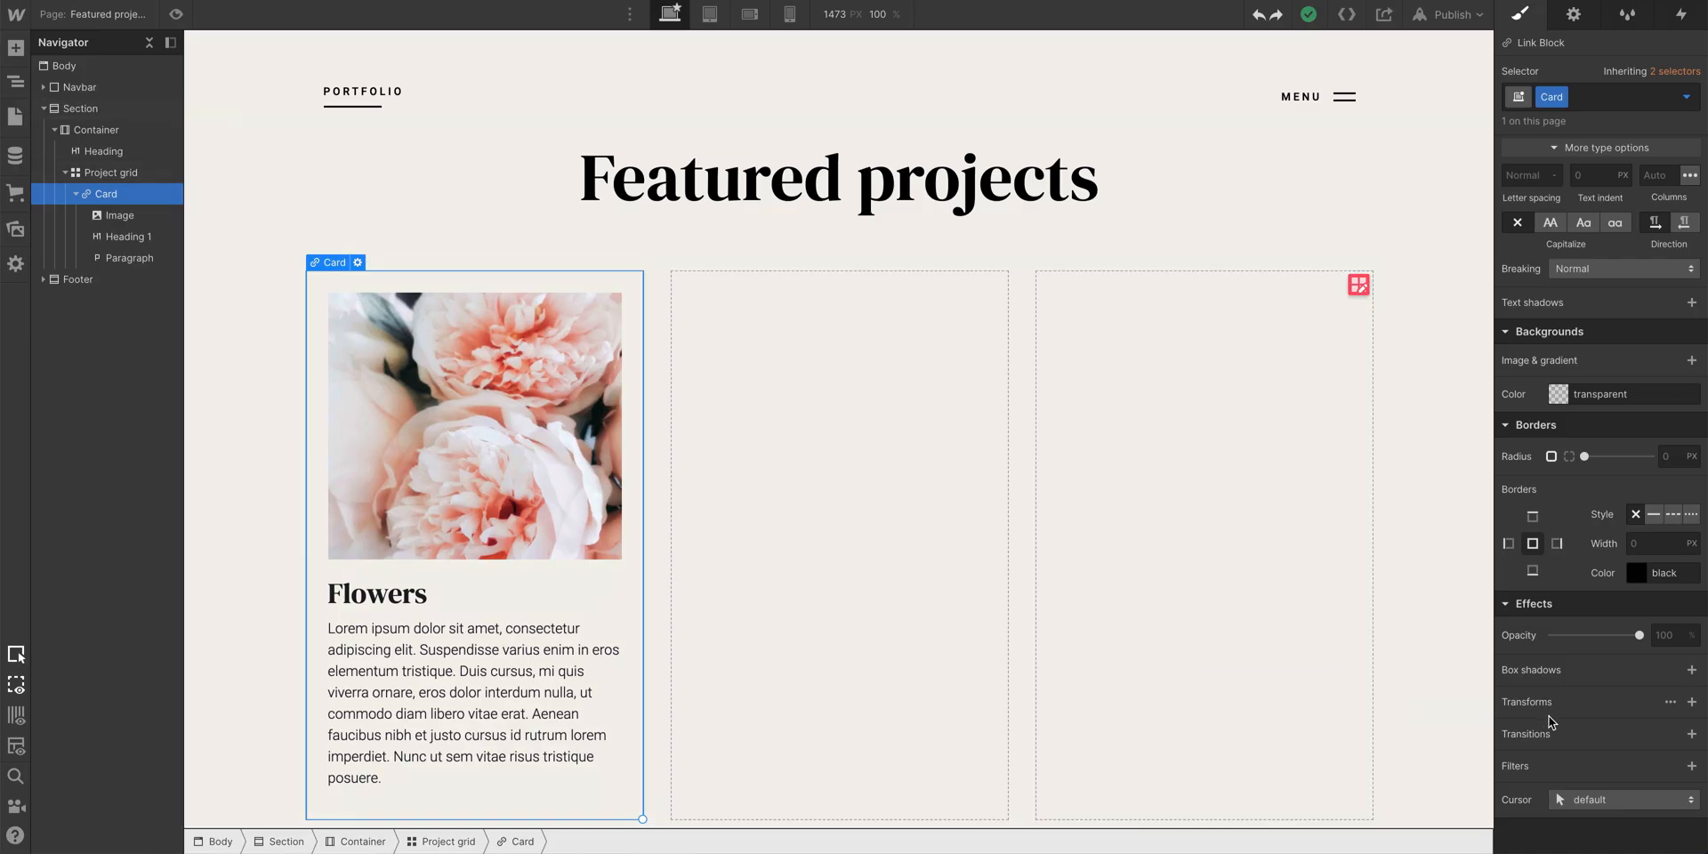
# Add 200 ms Box Shadow and Background Color transitions to Card, then start a third
pyautogui.click(1692, 733)
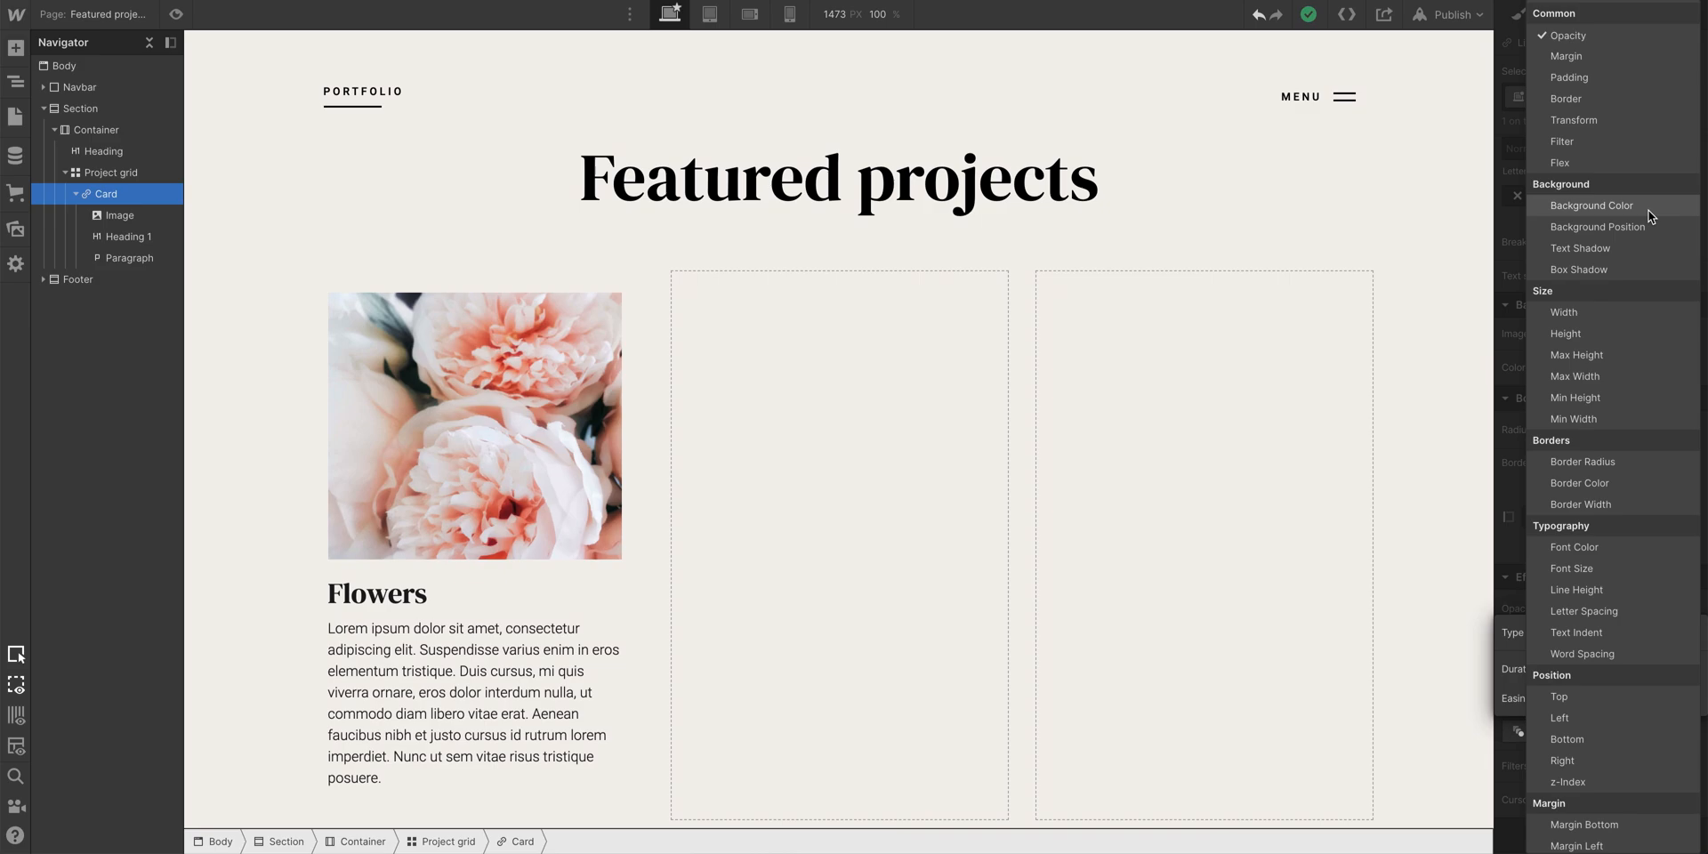
pyautogui.click(1590, 205)
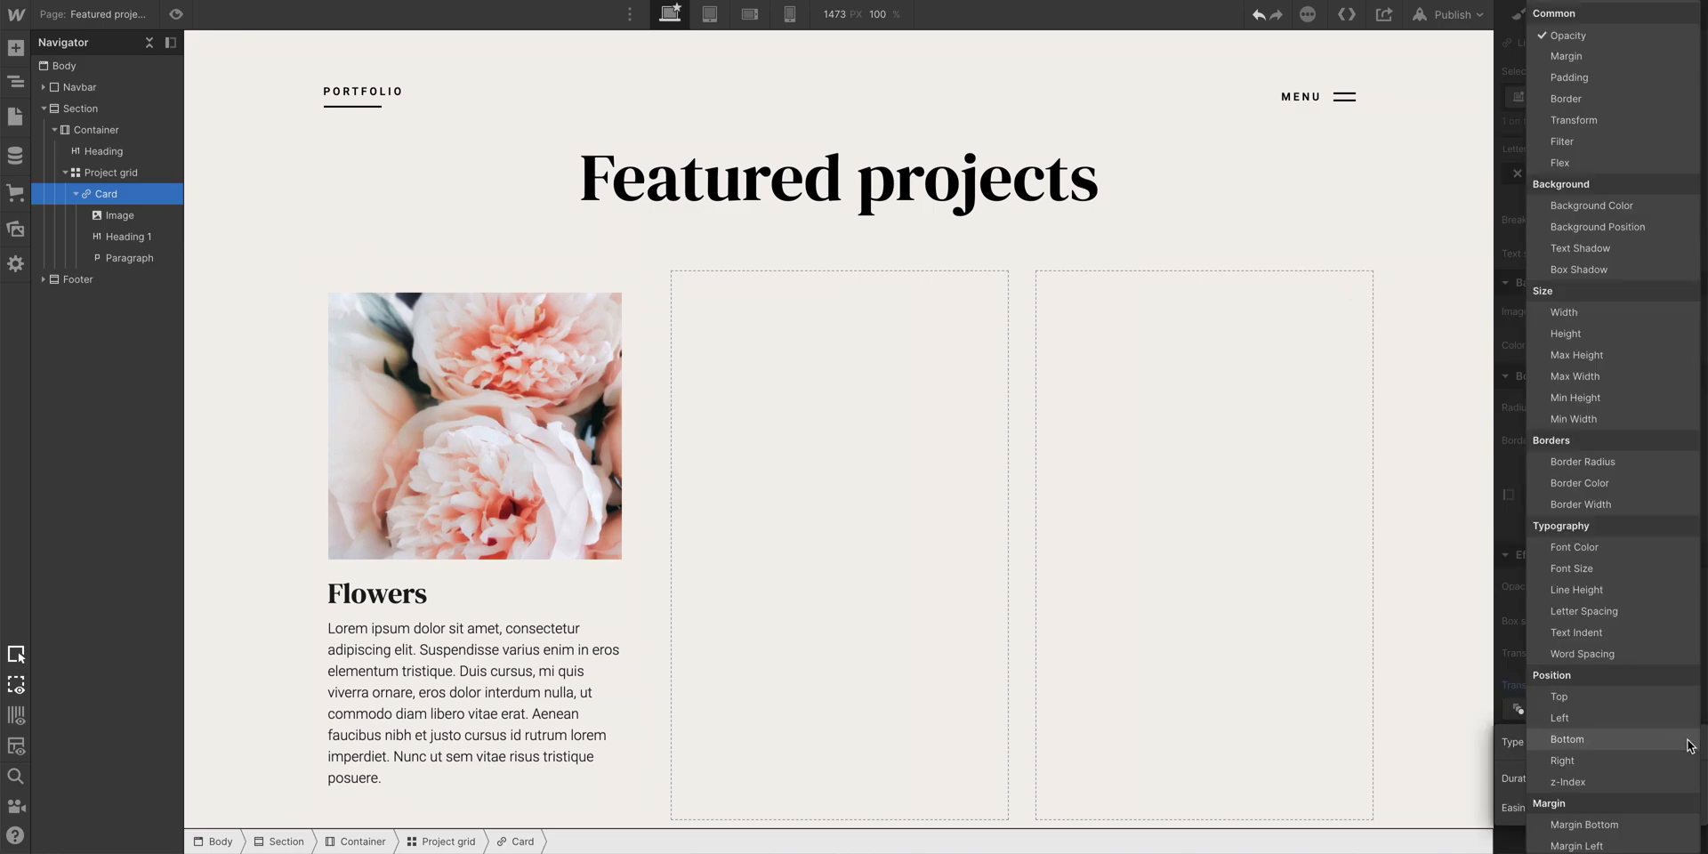
pyautogui.moveTo(1613, 354)
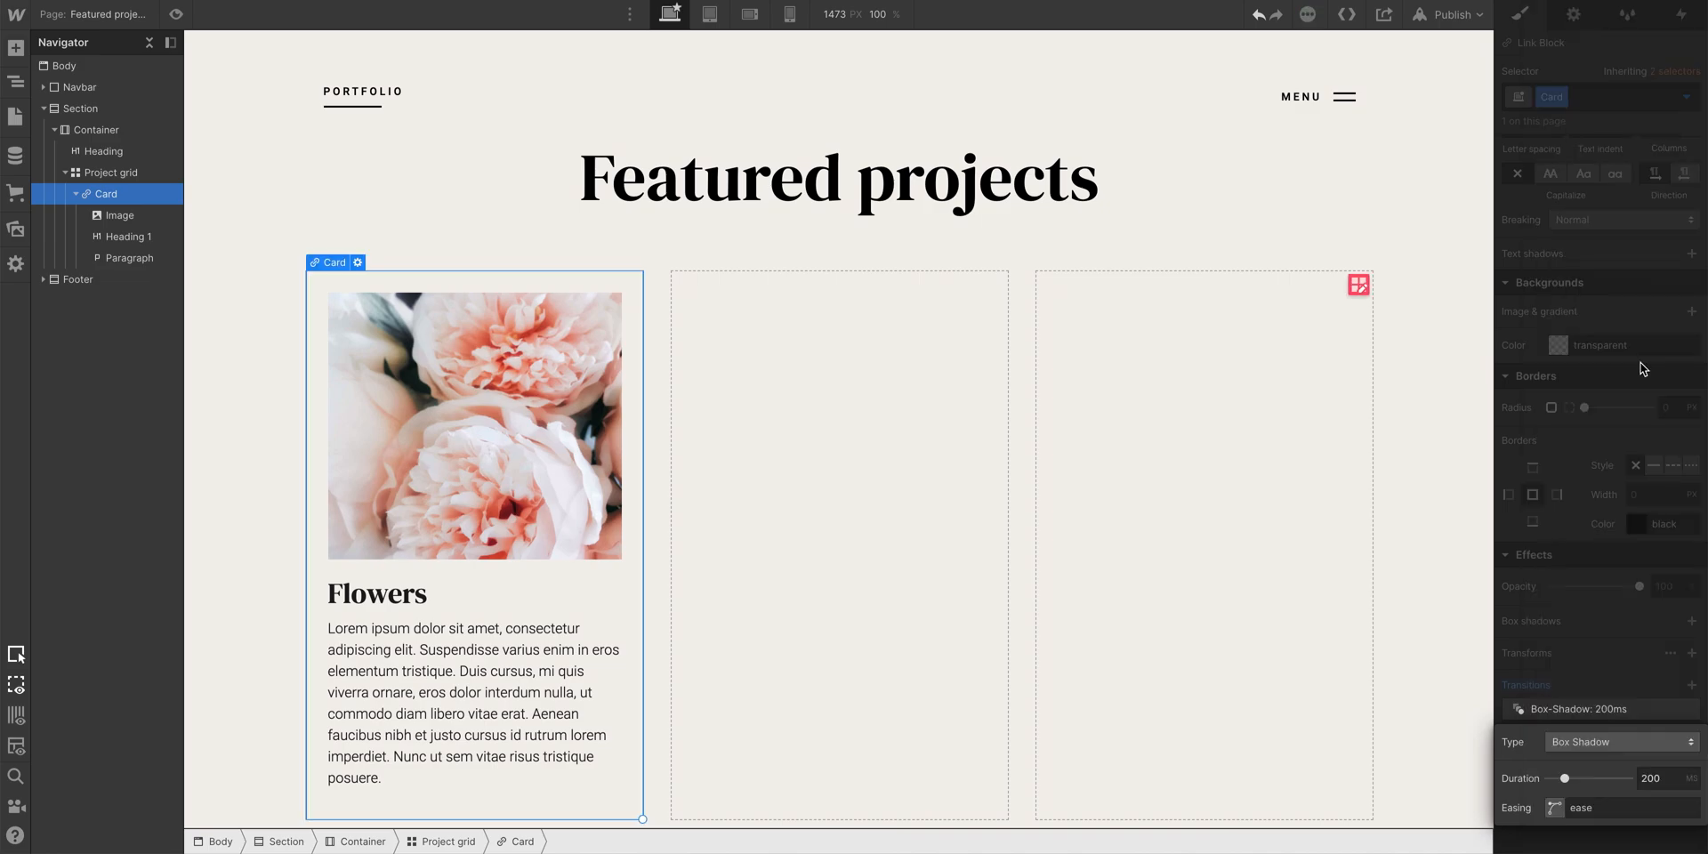
pyautogui.click(1692, 684)
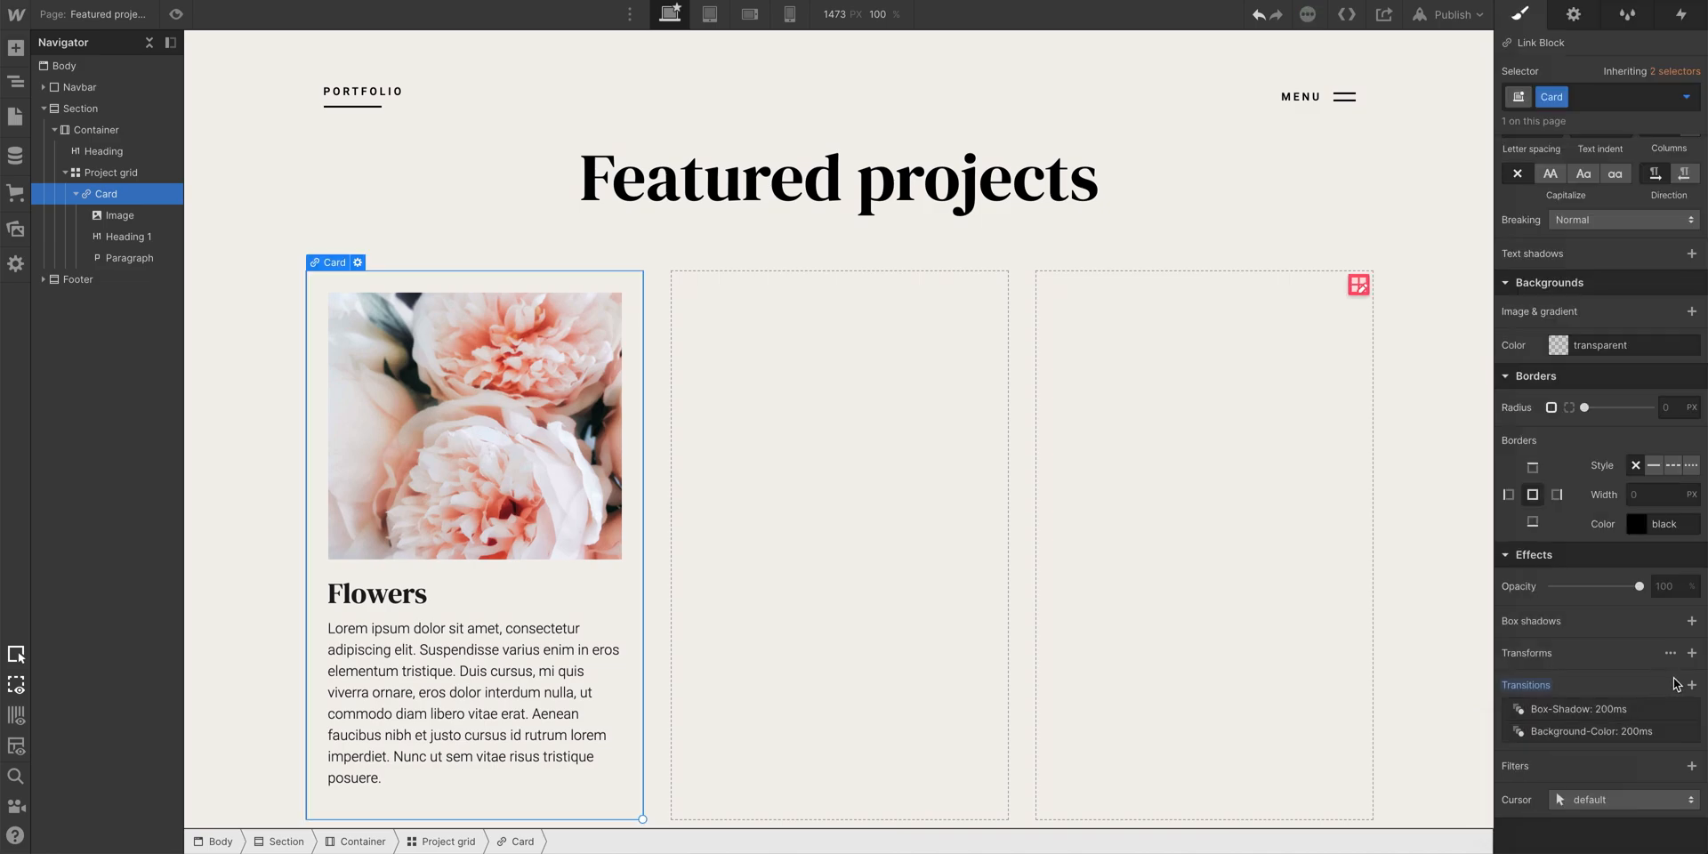
pyautogui.click(1692, 684)
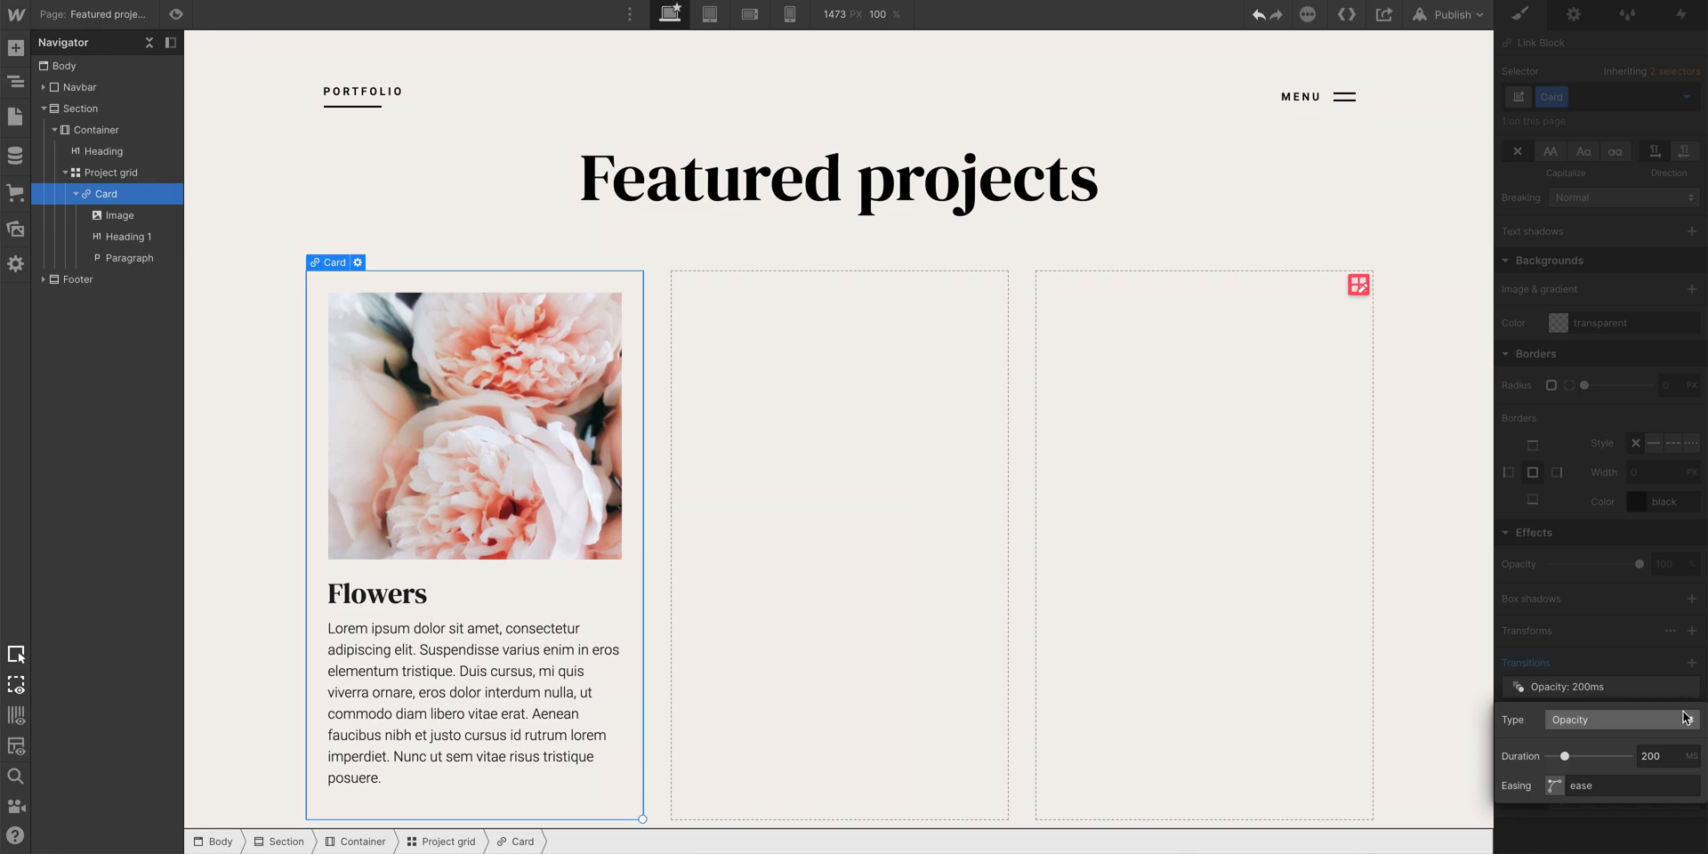
pyautogui.click(1617, 719)
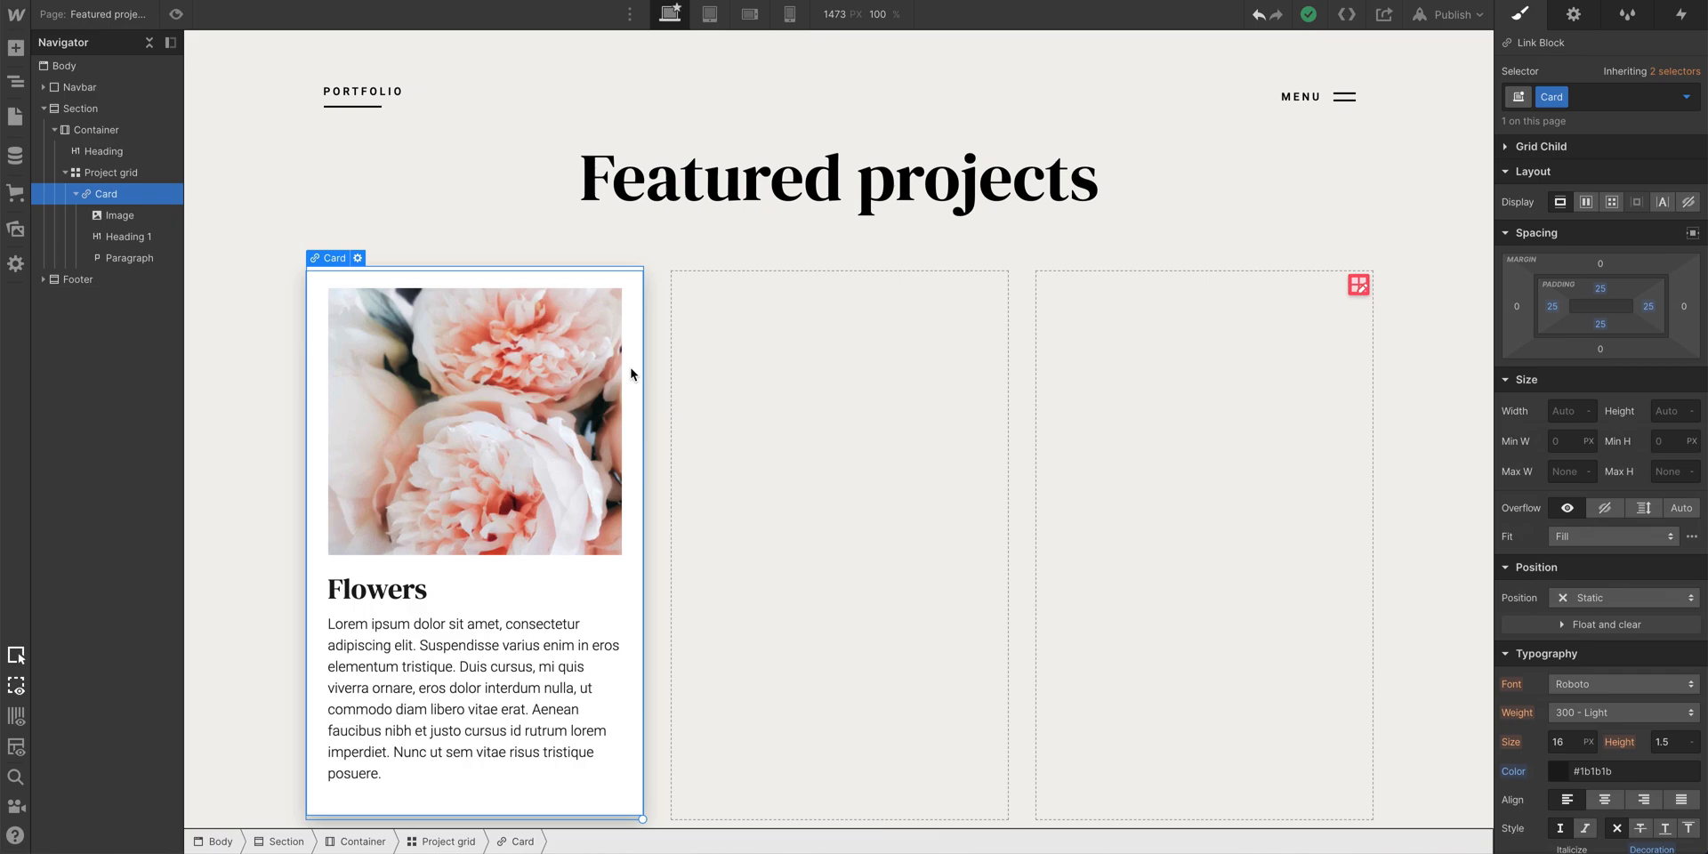
pyautogui.moveTo(412, 278)
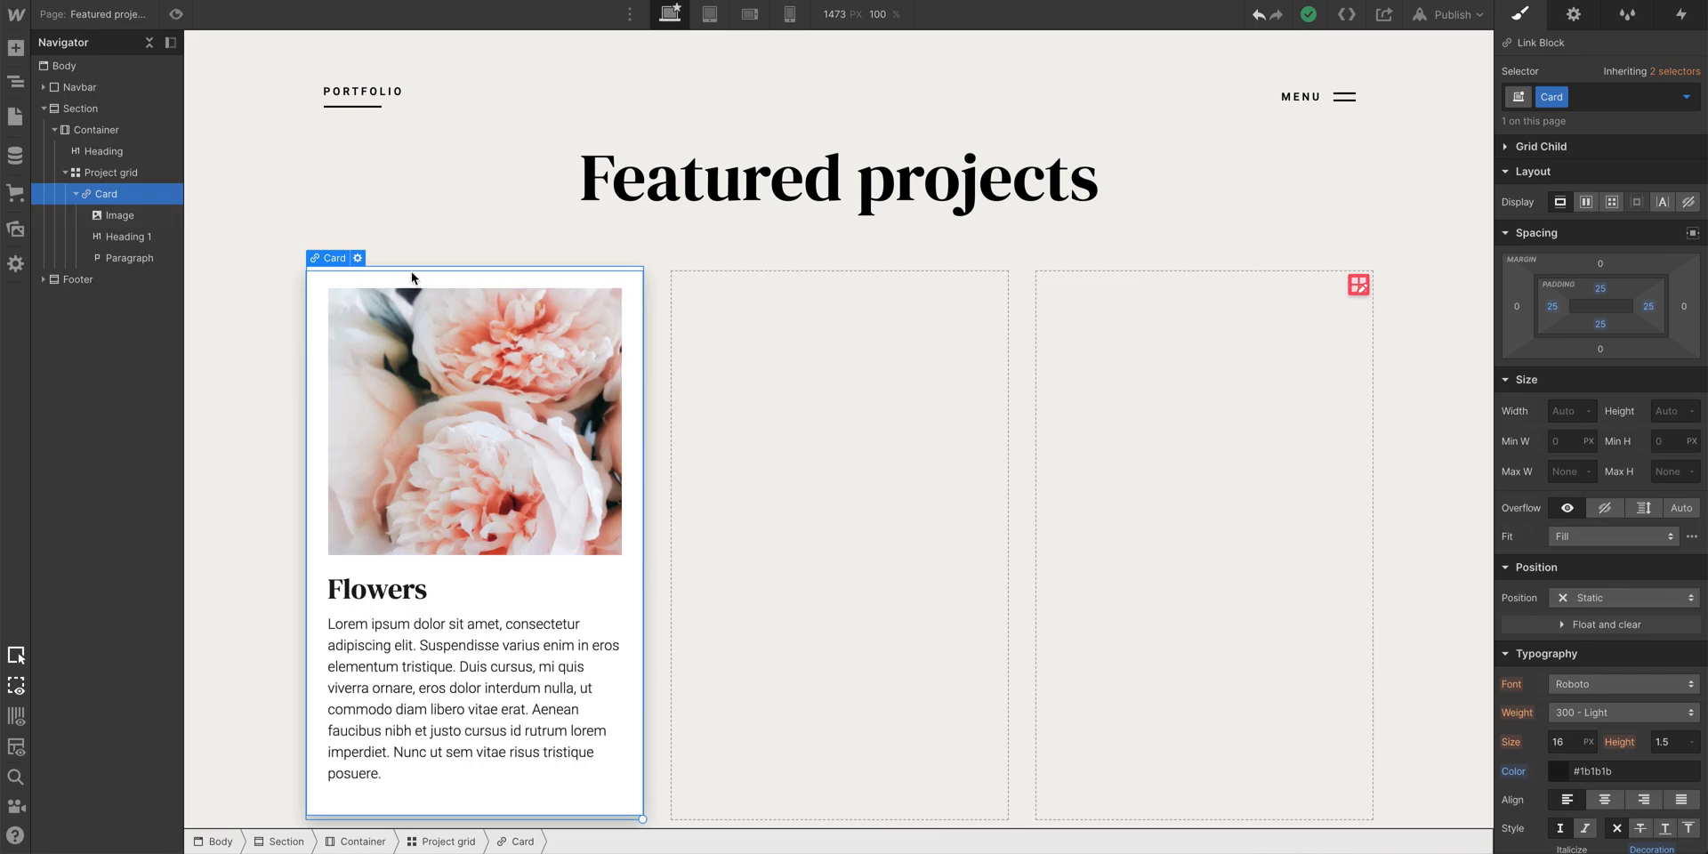
pyautogui.rightClick(412, 278)
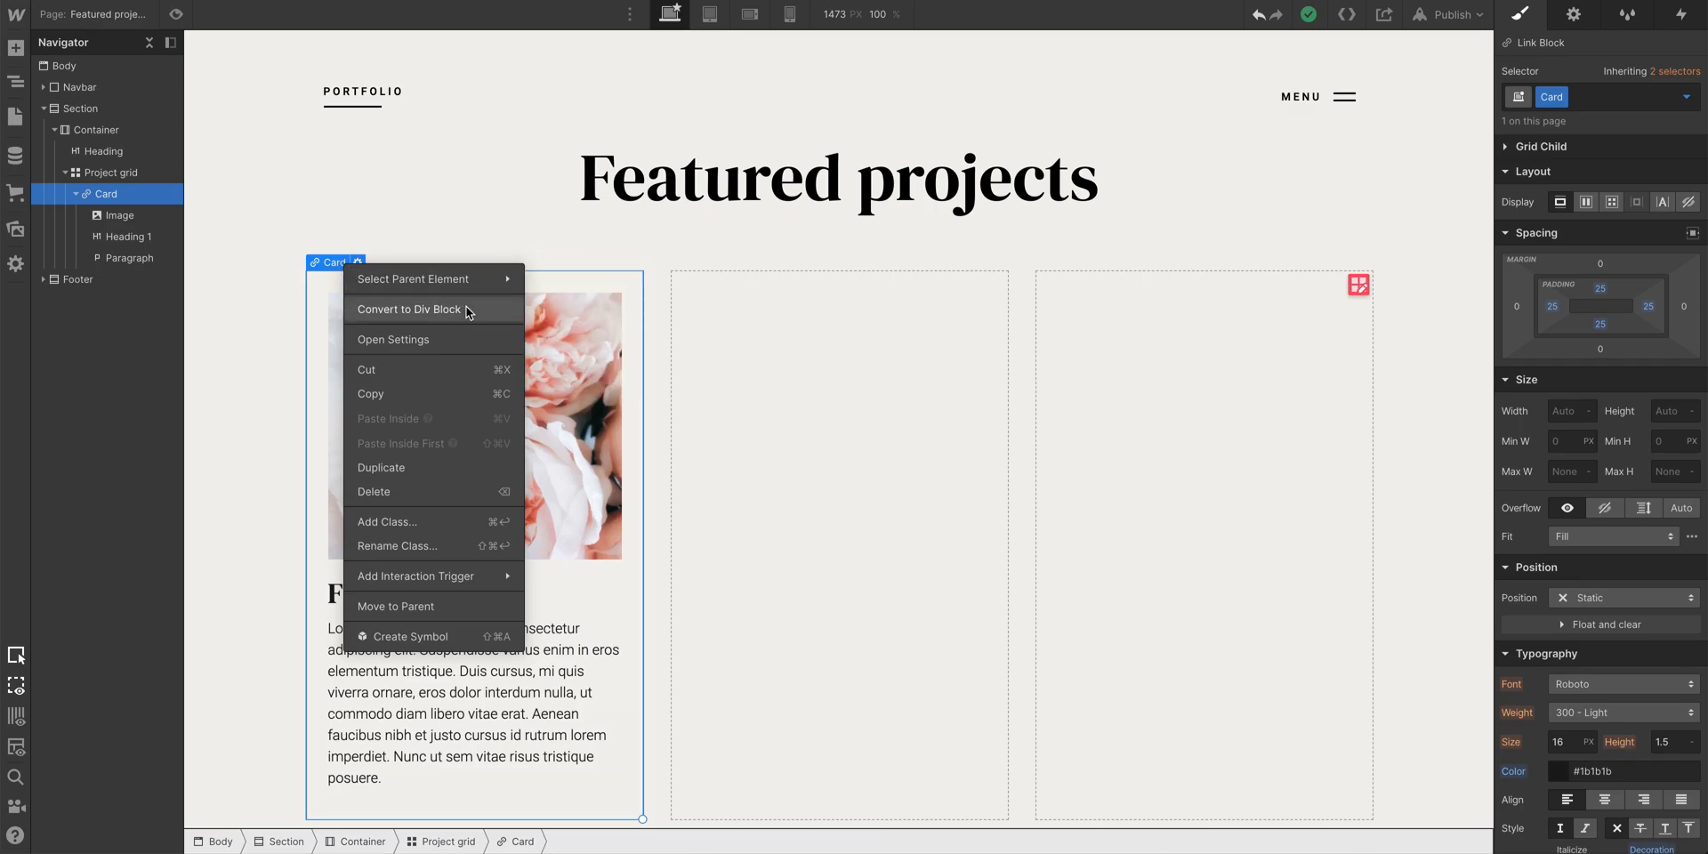
pyautogui.click(408, 309)
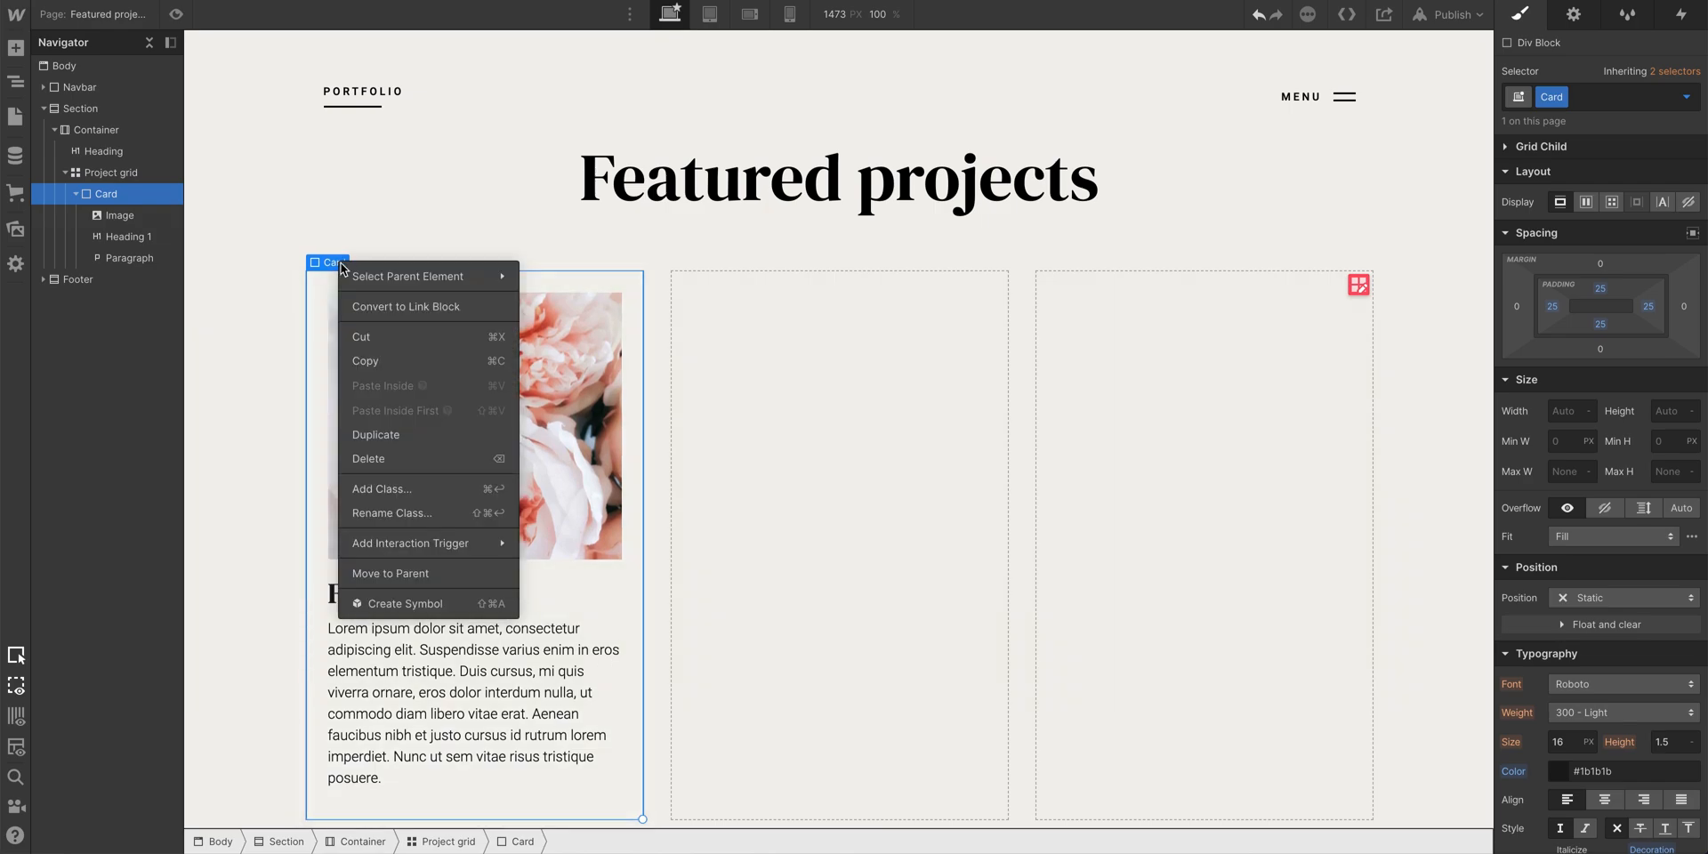
pyautogui.click(406, 306)
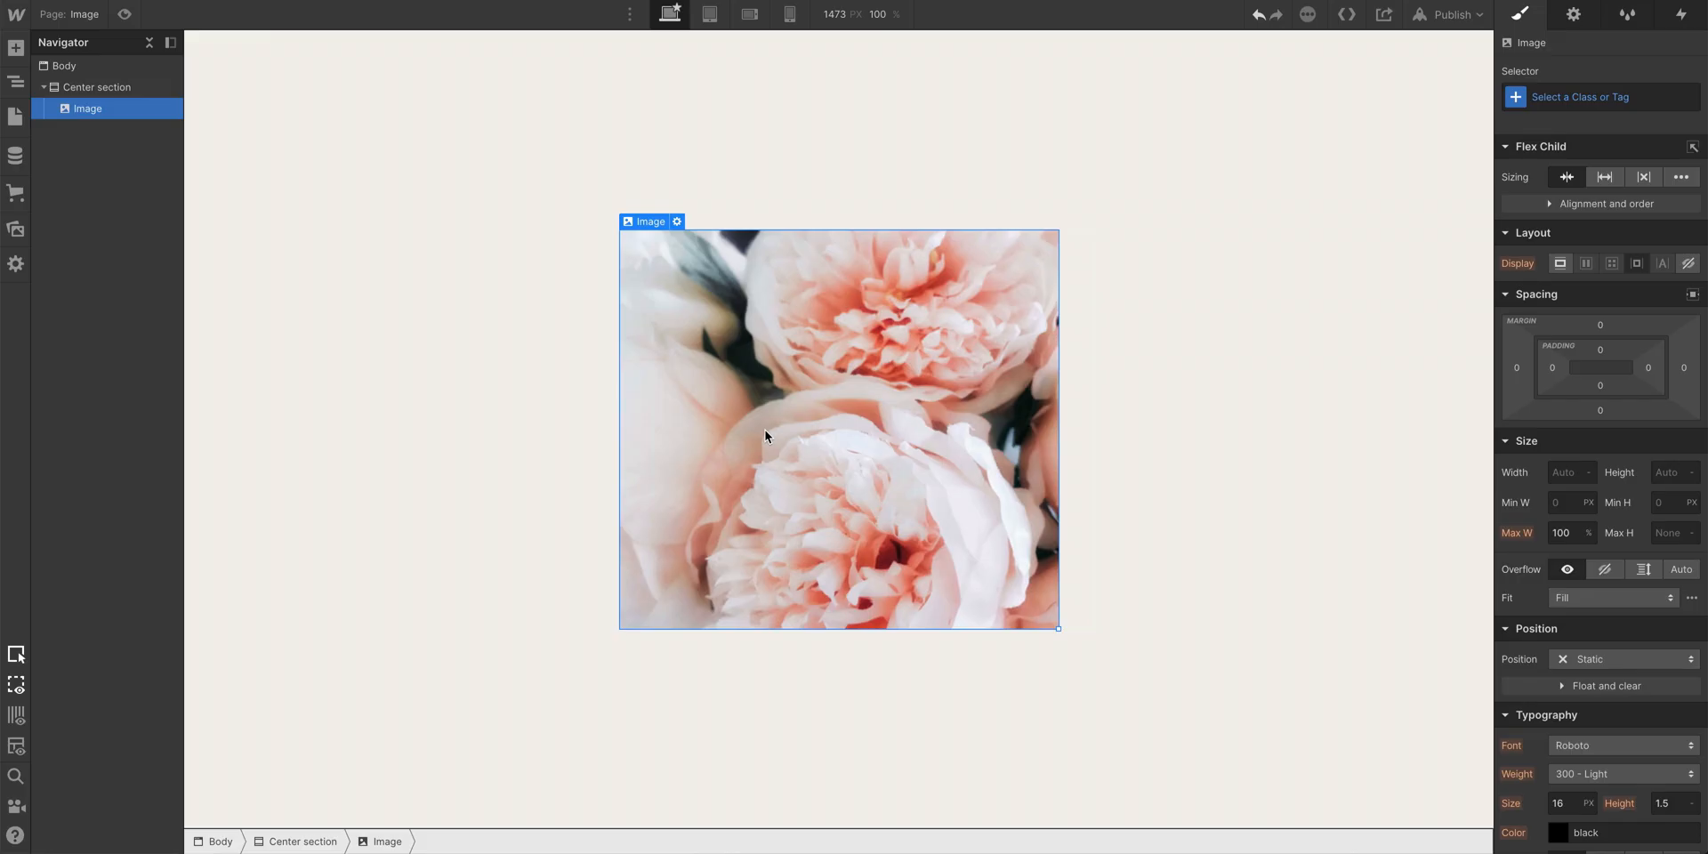
pyautogui.moveTo(159, 160)
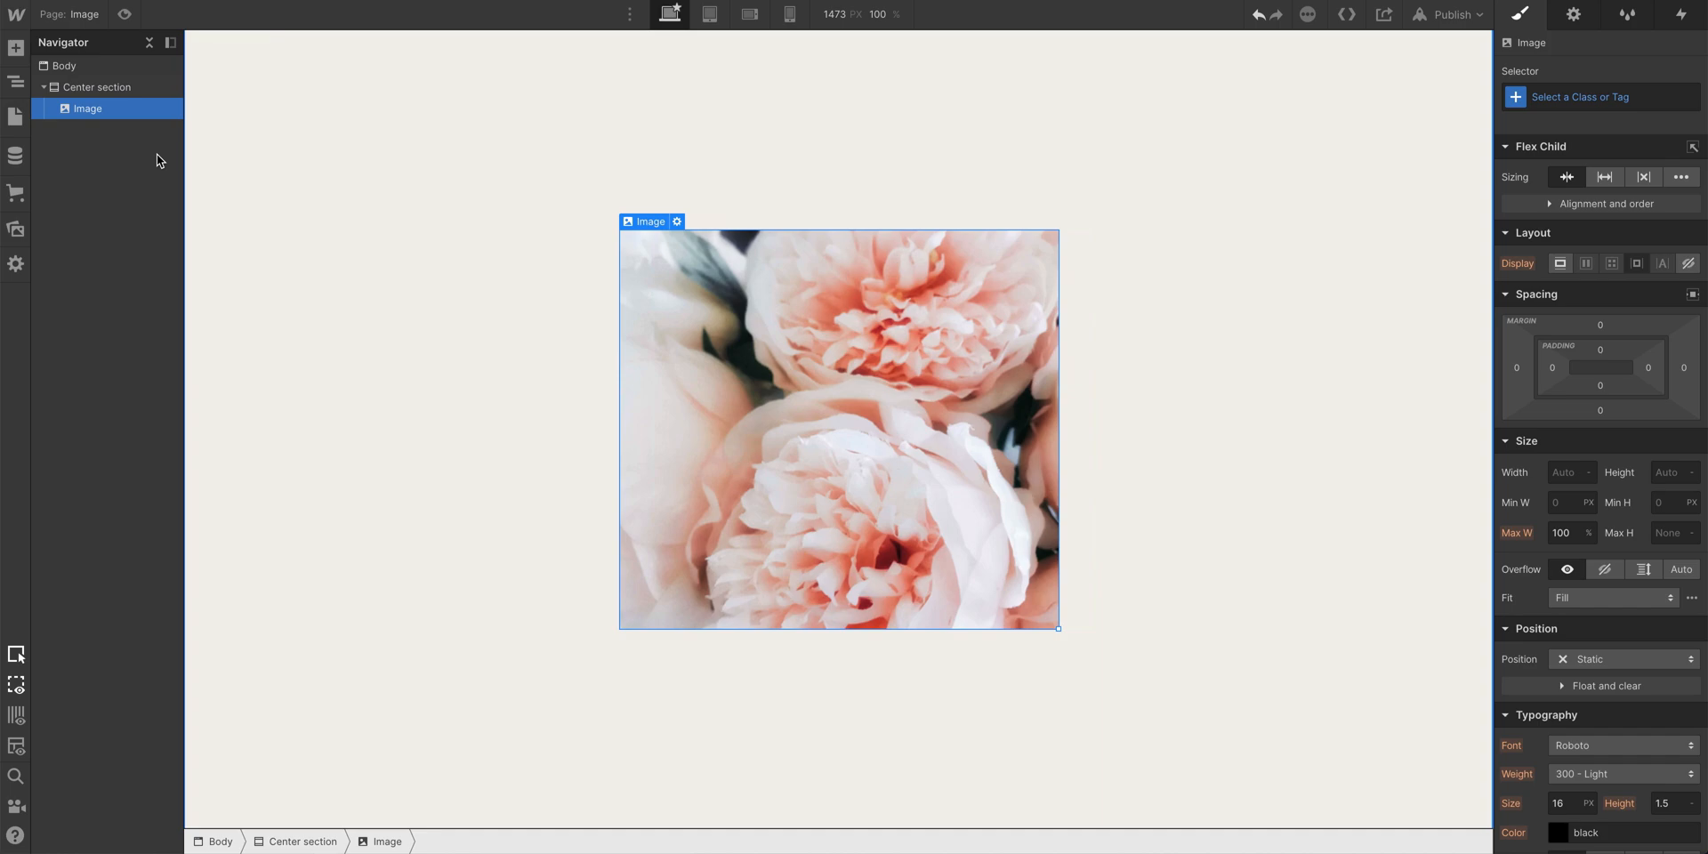
# Switch to the Image page and preview the flower image inside its link block
pyautogui.click(16, 48)
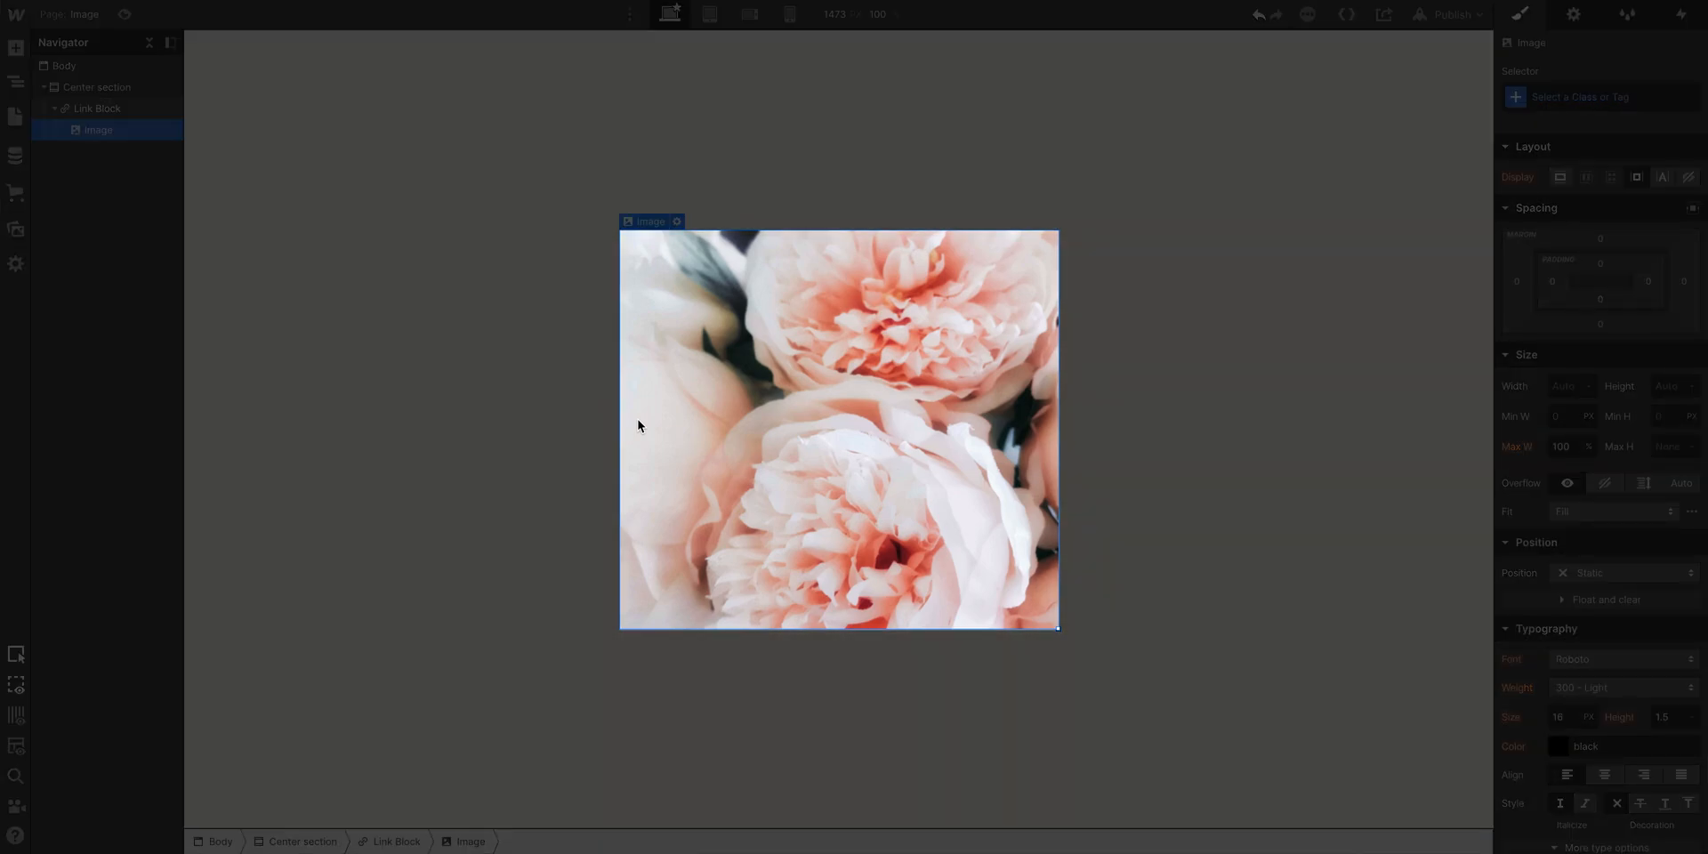
pyautogui.click(123, 13)
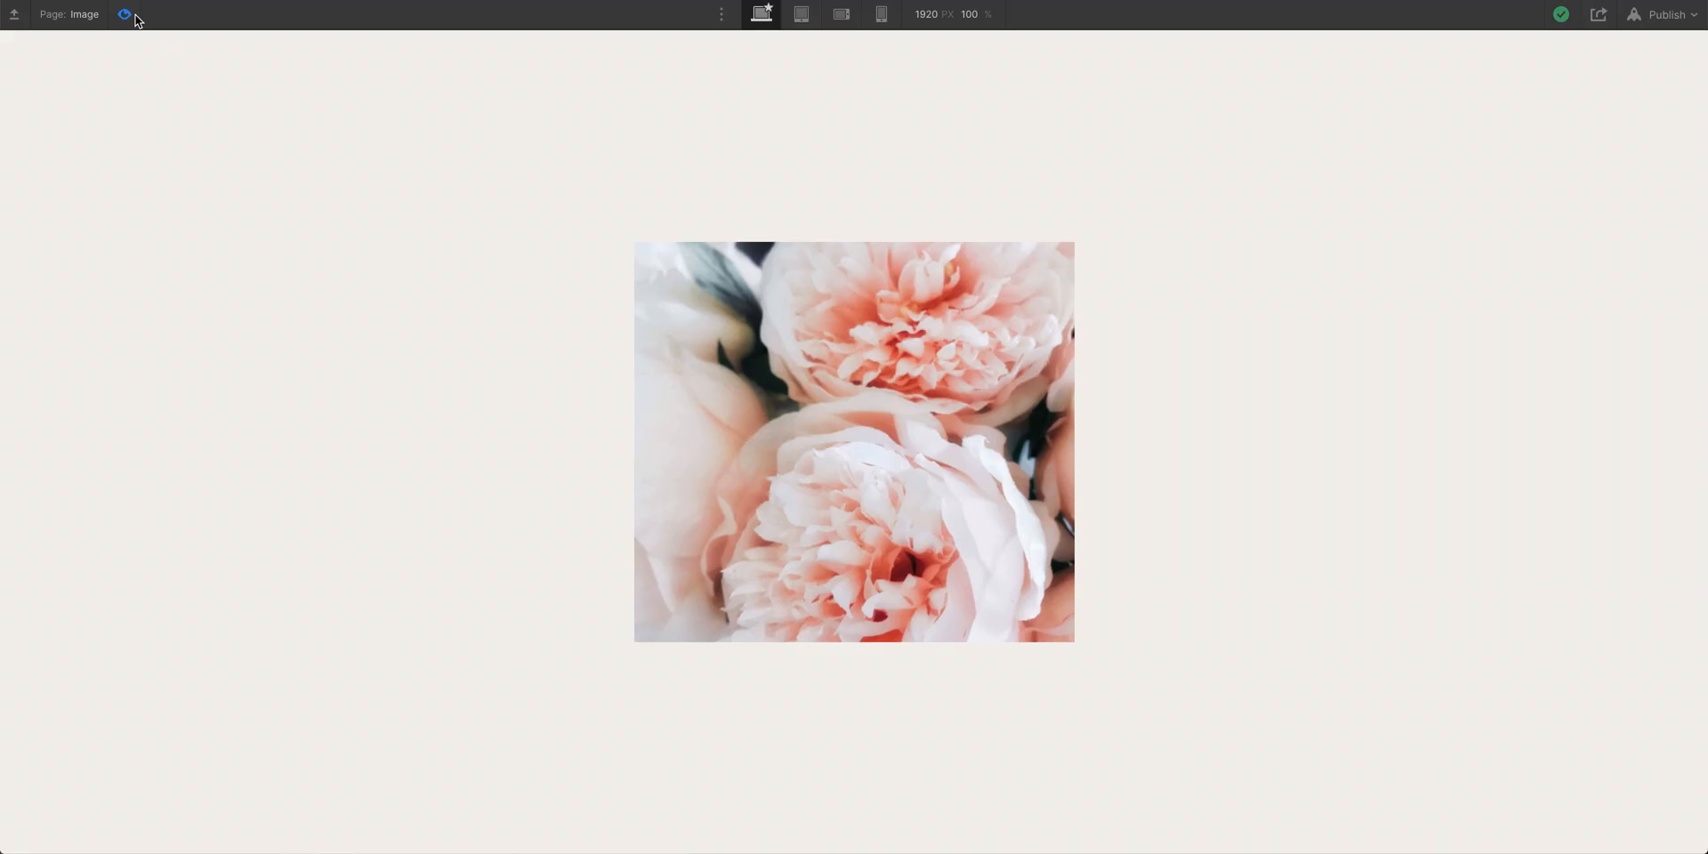
pyautogui.moveTo(690, 352)
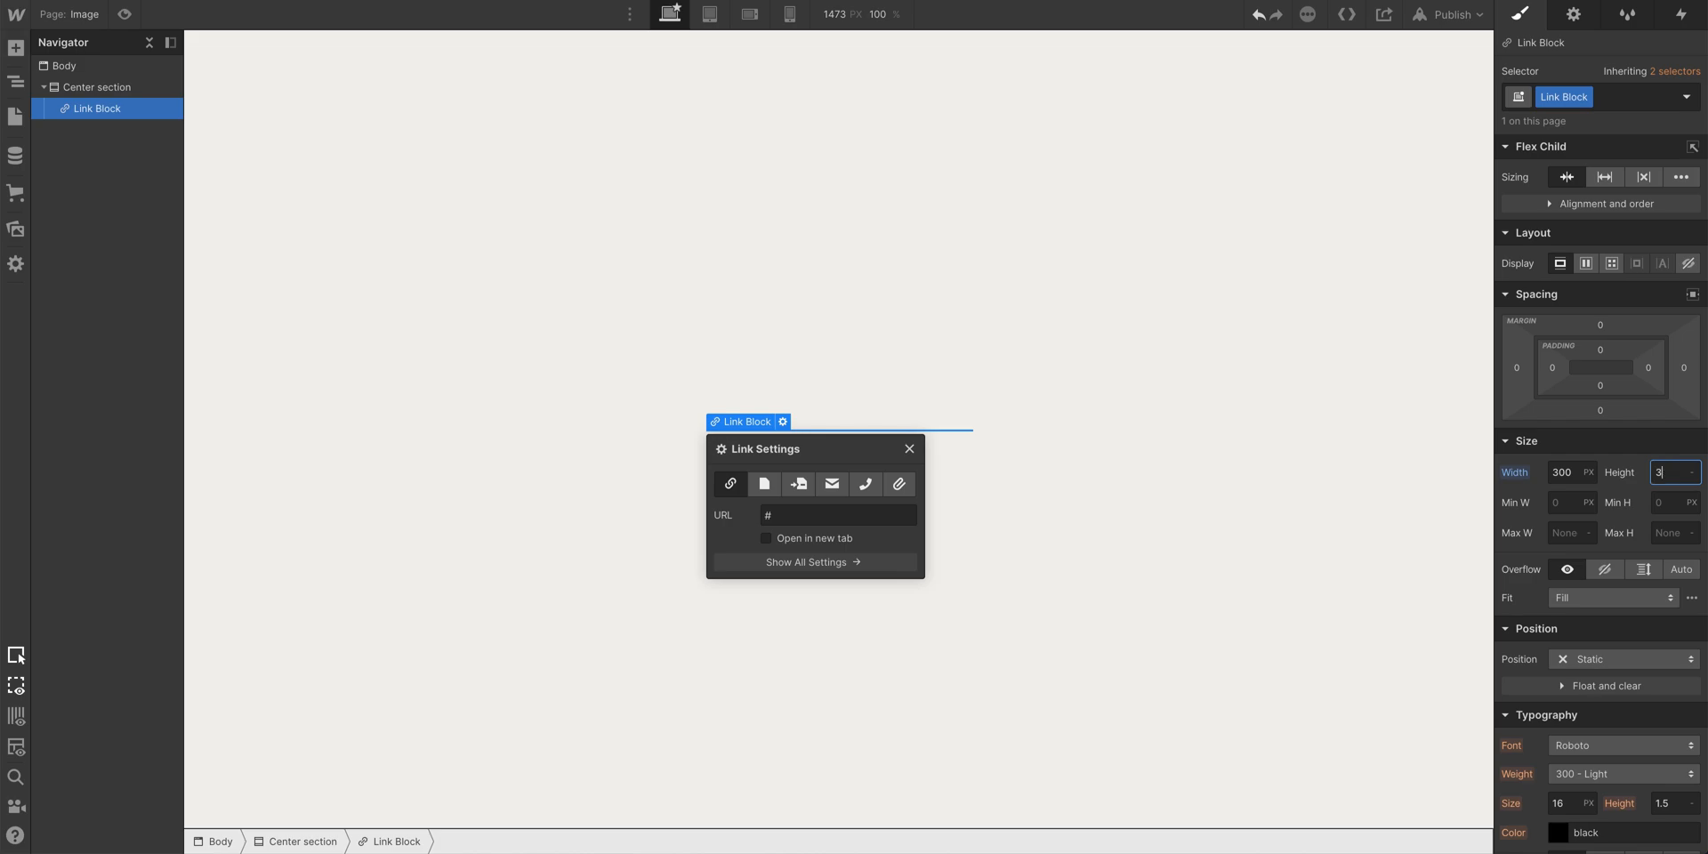
# Give the link block 300 px height and flower.png as a centred cover background image
pyautogui.write('300')
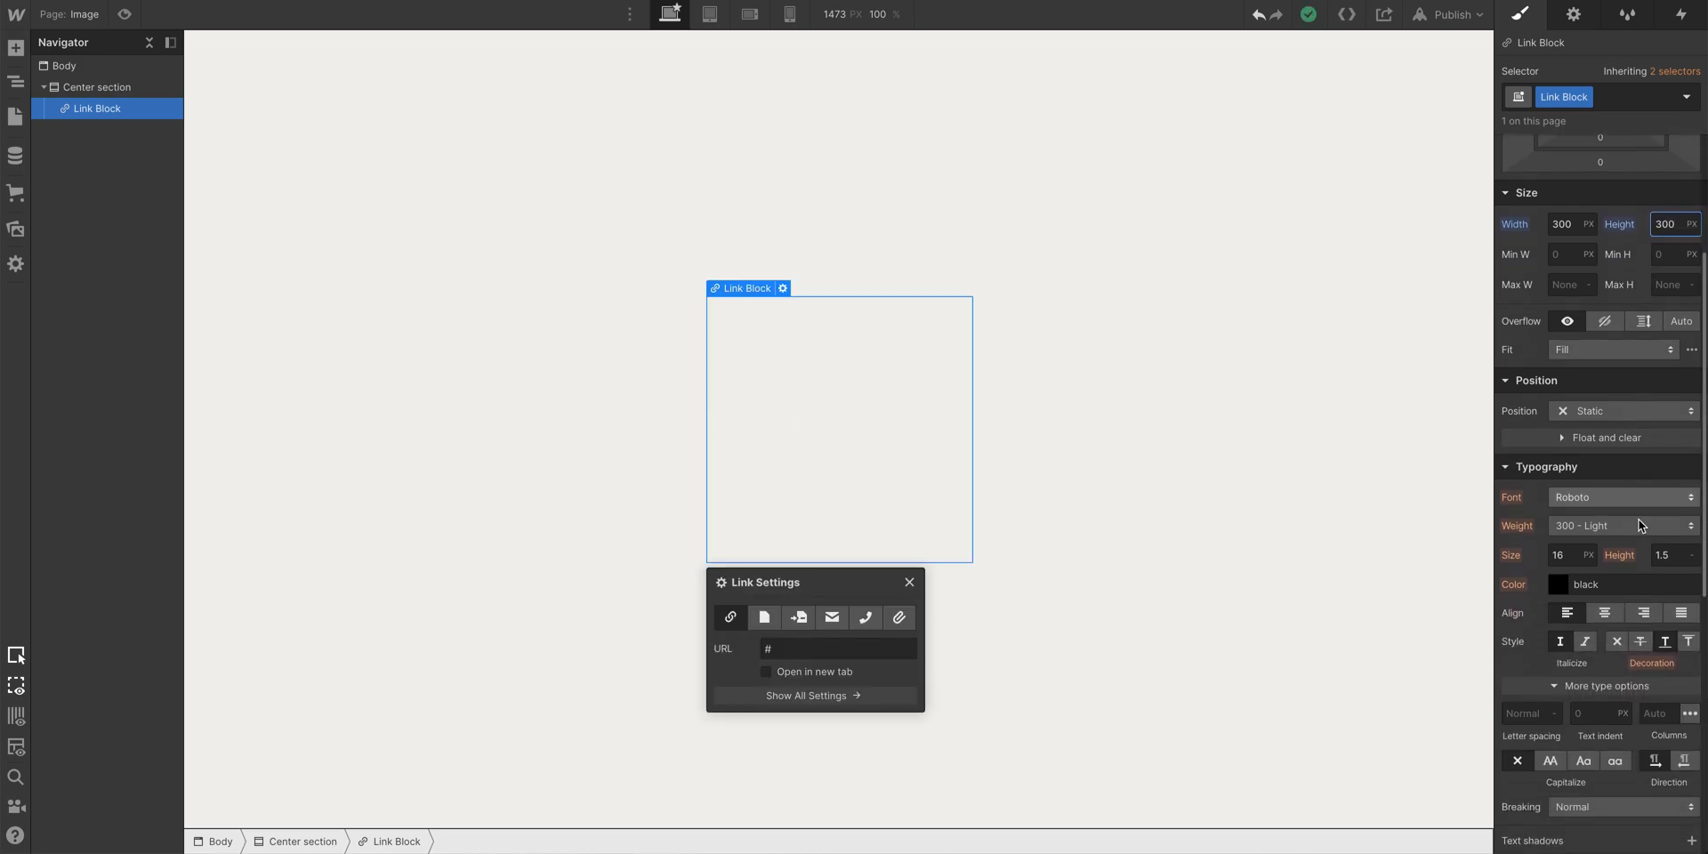
pyautogui.scroll(-3)
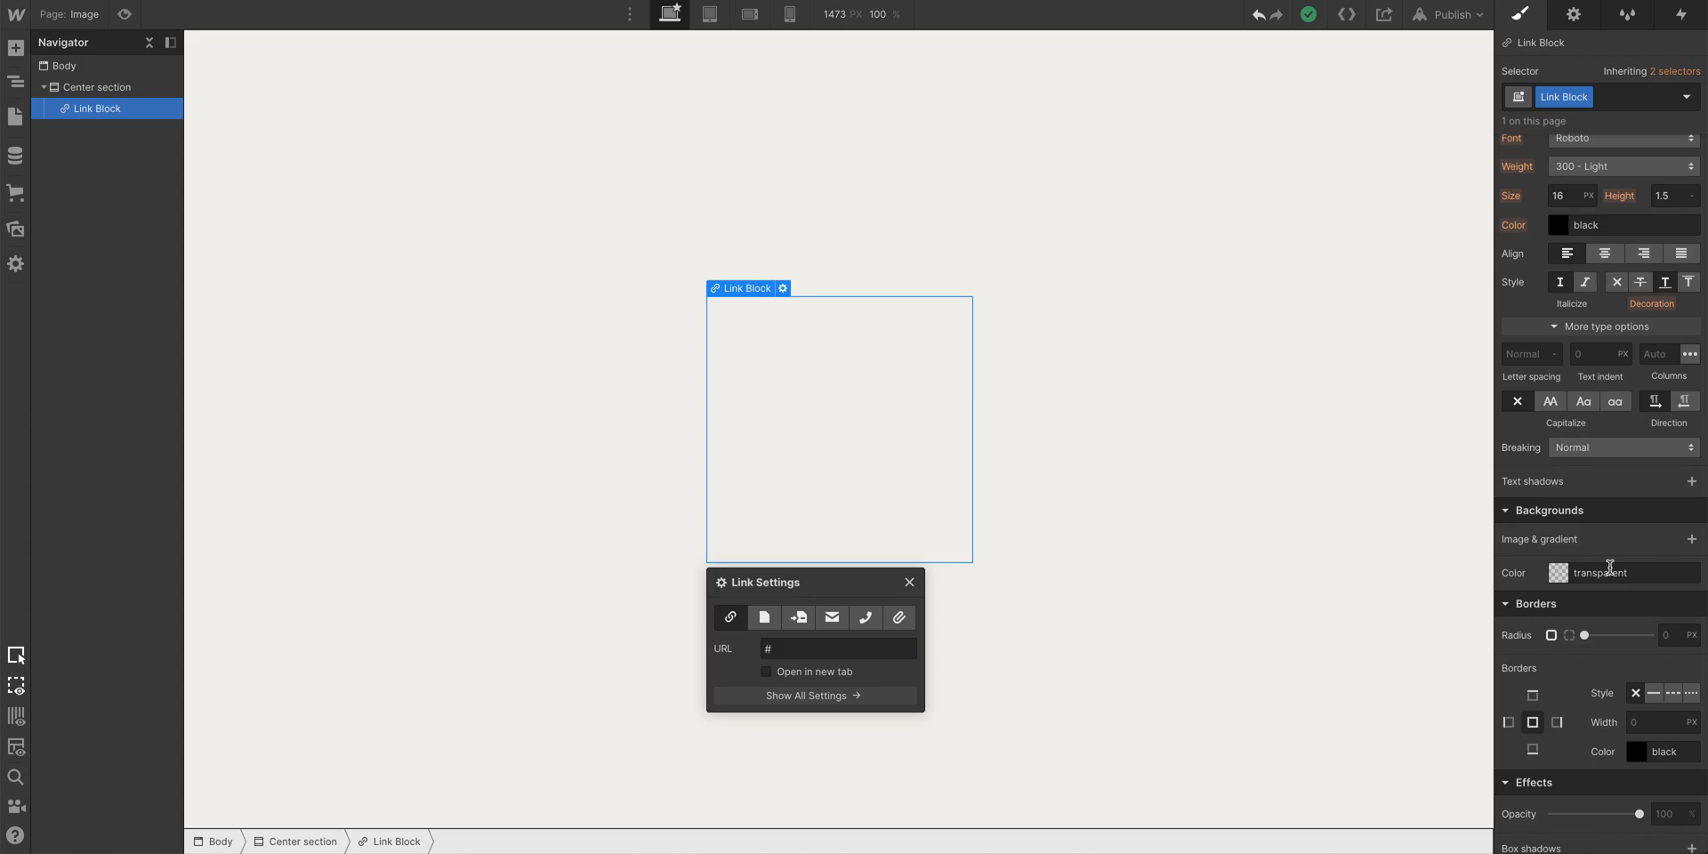
pyautogui.click(1691, 538)
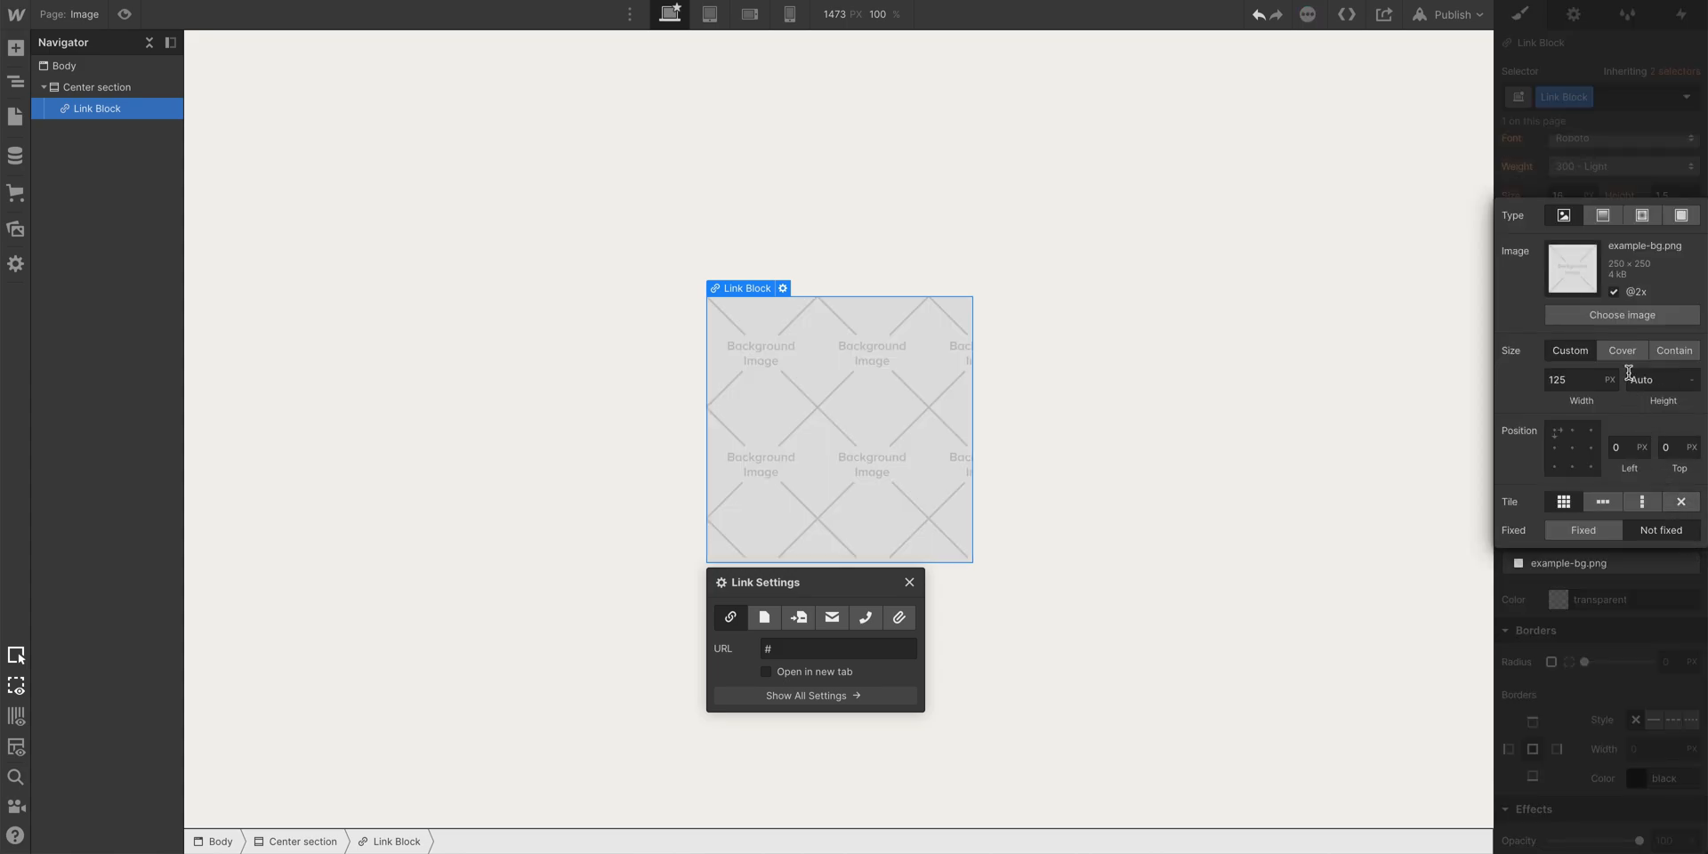
pyautogui.click(1619, 315)
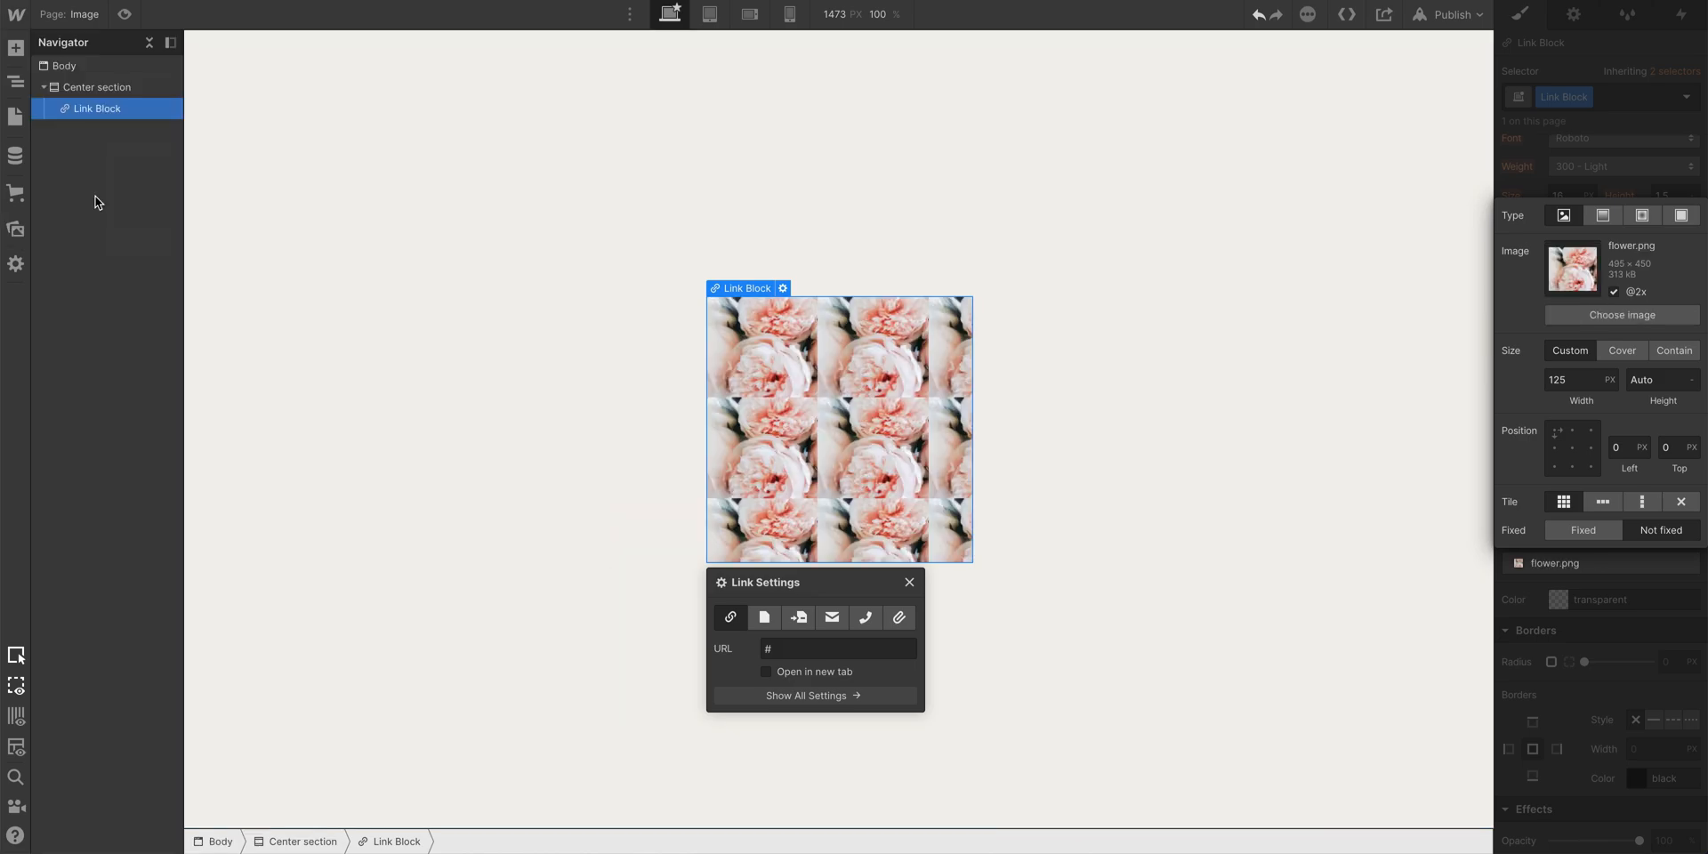
pyautogui.moveTo(155, 209)
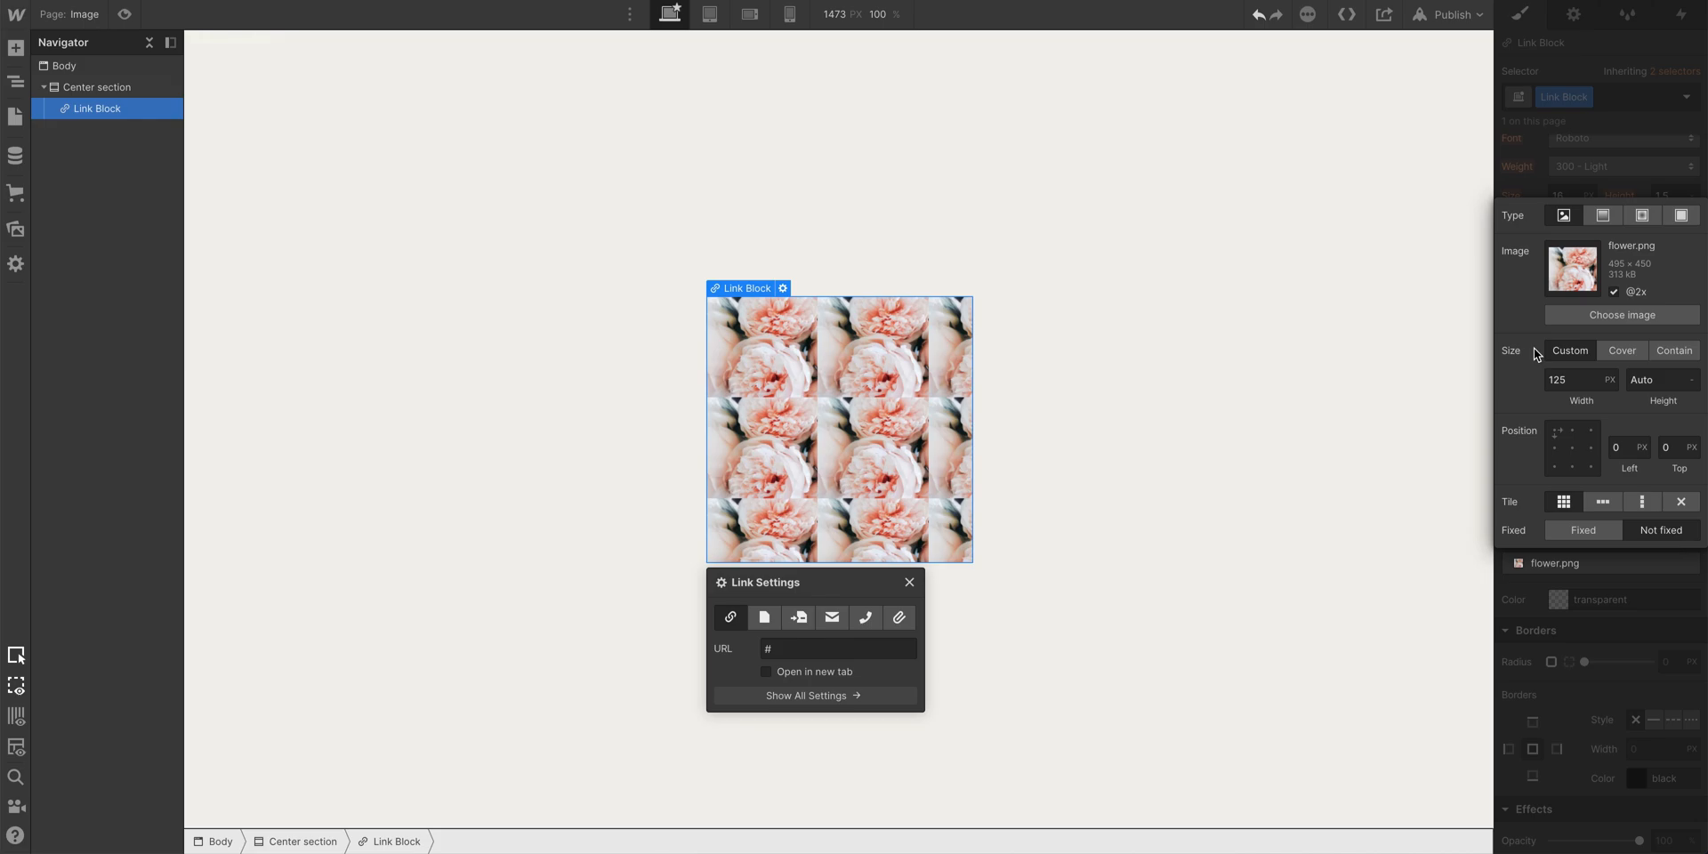
pyautogui.click(1621, 349)
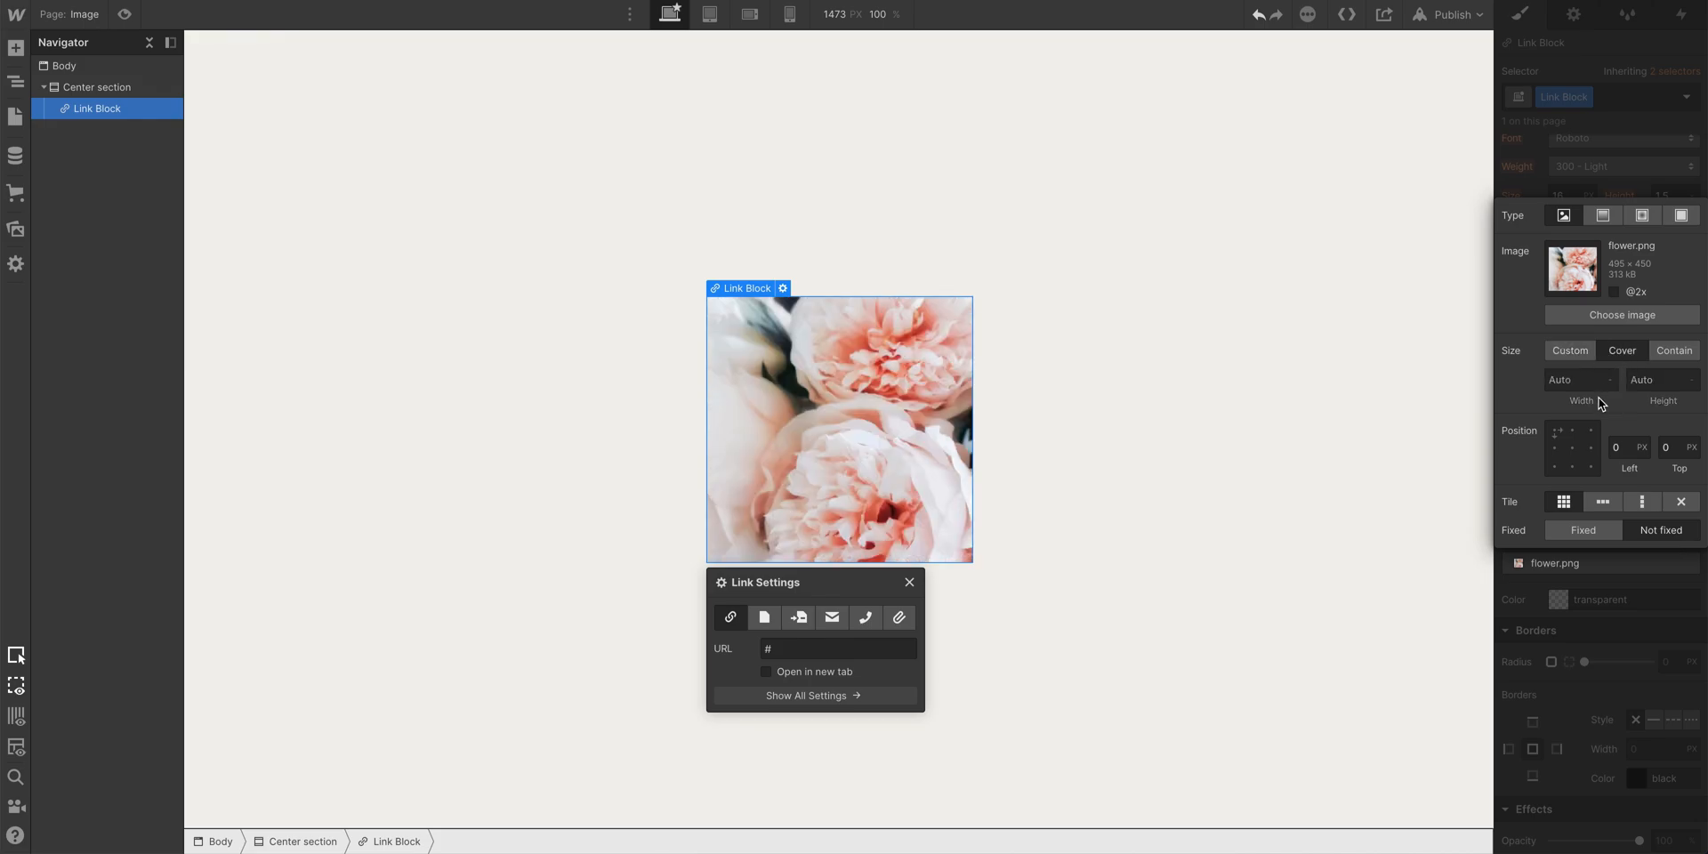
pyautogui.click(1571, 447)
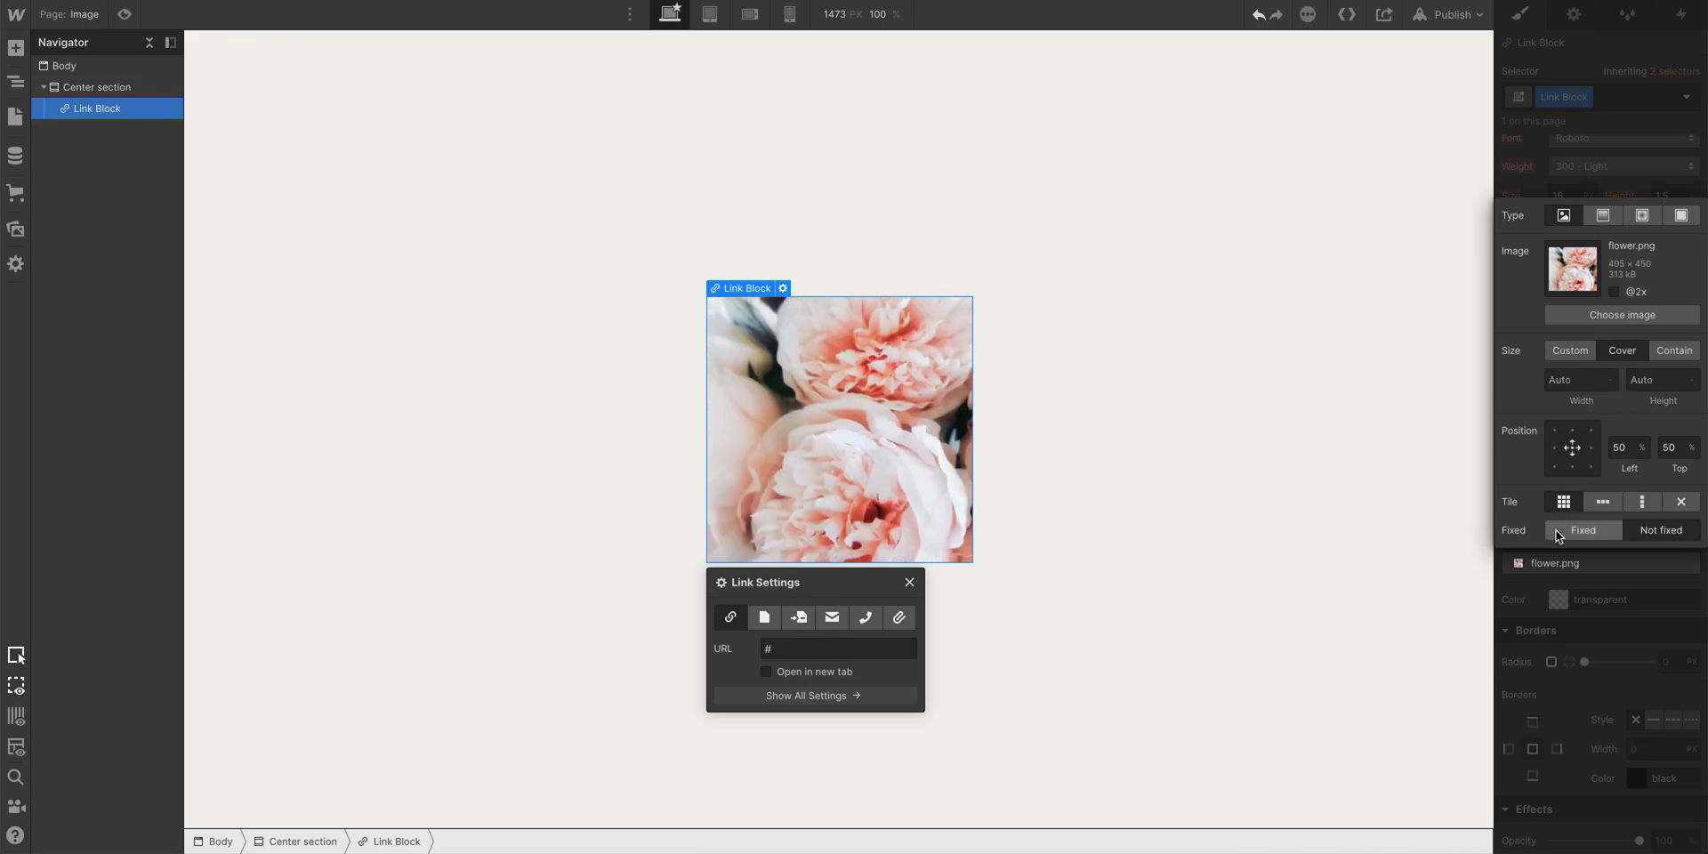